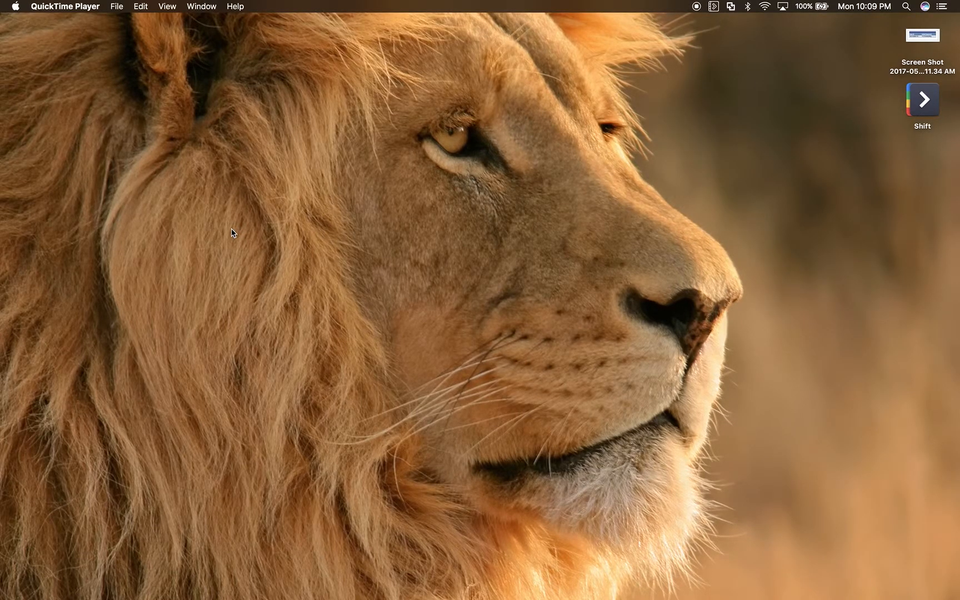
mouse_move(7, 254)
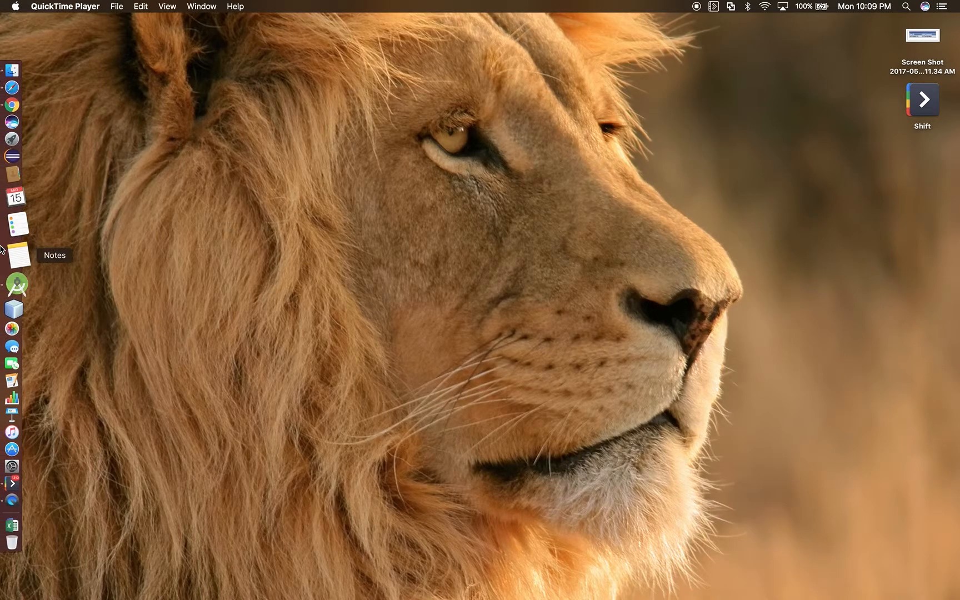
mouse_move(10, 420)
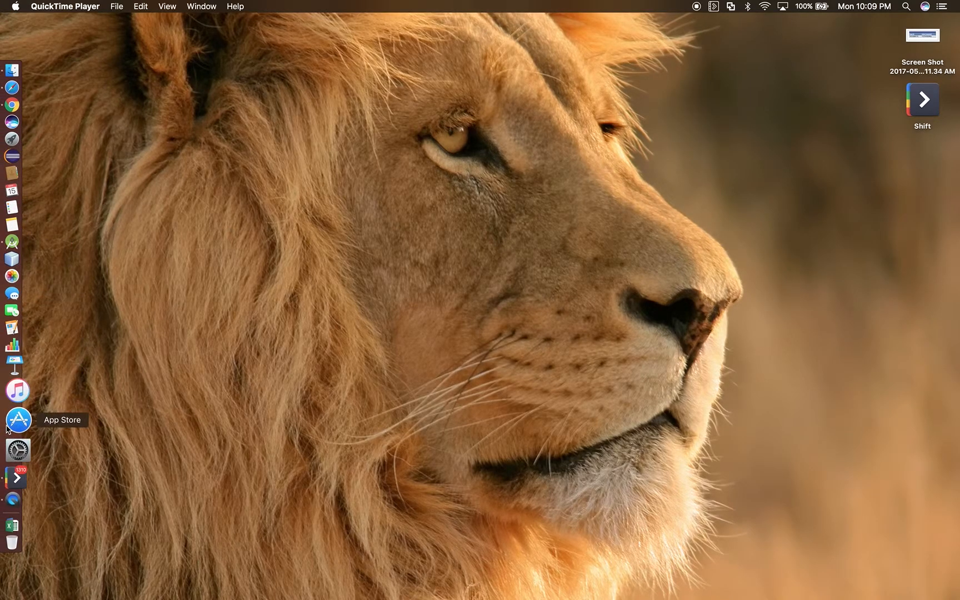
Step: Launch the Shift email app from the Dock so its Gmail inbox appears
left_click(15, 469)
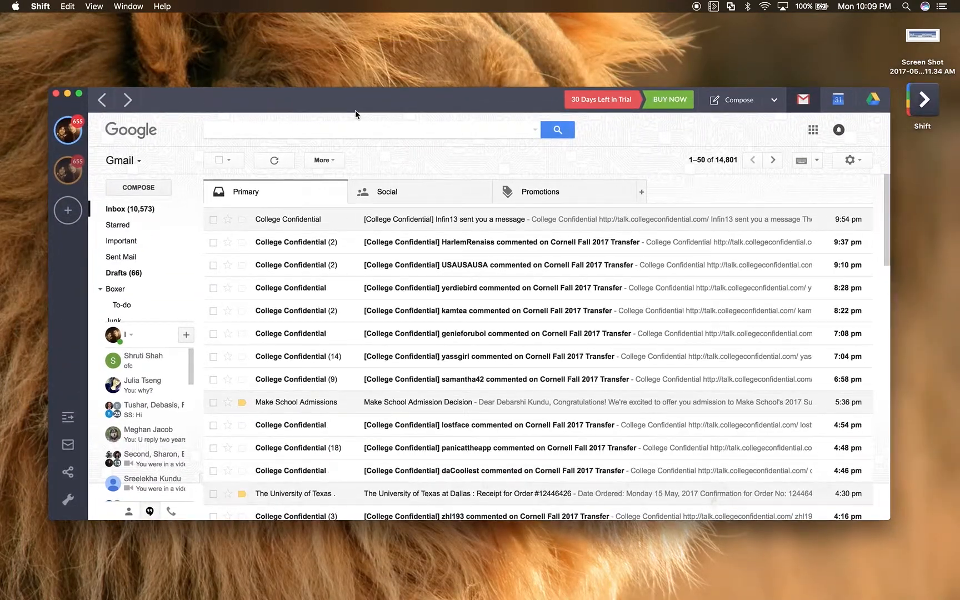
mouse_move(409, 192)
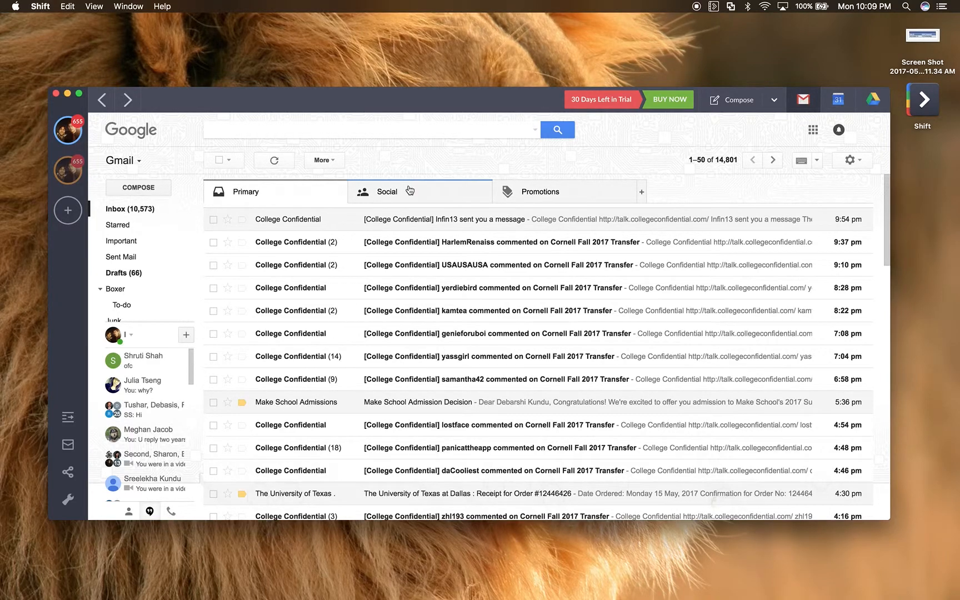
left_click(68, 210)
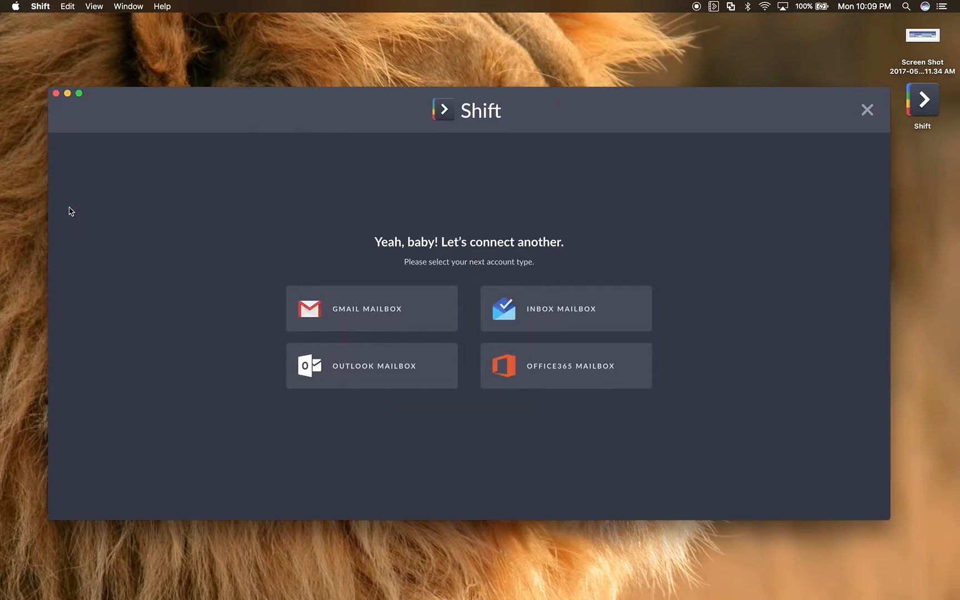
mouse_move(564, 311)
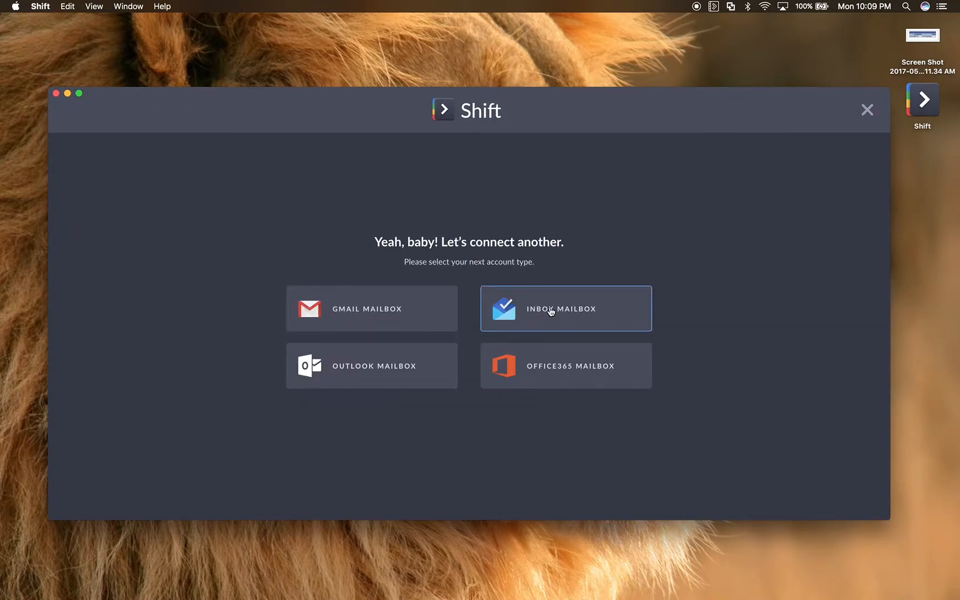
mouse_move(564, 365)
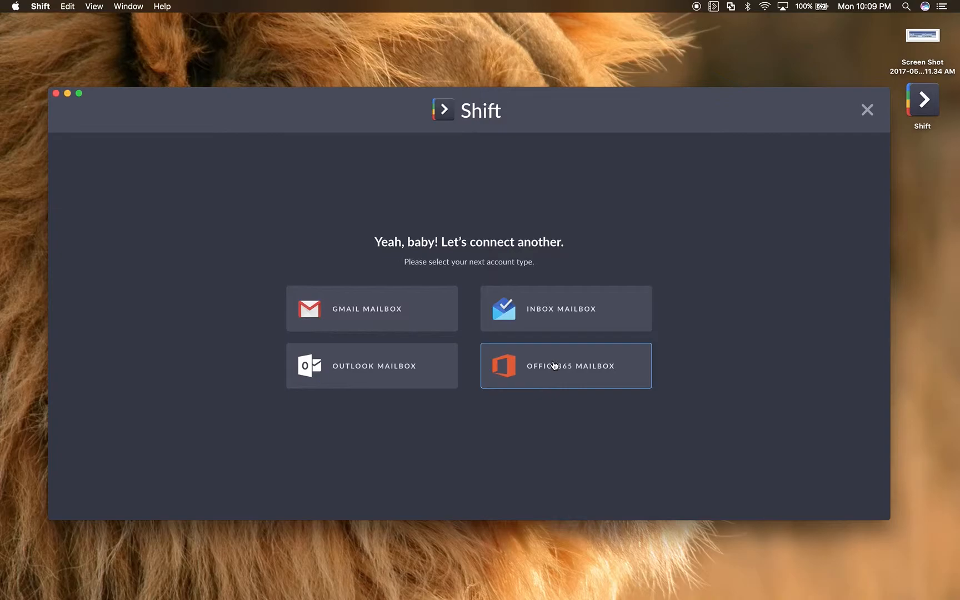
mouse_move(830, 92)
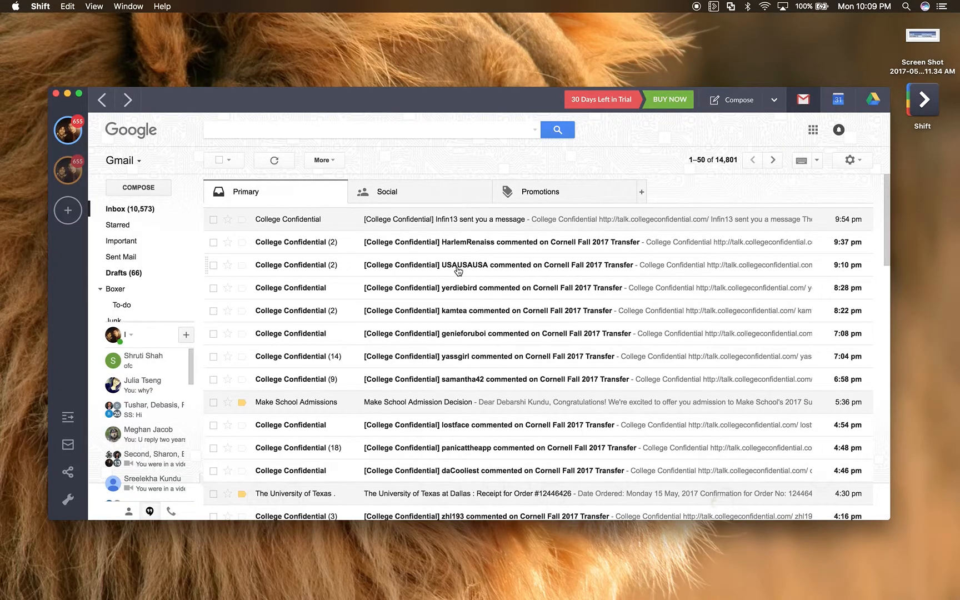
mouse_move(545, 171)
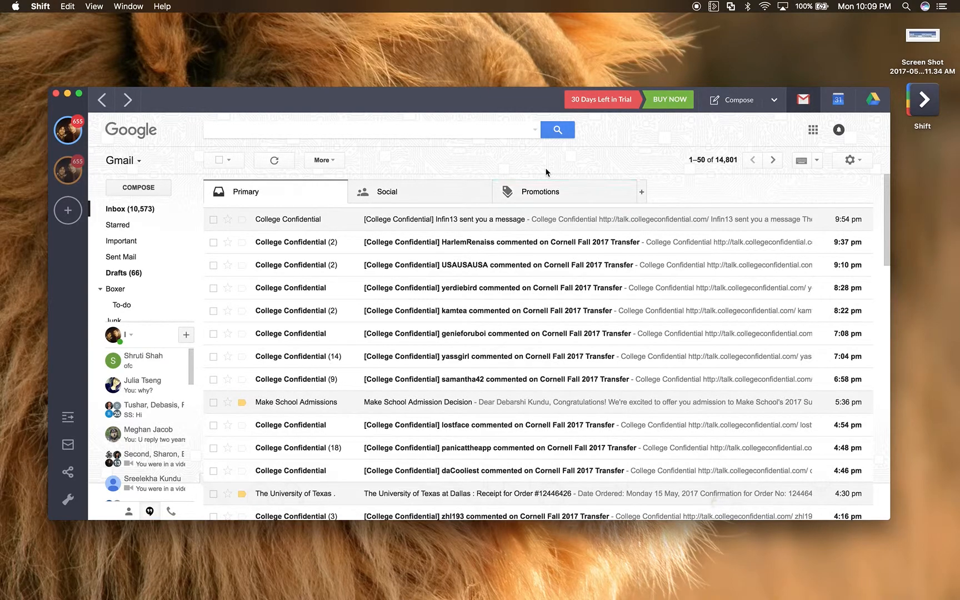
mouse_move(428, 191)
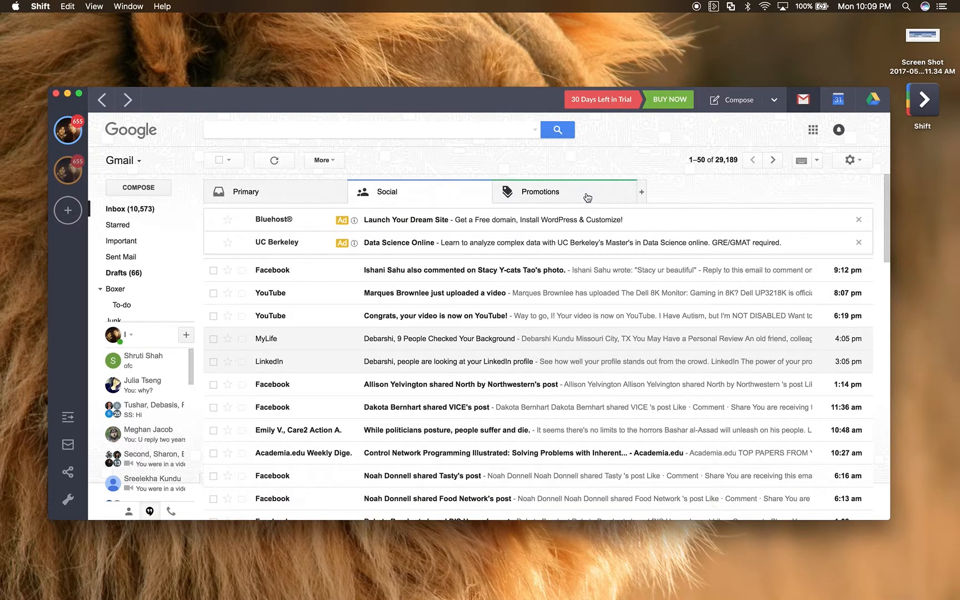
left_click(246, 192)
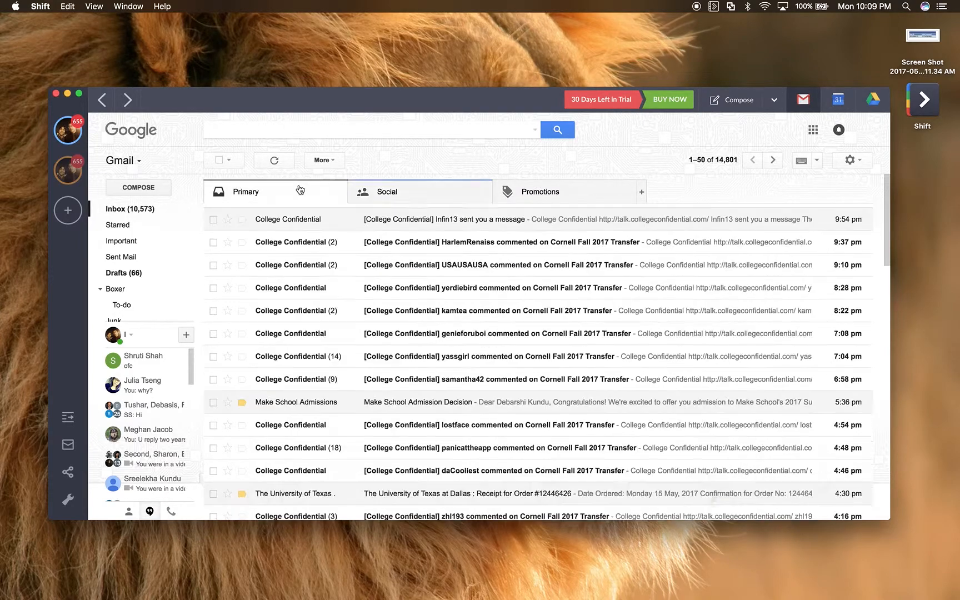
mouse_move(579, 179)
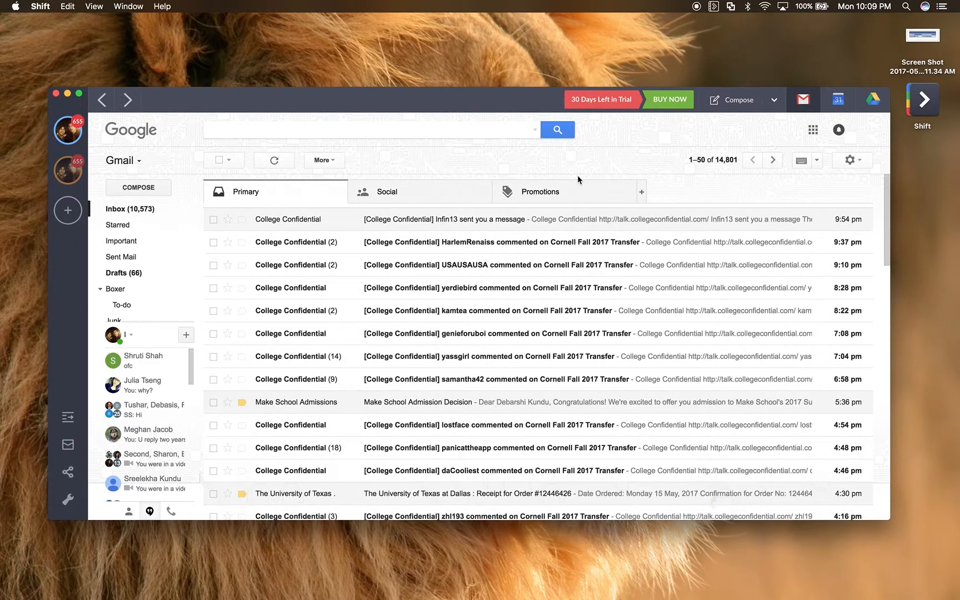
mouse_move(230, 112)
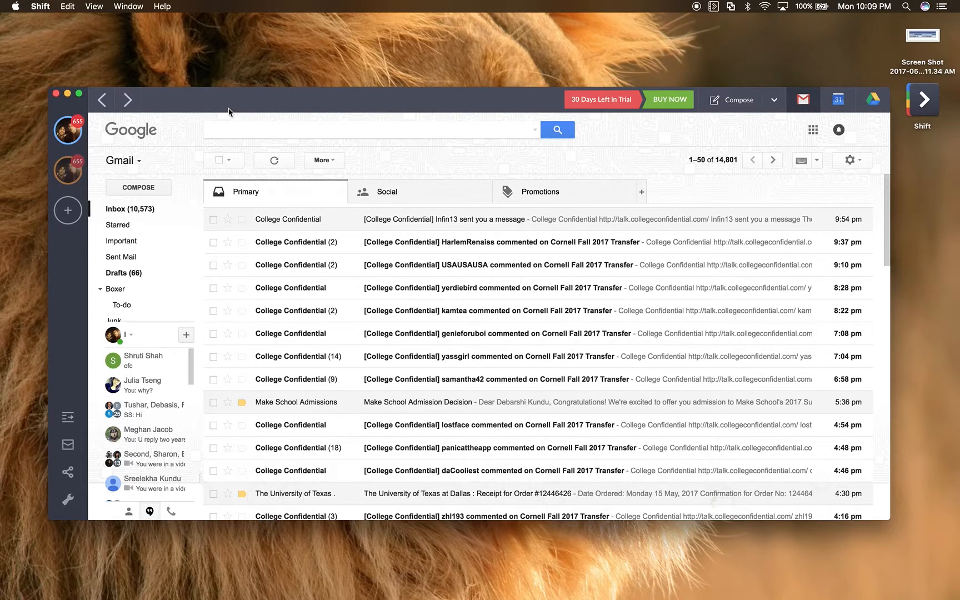
mouse_move(67, 530)
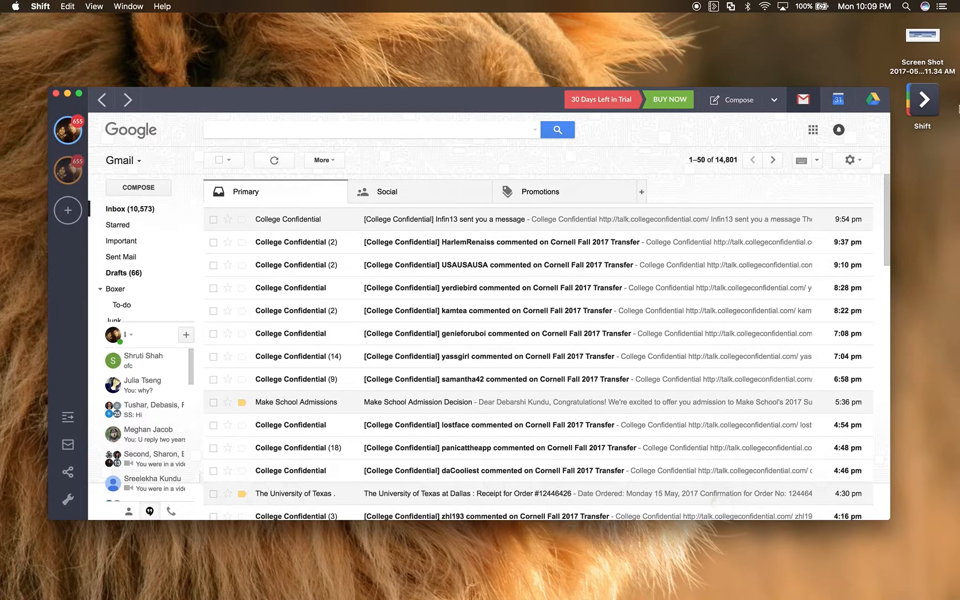
mouse_move(385, 118)
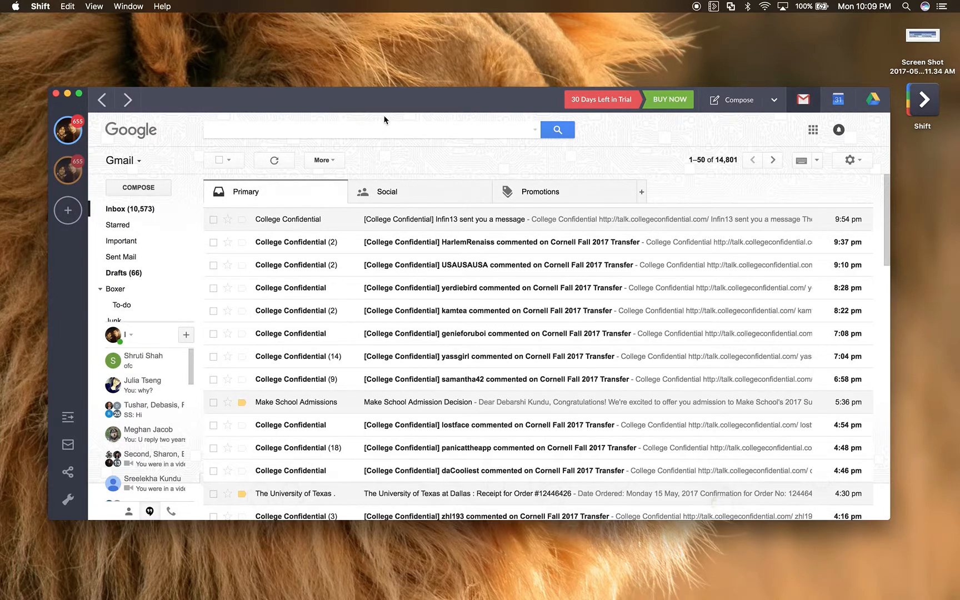
mouse_move(68, 499)
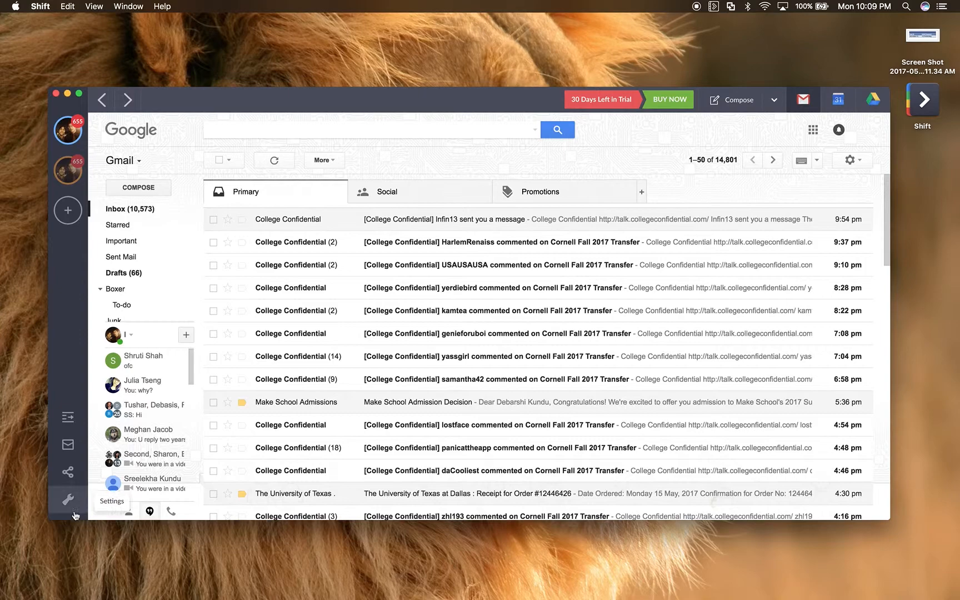
mouse_move(786, 113)
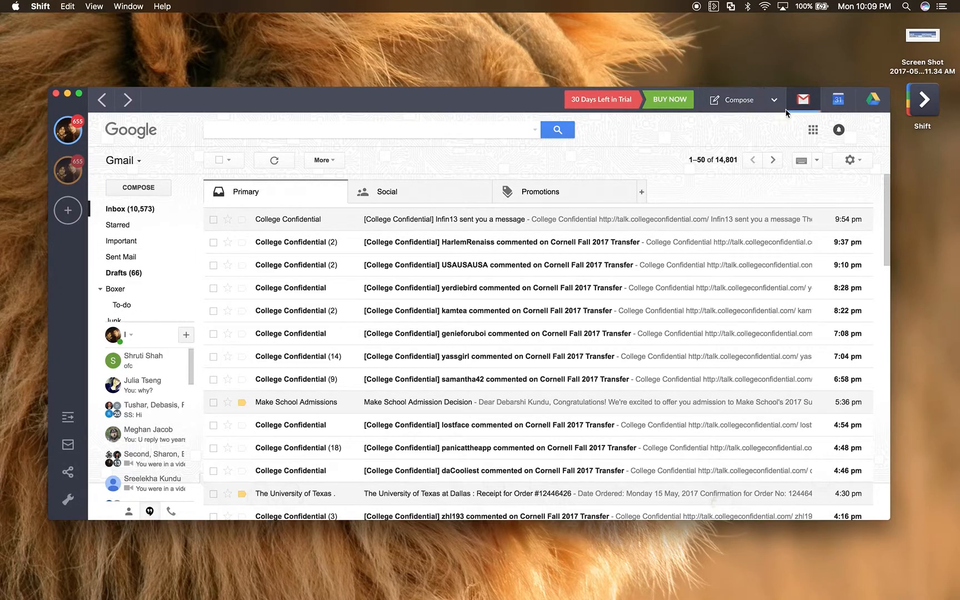
mouse_move(741, 219)
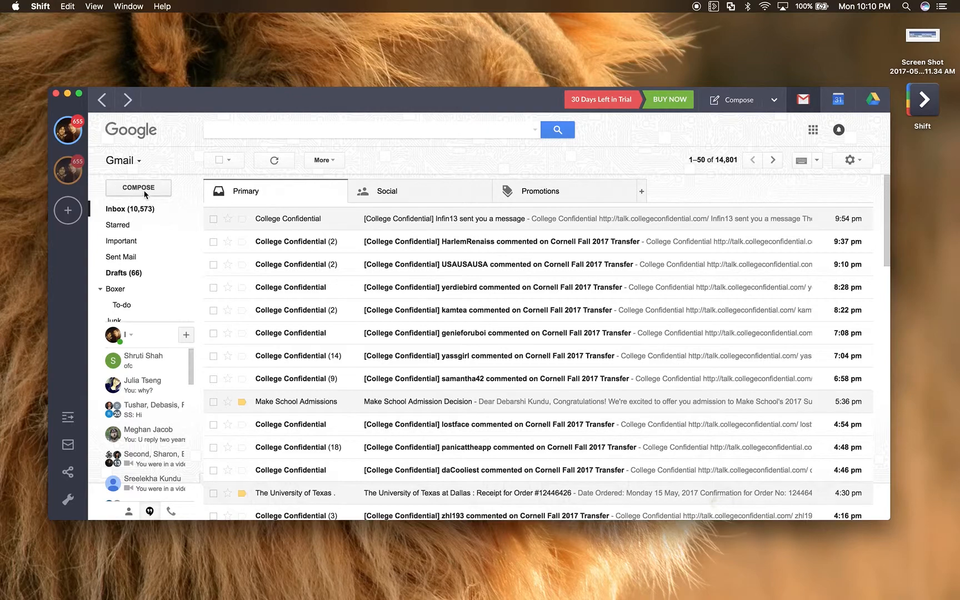
Step: Start a new email draft and discard it empty, twice, returning to the inbox
left_click(139, 188)
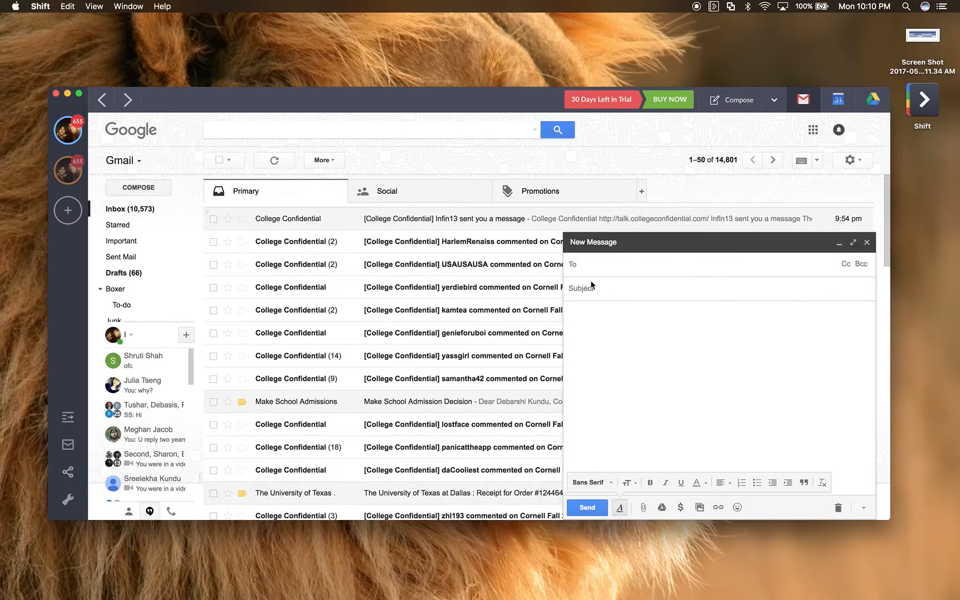
left_click(867, 242)
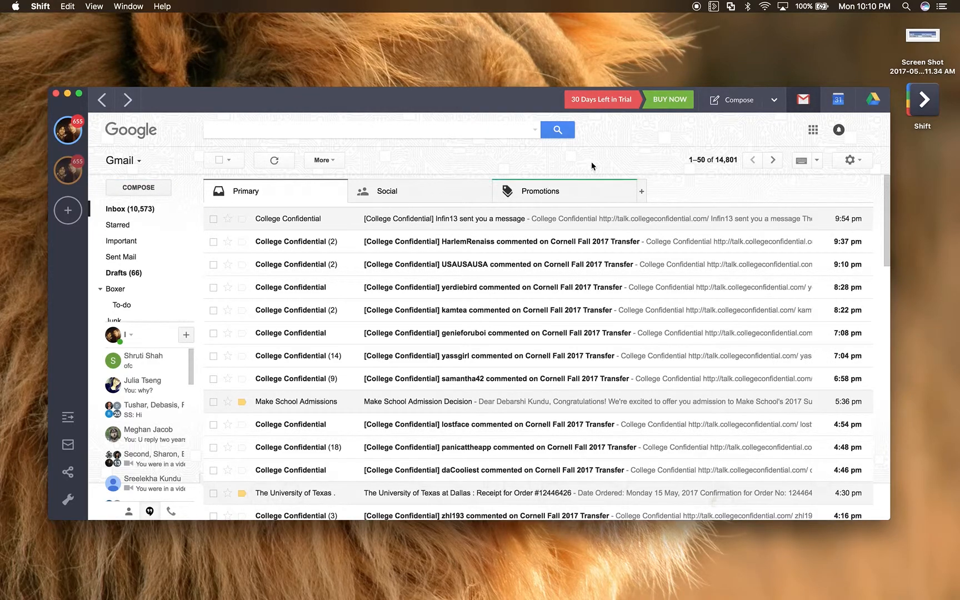
mouse_move(719, 177)
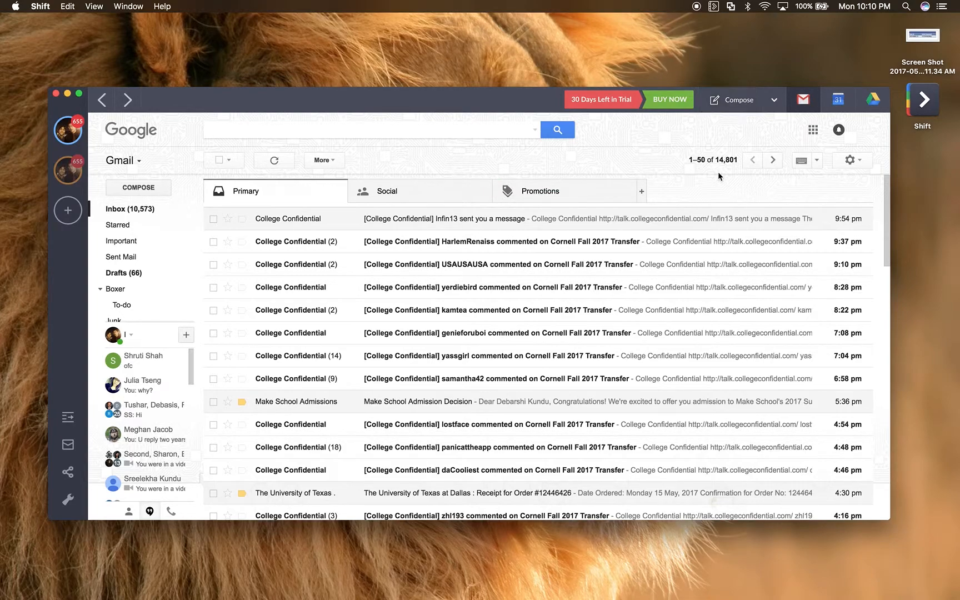
mouse_move(738, 100)
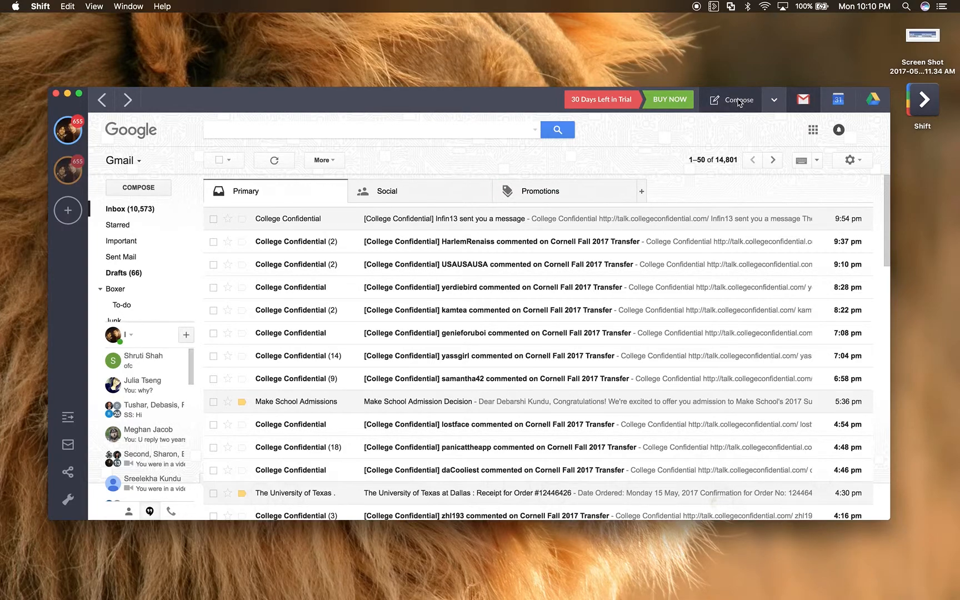
mouse_move(709, 98)
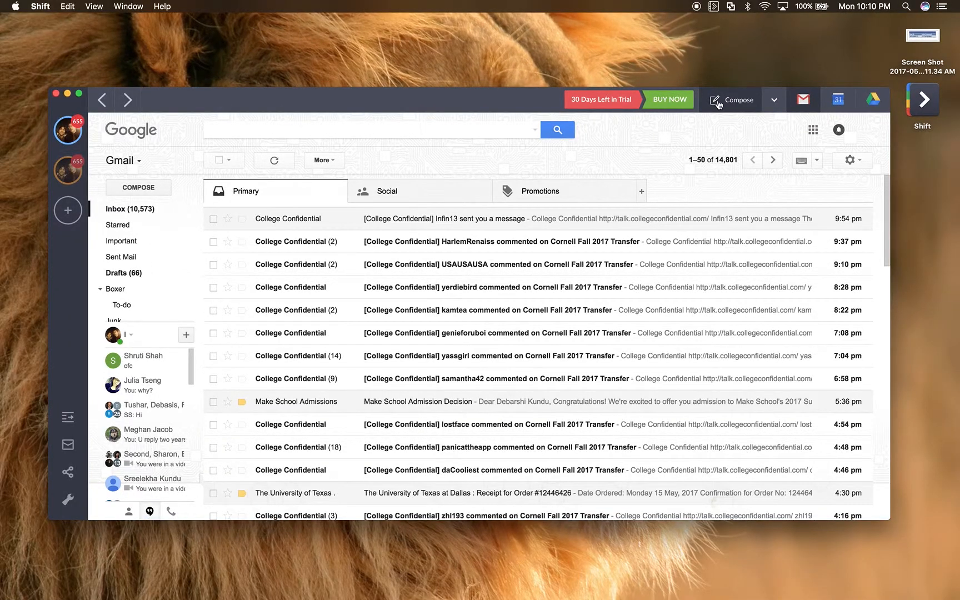
left_click(737, 99)
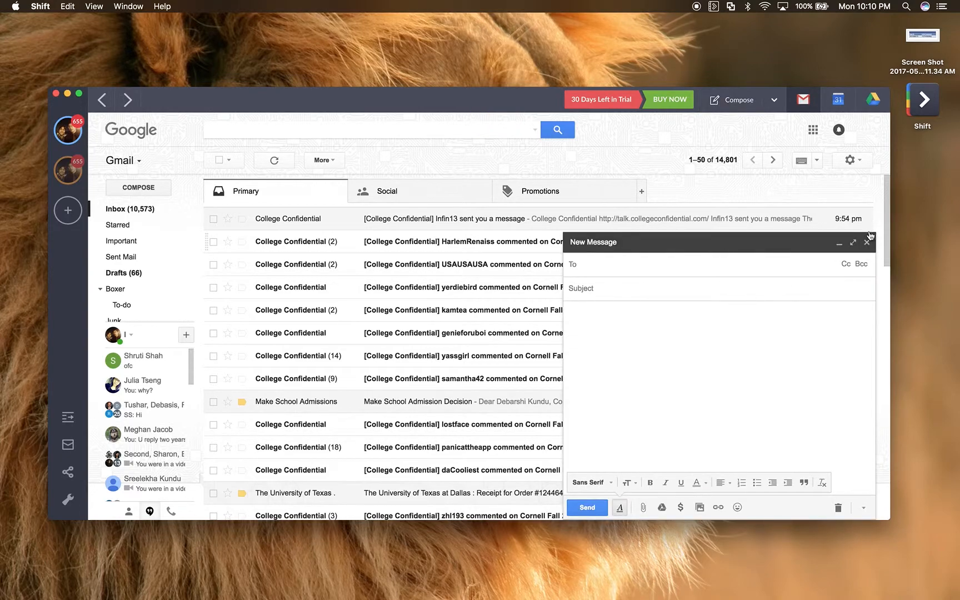
left_click(866, 242)
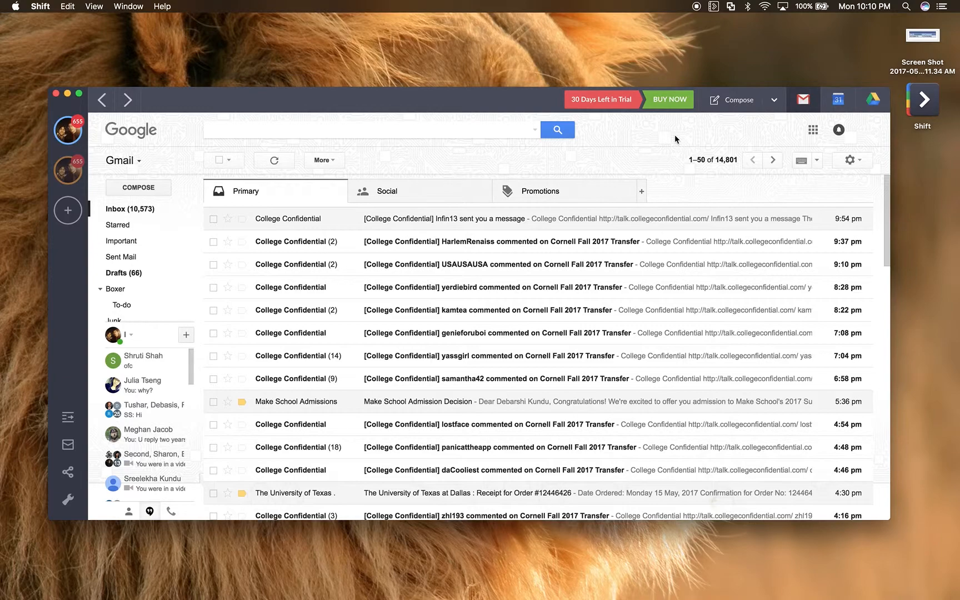
mouse_move(739, 99)
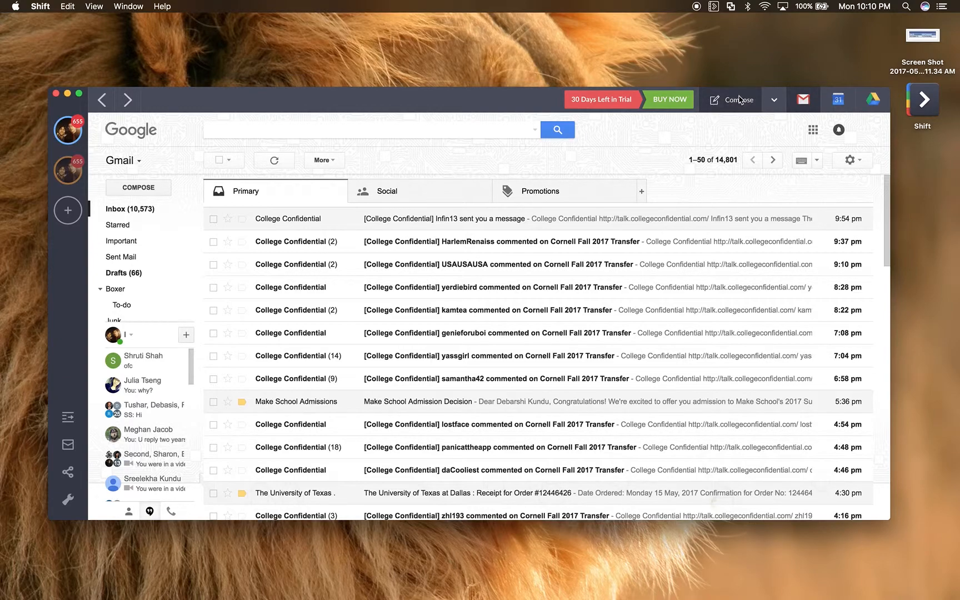
mouse_move(707, 116)
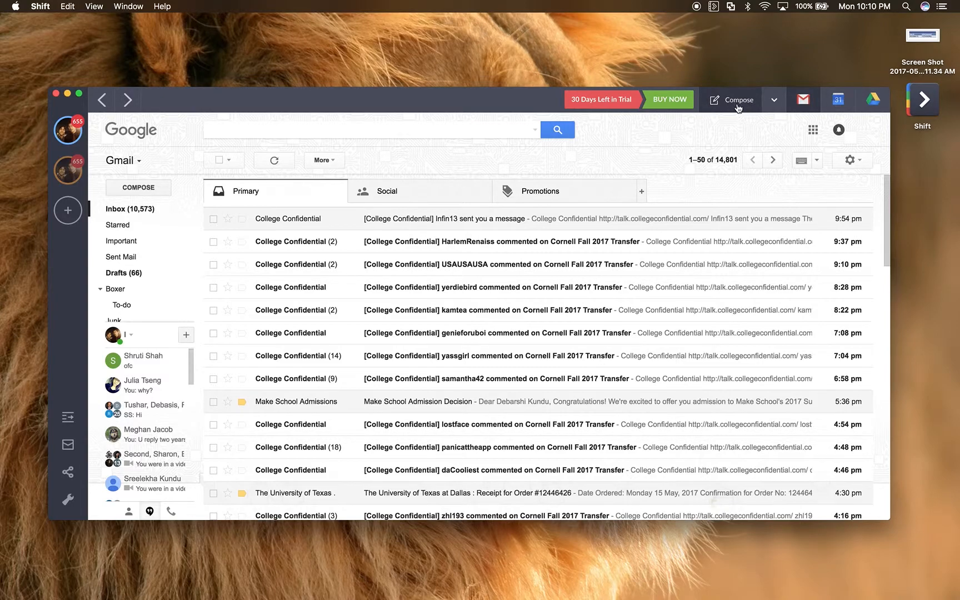
mouse_move(610, 135)
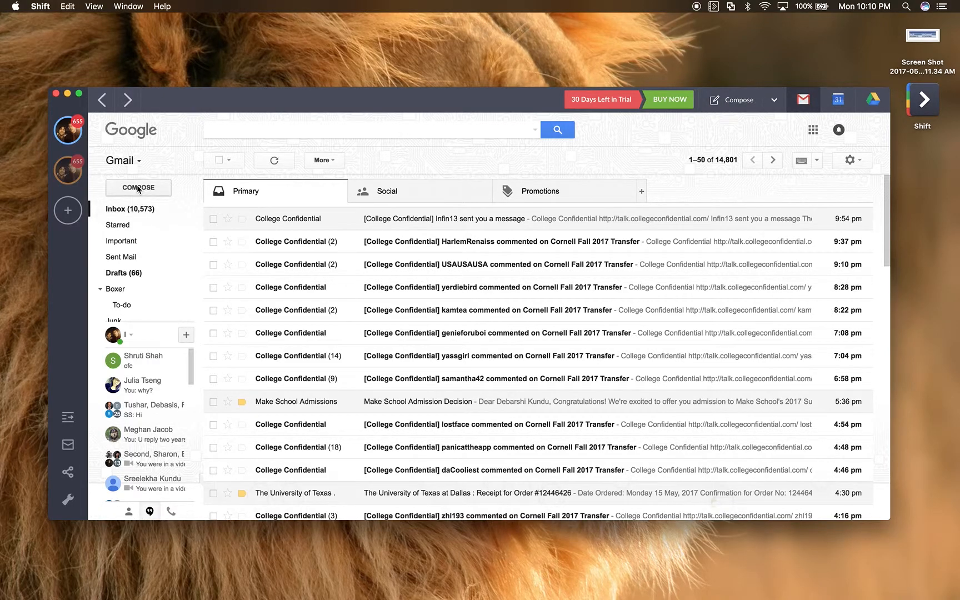
mouse_move(645, 127)
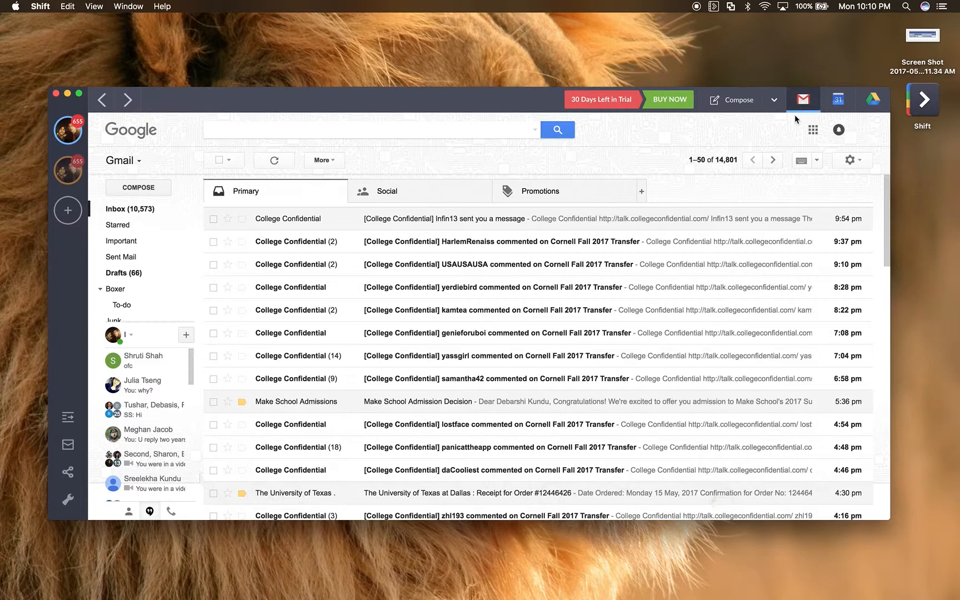
scroll("down", 3)
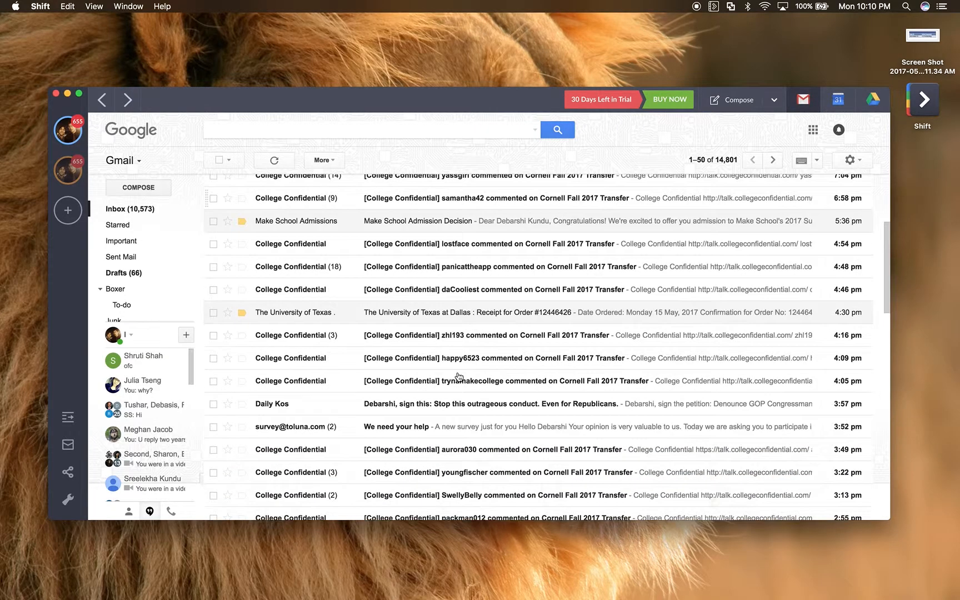
scroll("up", 3)
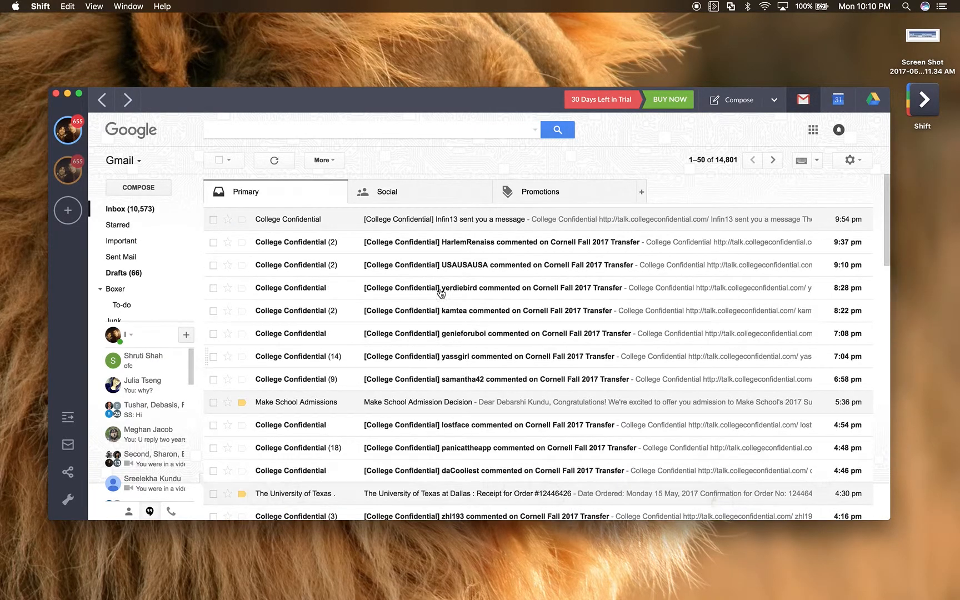
mouse_move(410, 109)
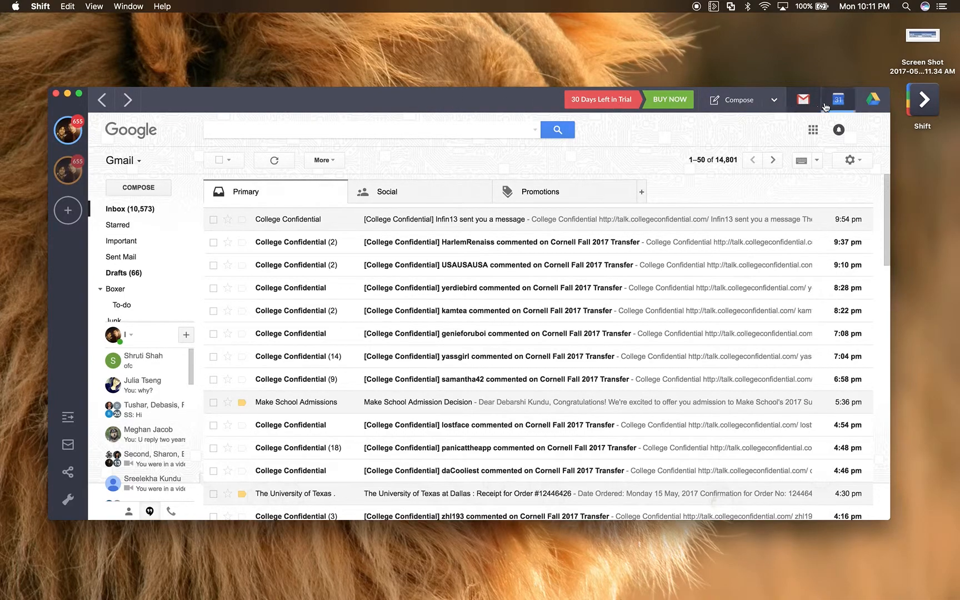
mouse_move(802, 99)
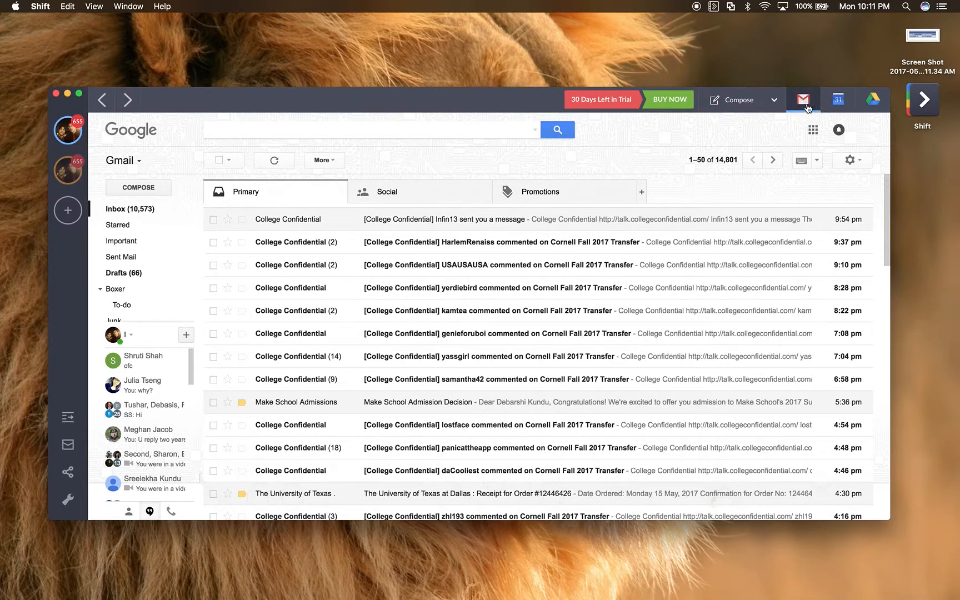
mouse_move(838, 99)
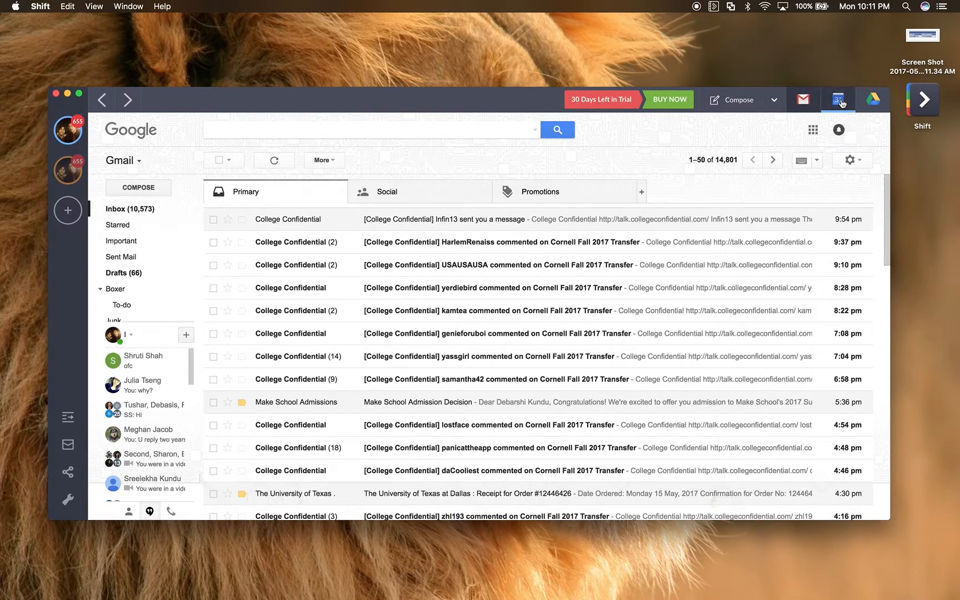
mouse_move(872, 99)
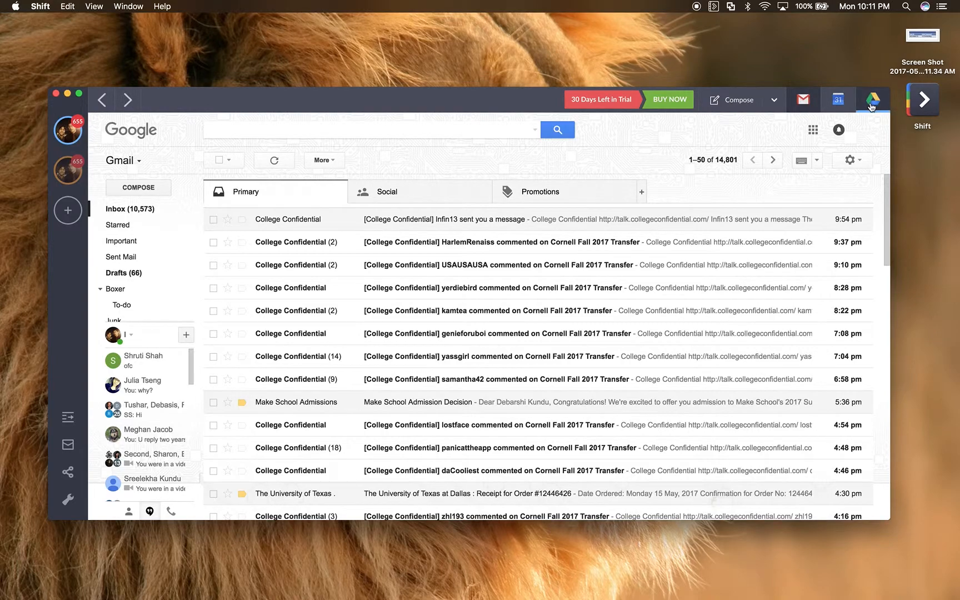
mouse_move(837, 99)
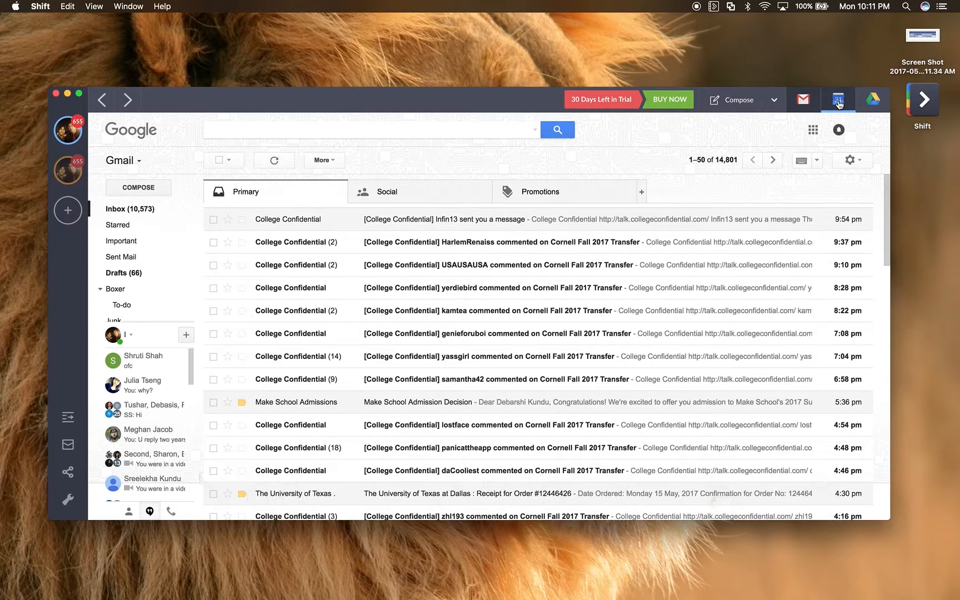
Step: Show Google Calendar for May 14–20, 2017, briefly switching to Month view and back to Week
left_click(837, 99)
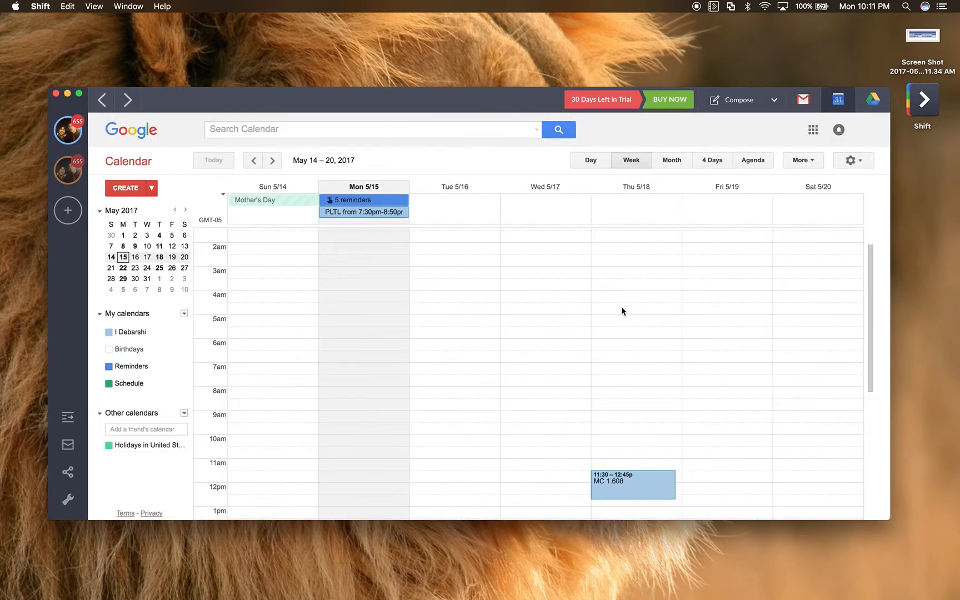
mouse_move(148, 223)
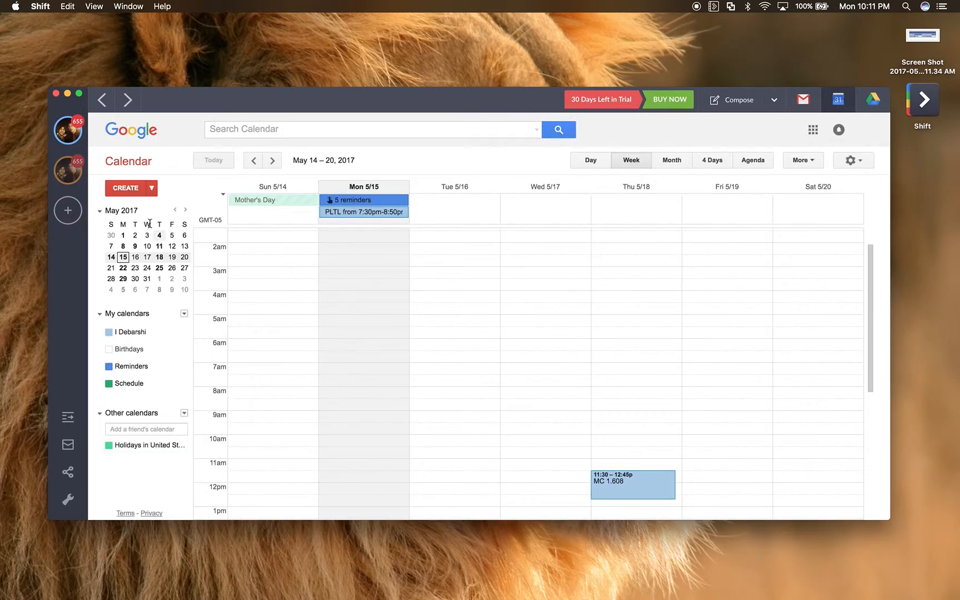
mouse_move(152, 188)
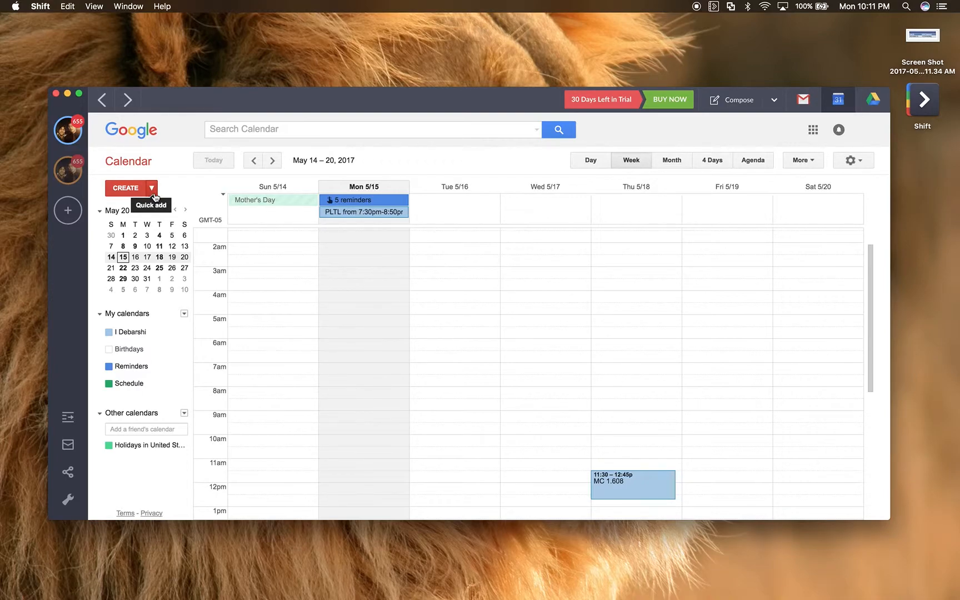
left_click(151, 187)
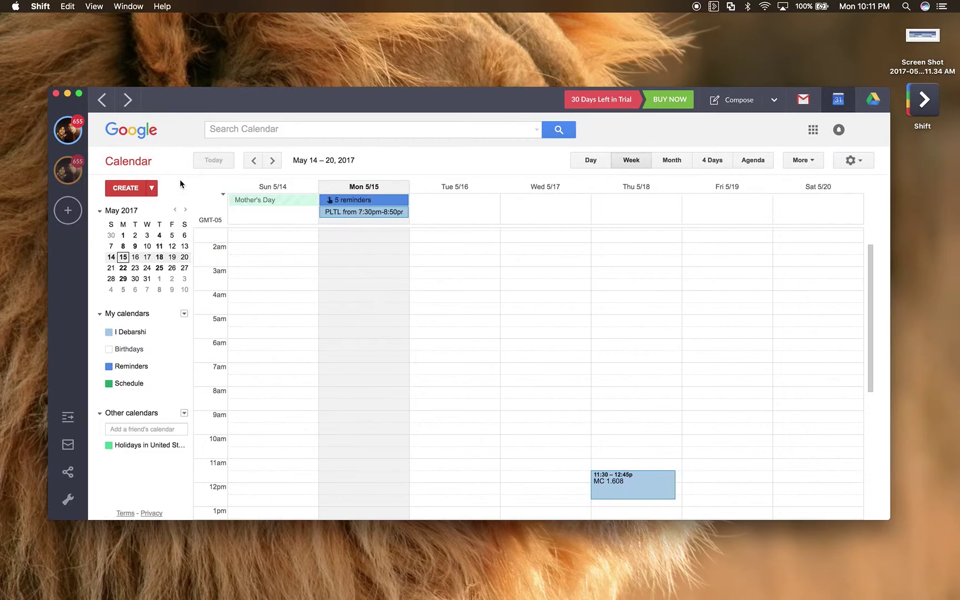
left_click(125, 188)
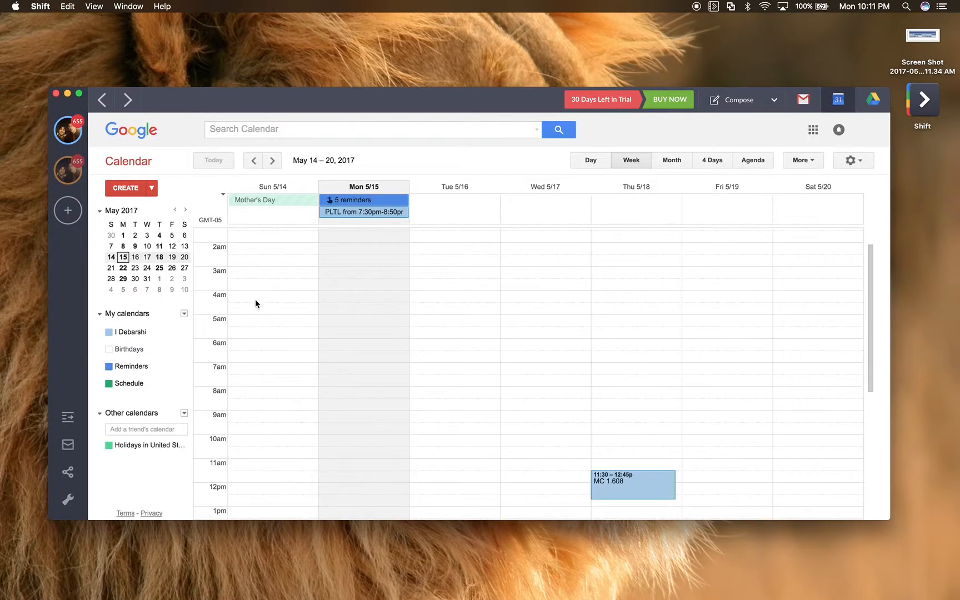
scroll("up", 3)
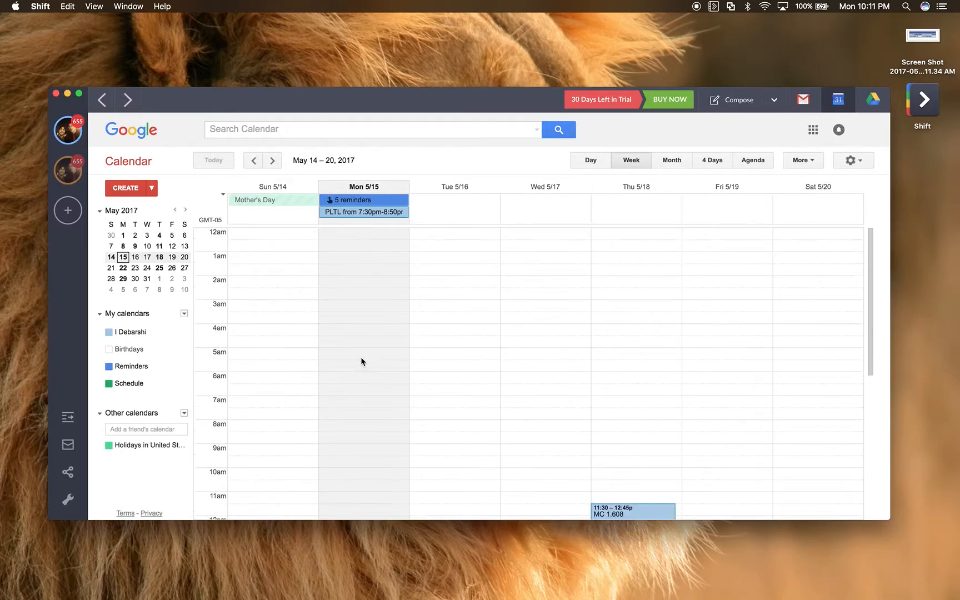
left_click(671, 160)
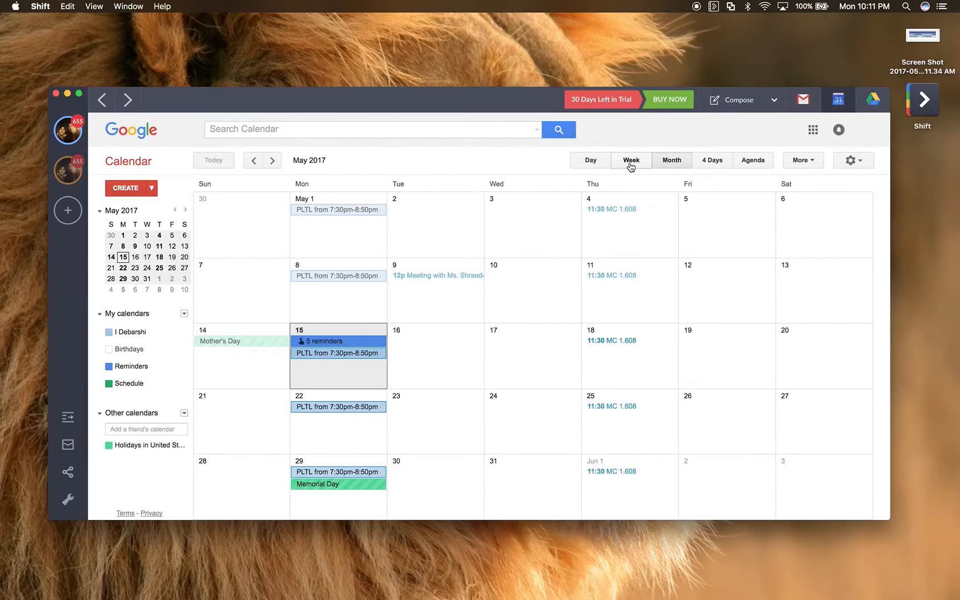
left_click(630, 160)
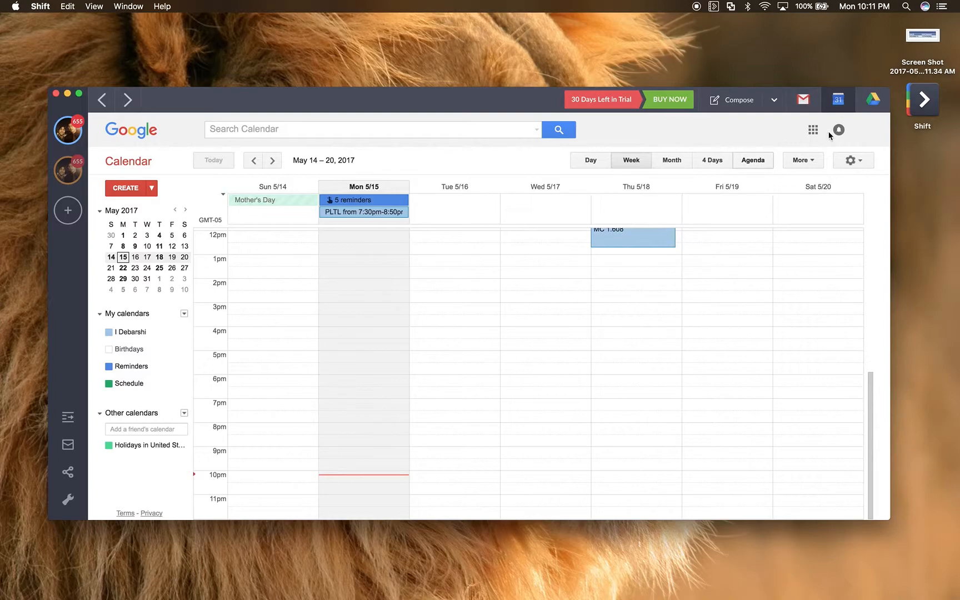
mouse_move(871, 99)
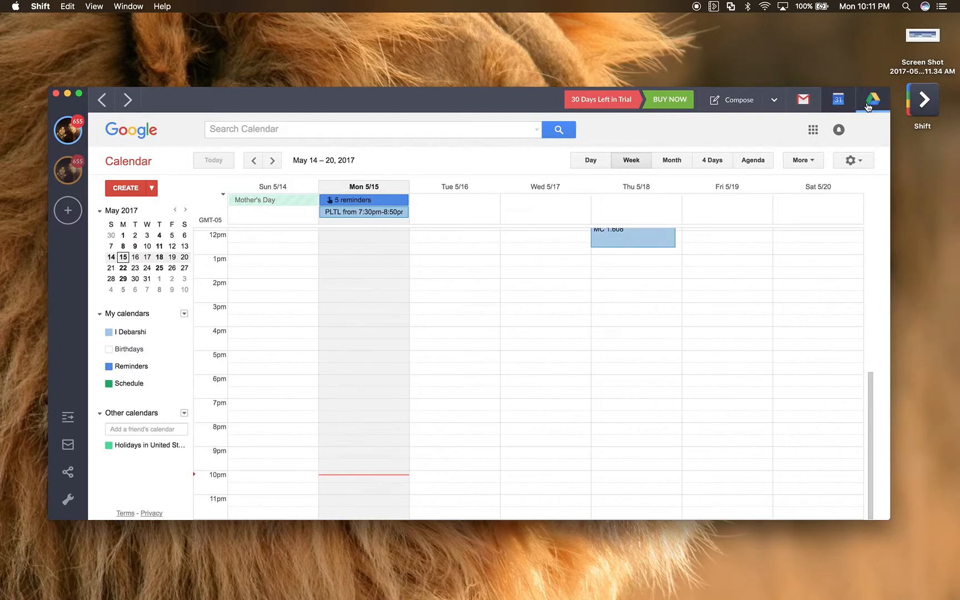
Step: Browse Google Drive's My Drive, scrolling through documents like Response 5 and Reading Journal
left_click(872, 99)
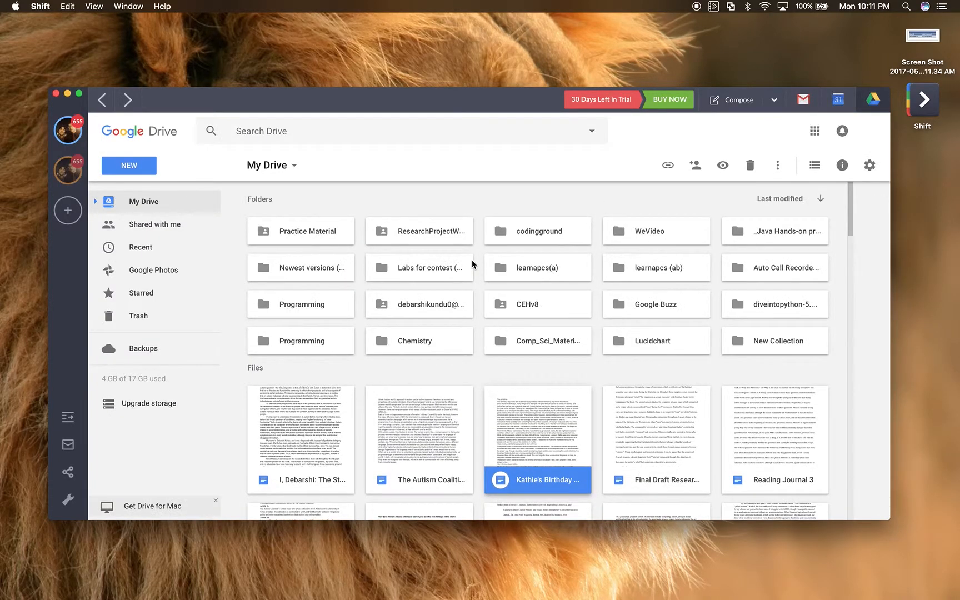
scroll("down", 3)
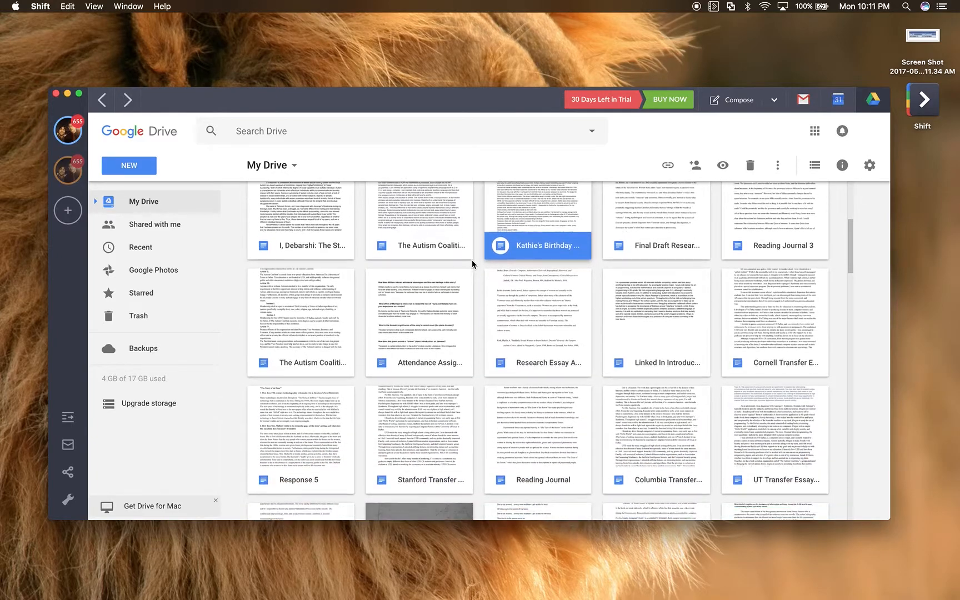
scroll("up", 3)
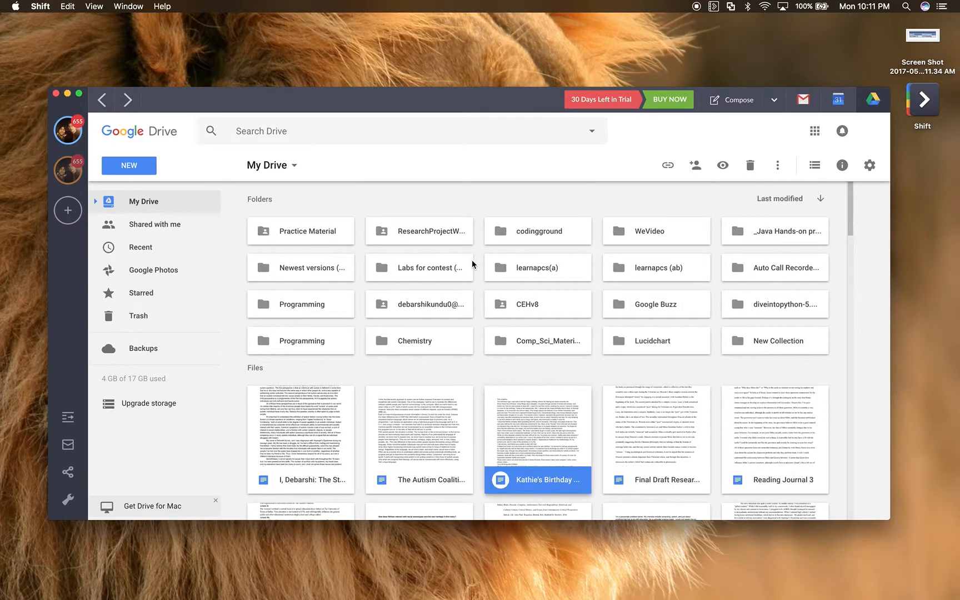
mouse_move(471, 433)
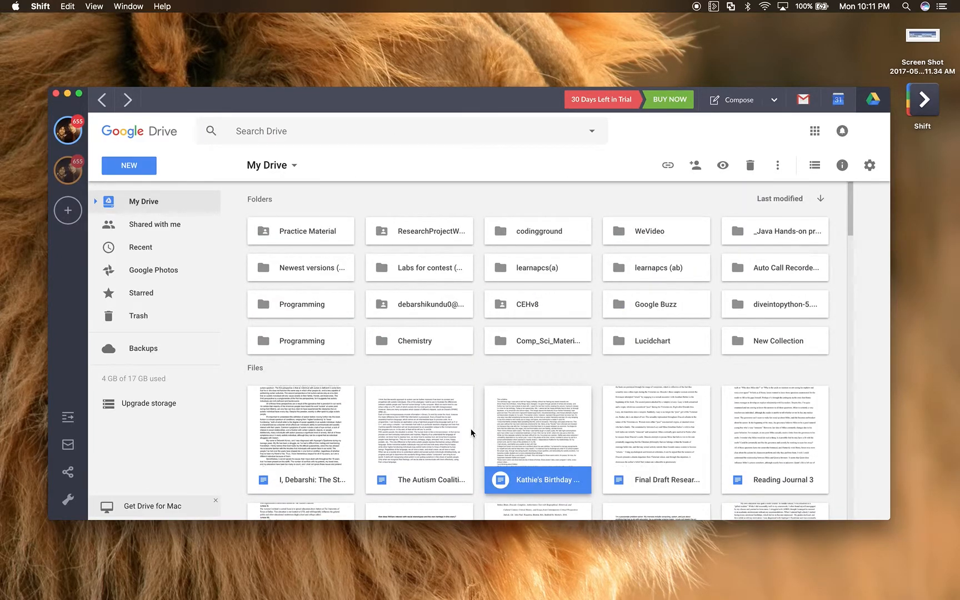
mouse_move(464, 425)
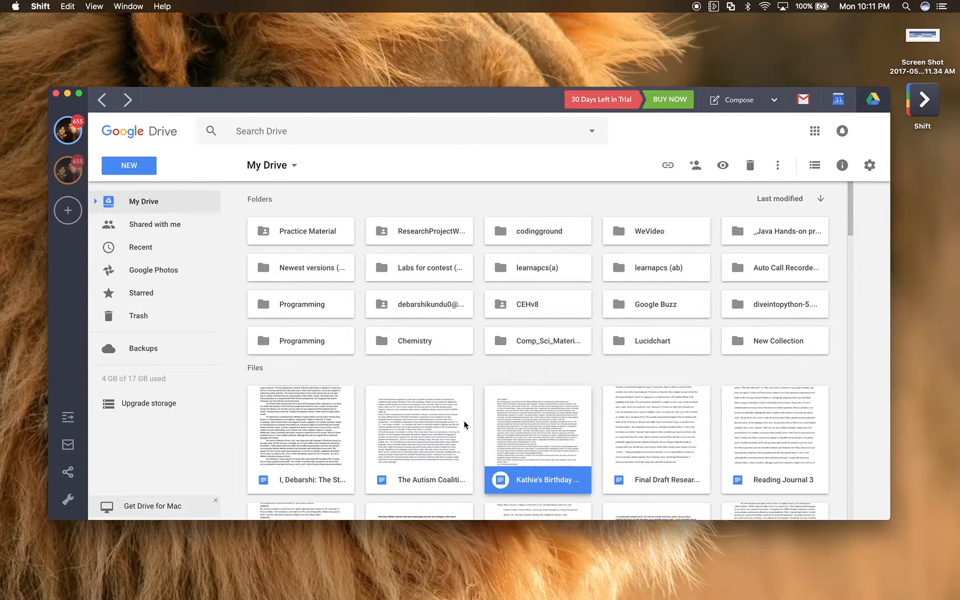
scroll("down", 3)
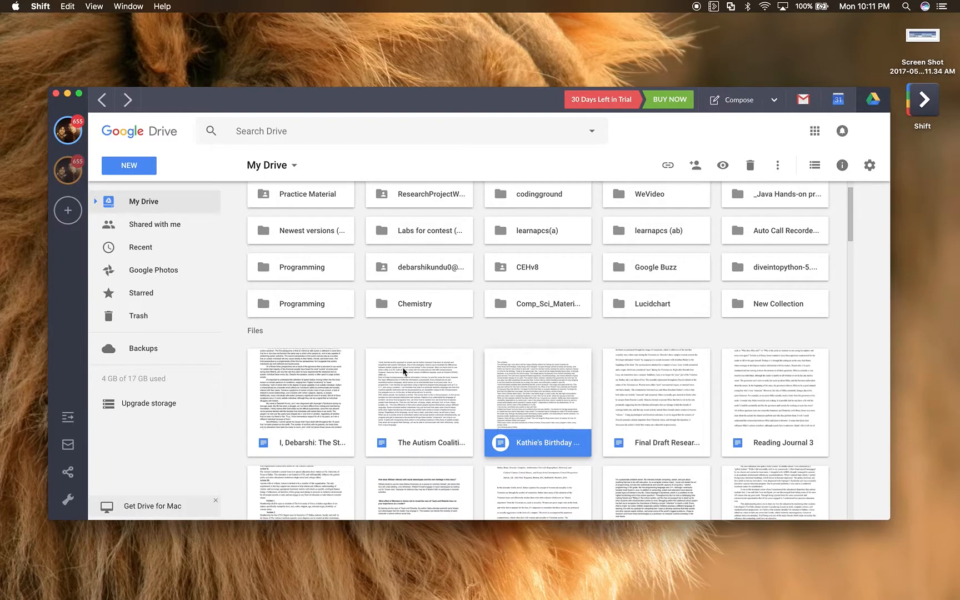
scroll("down", 3)
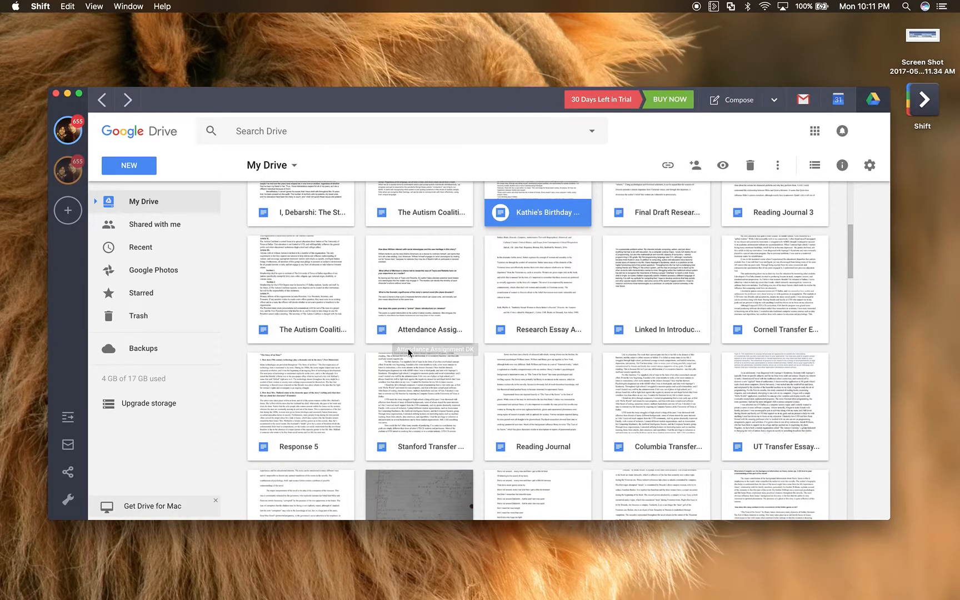
mouse_move(409, 352)
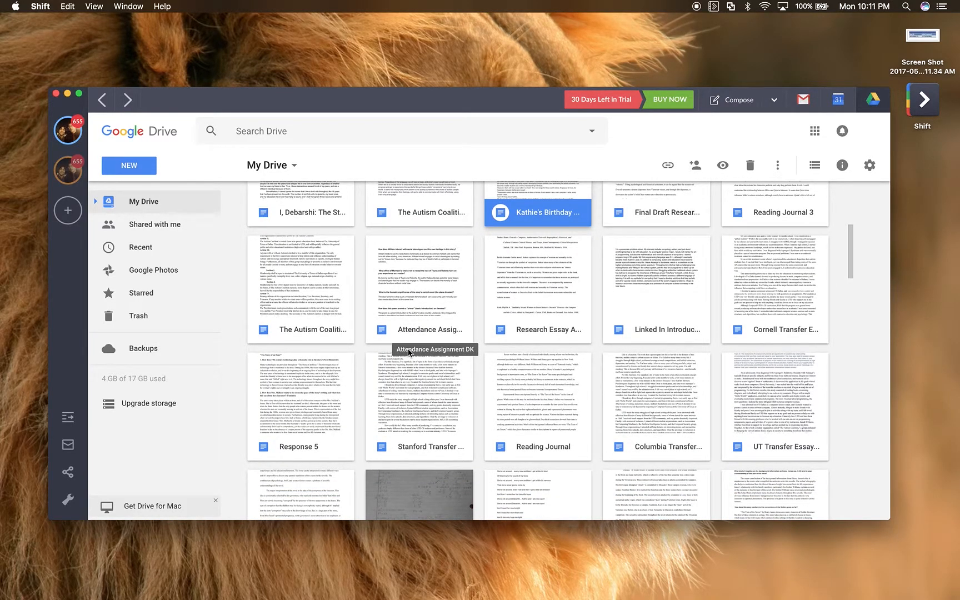
scroll("up", 3)
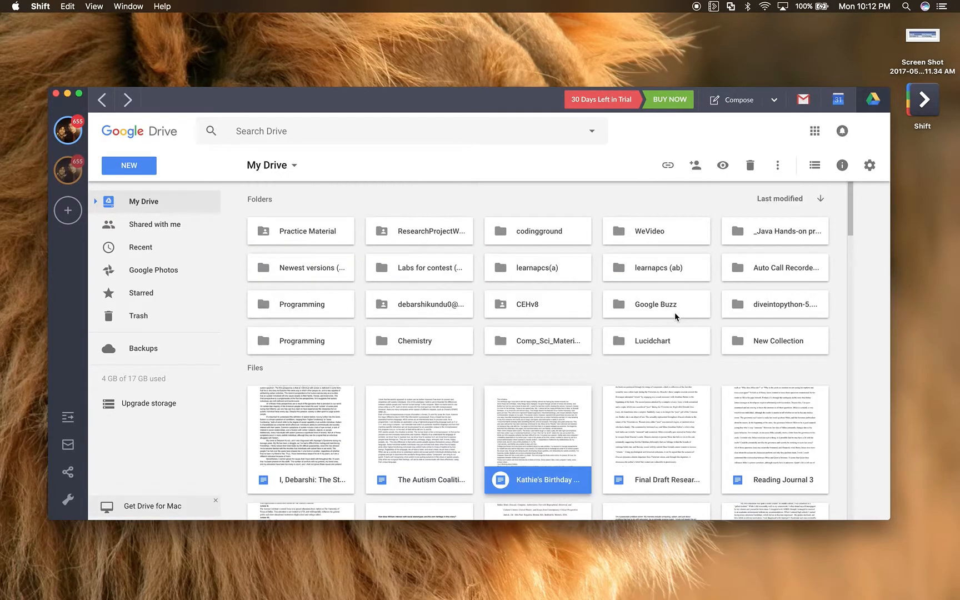
scroll("down", 3)
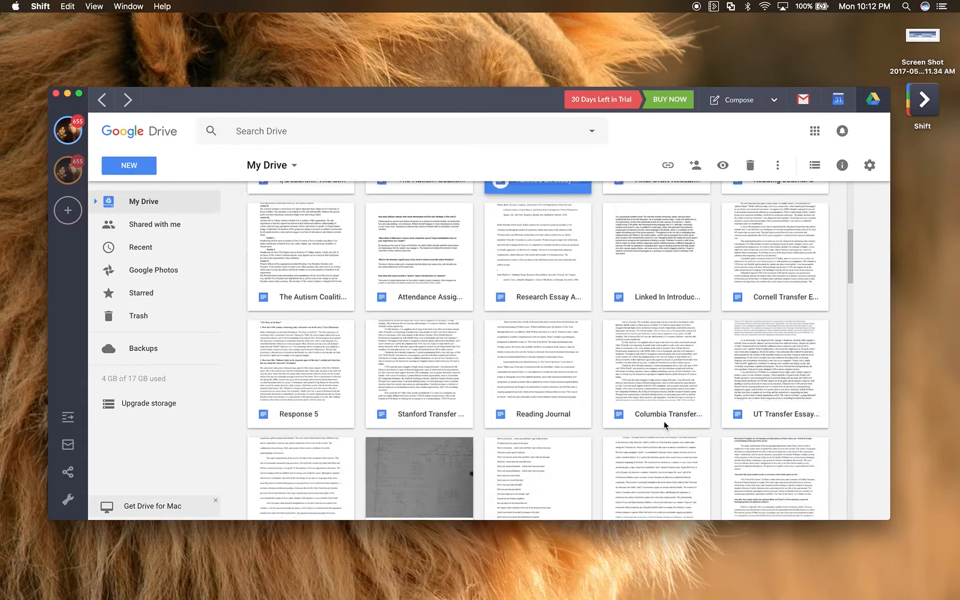
scroll("down", 3)
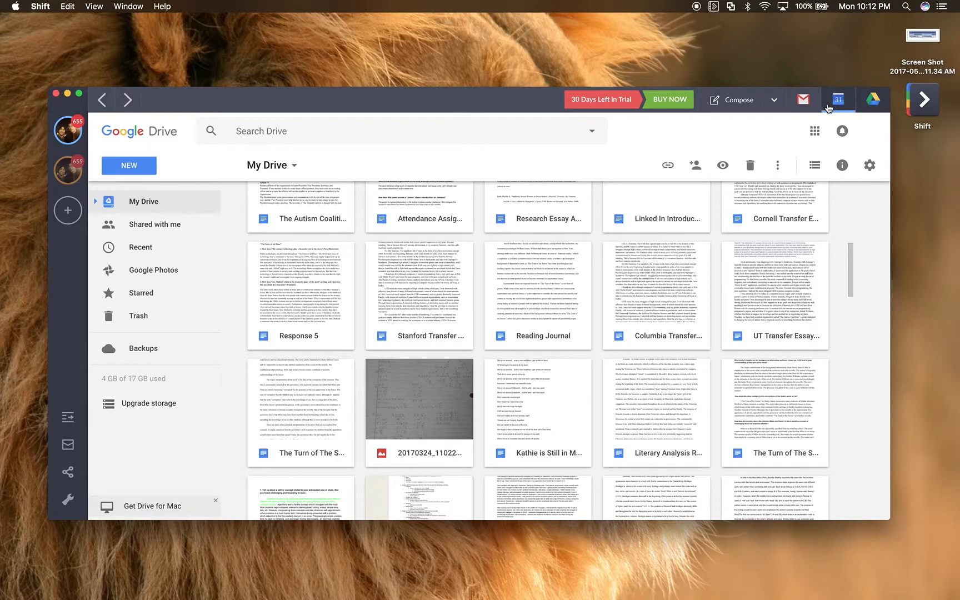
Step: View the Columbia Transfer Essays Google Doc in Safari, scrolled to the Columbia community answer
left_click(655, 300)
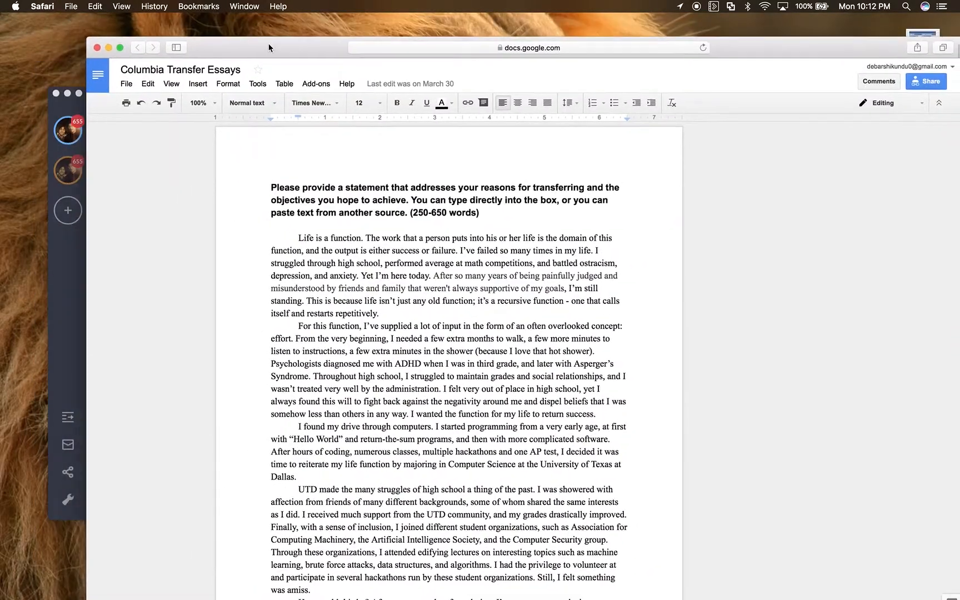
scroll("down", 3)
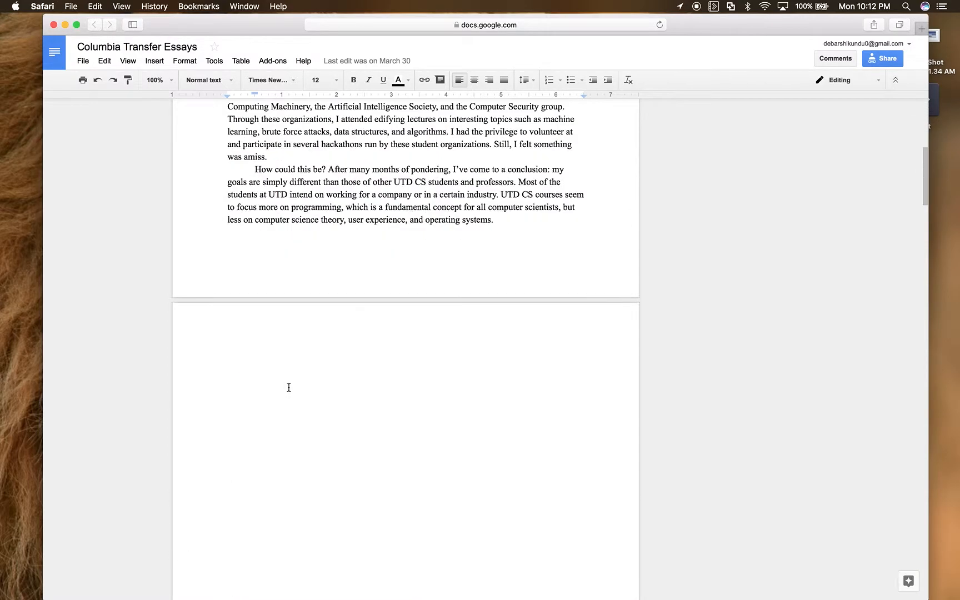
scroll("down", 3)
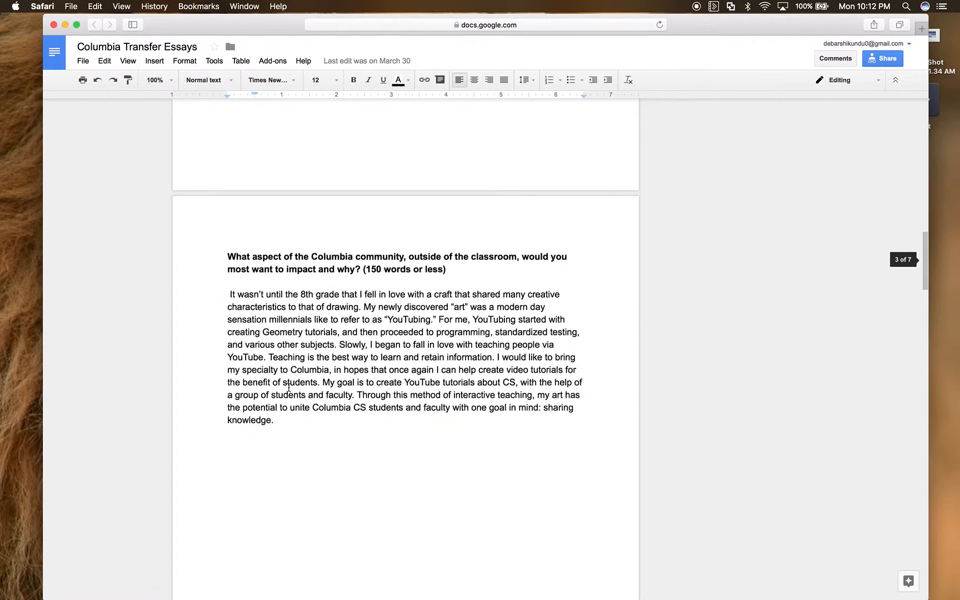
scroll("up", 3)
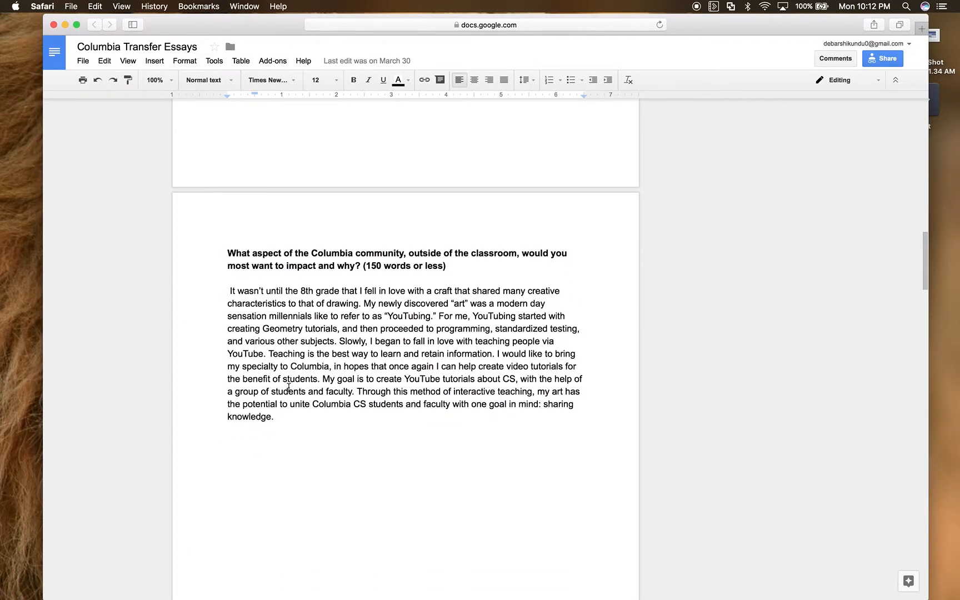
mouse_move(20, 134)
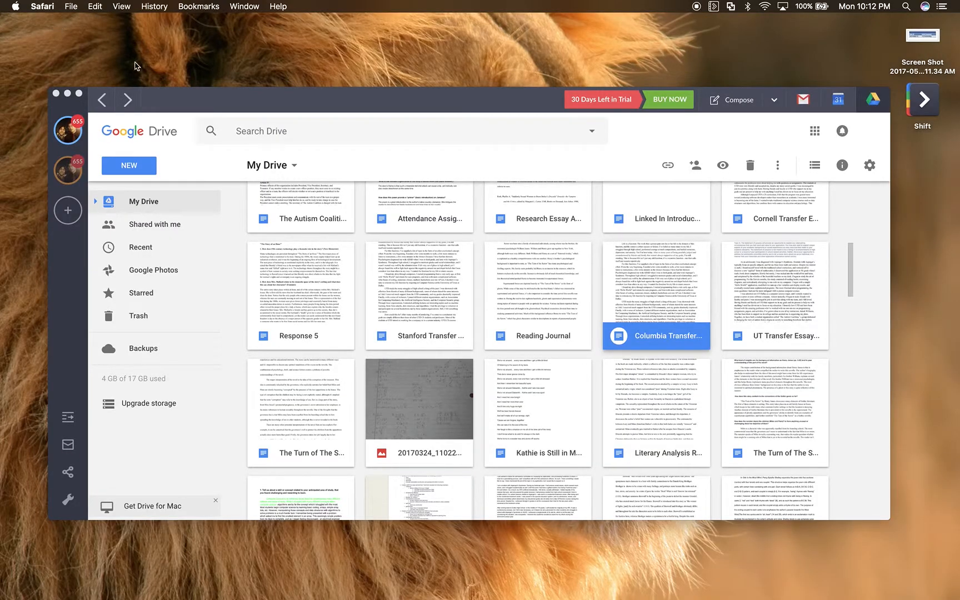
Step: Dismiss Safari's File menu and return My Drive in Shift to the top of its folders
left_click(70, 7)
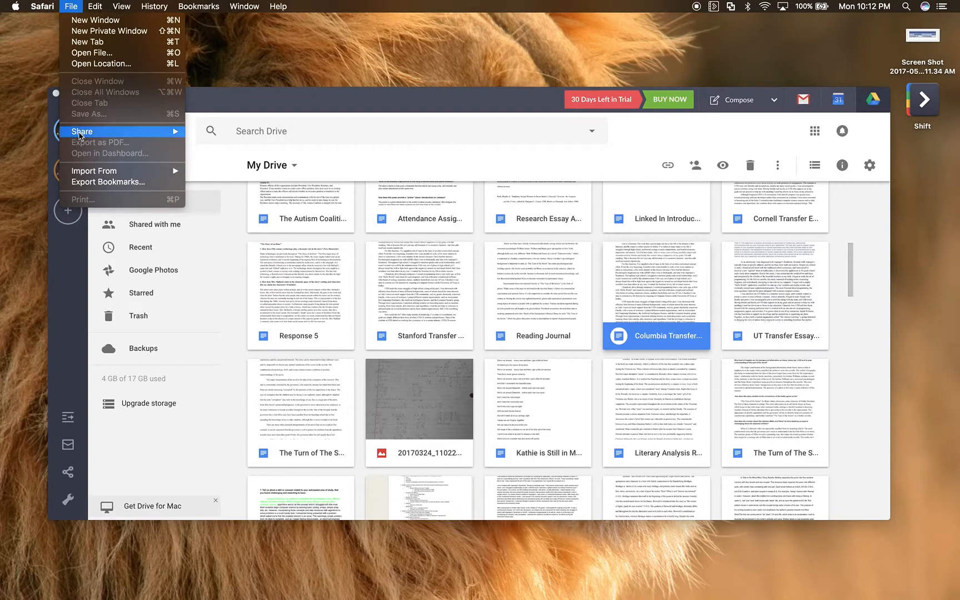
left_click(43, 6)
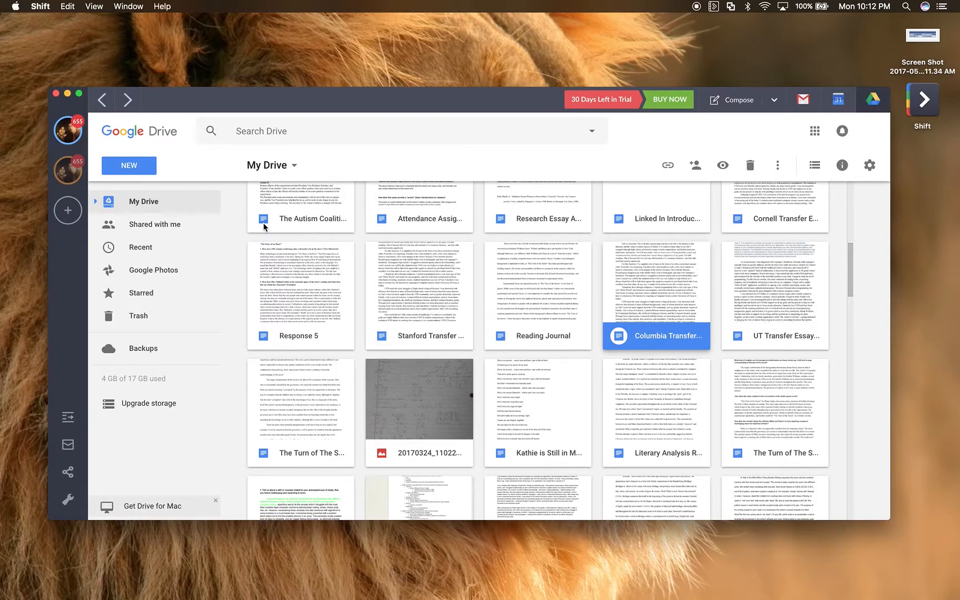
mouse_move(419, 329)
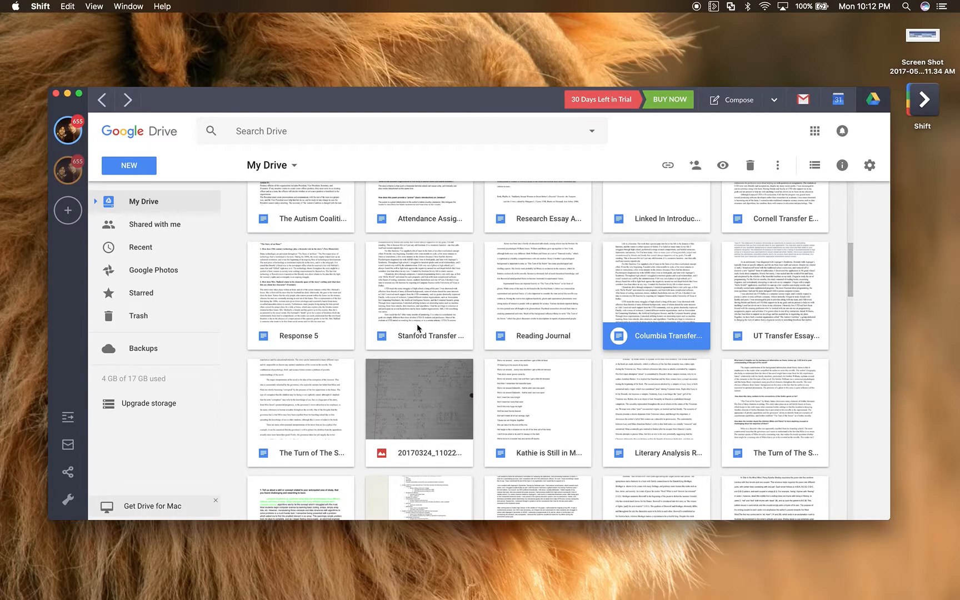
scroll("up", 3)
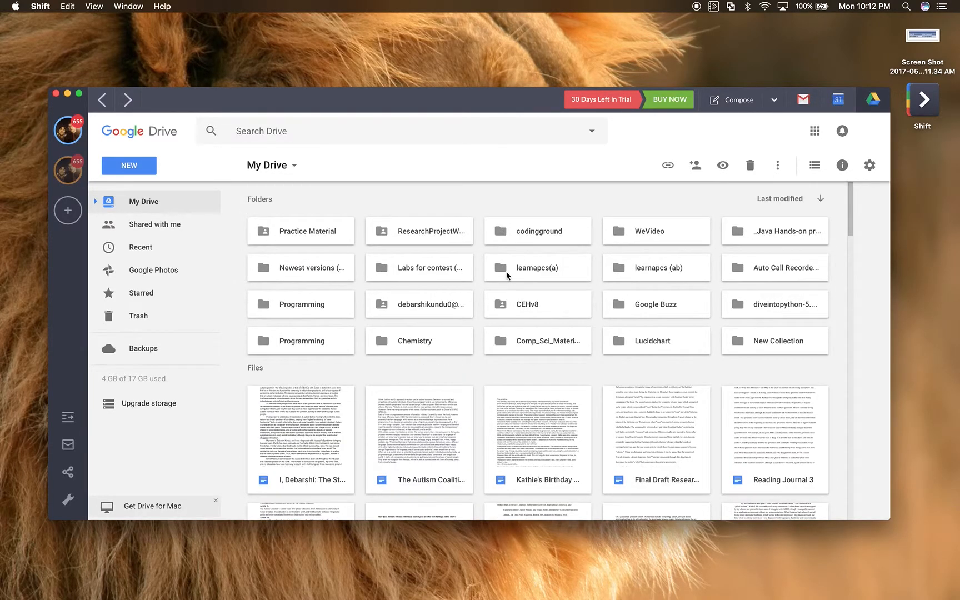
mouse_move(453, 411)
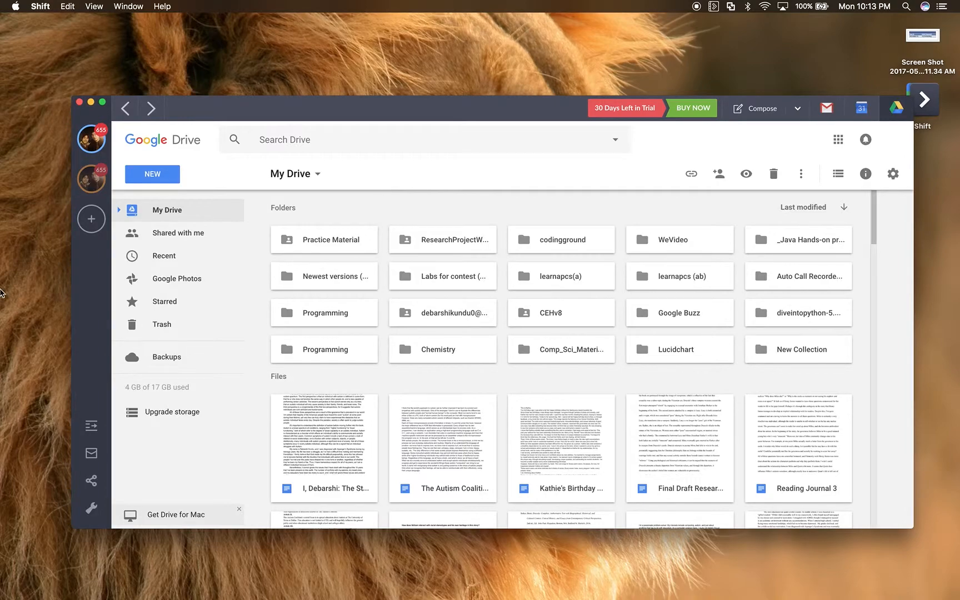
mouse_move(336, 442)
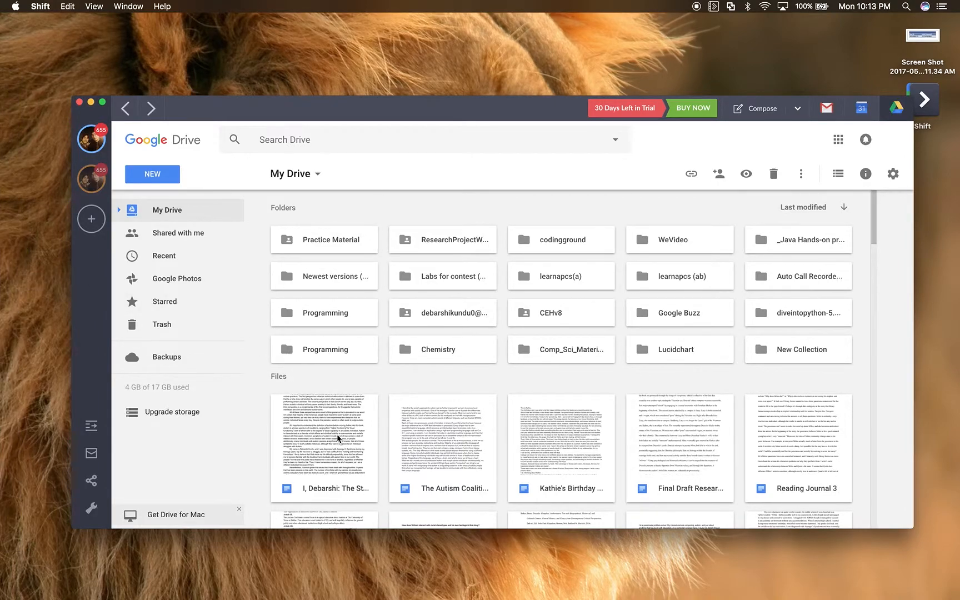
Step: Select a Drive document, pass through Calendar's May 14–20 week, and land on the Gmail inbox
left_click(323, 449)
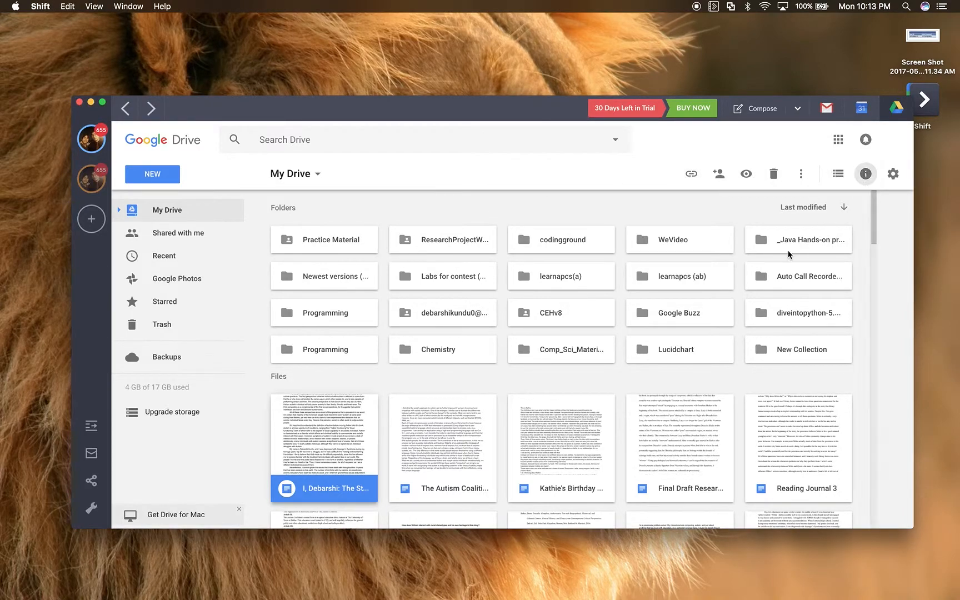
left_click(861, 107)
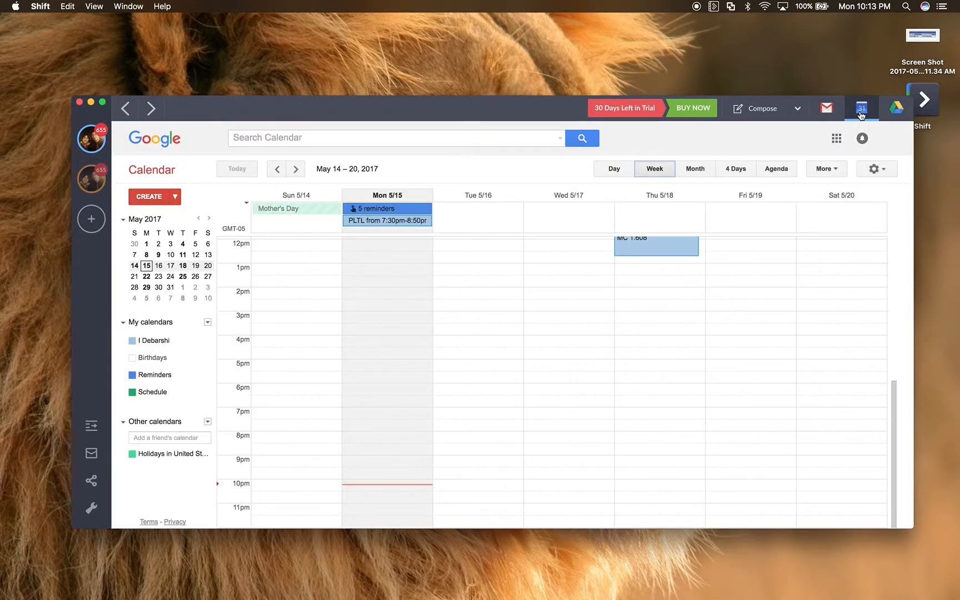
scroll("up", 3)
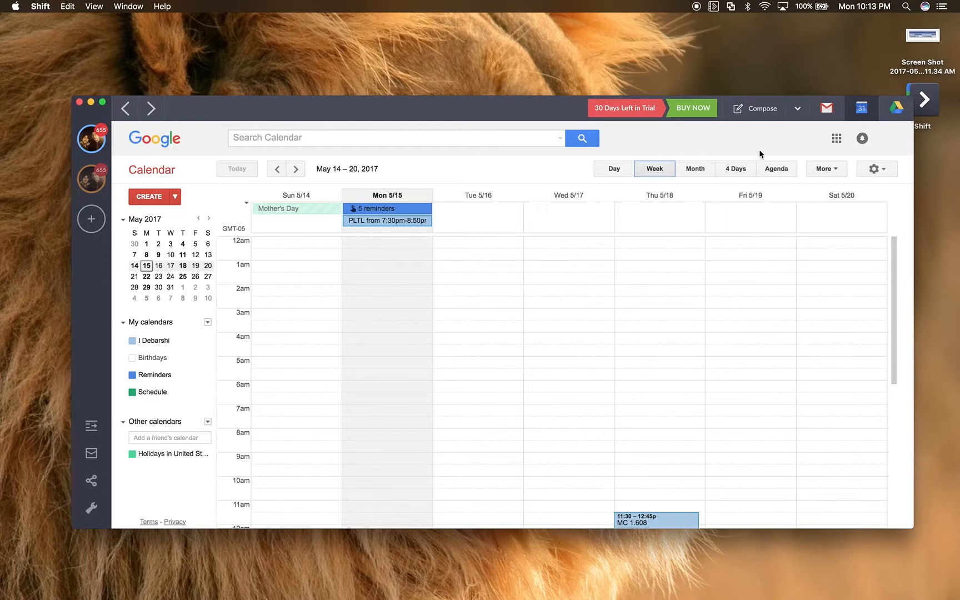
left_click(826, 108)
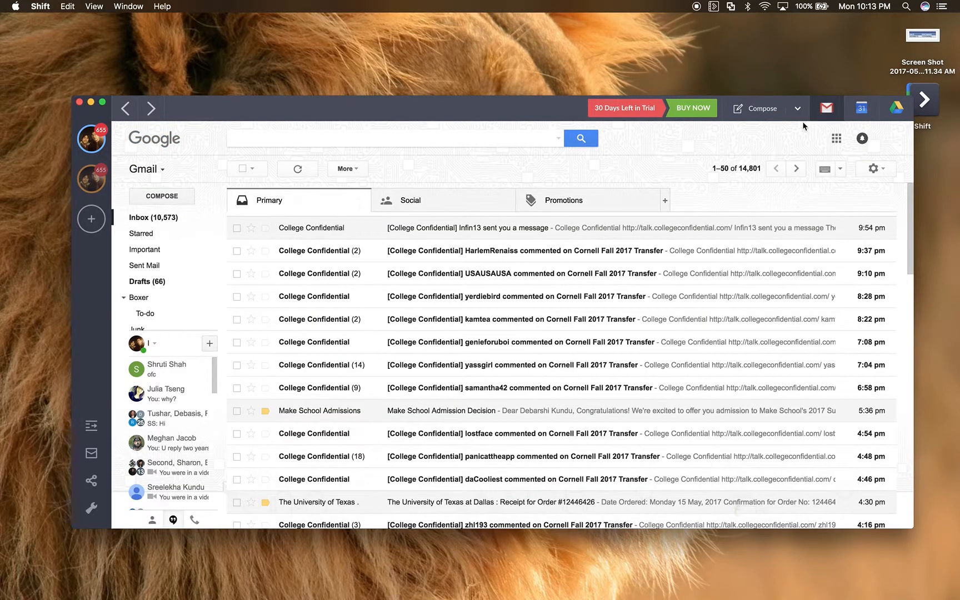
mouse_move(774, 169)
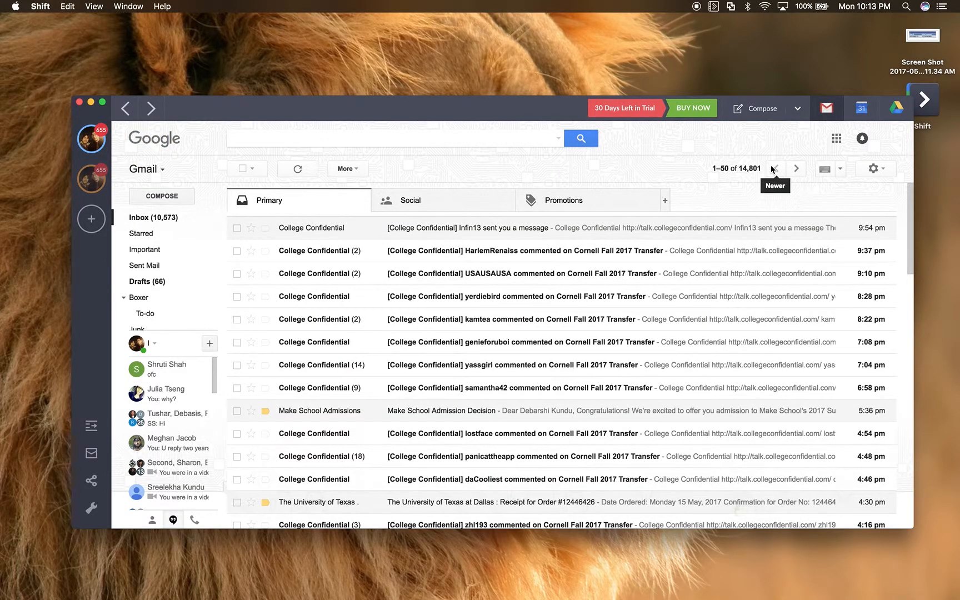
left_click(796, 109)
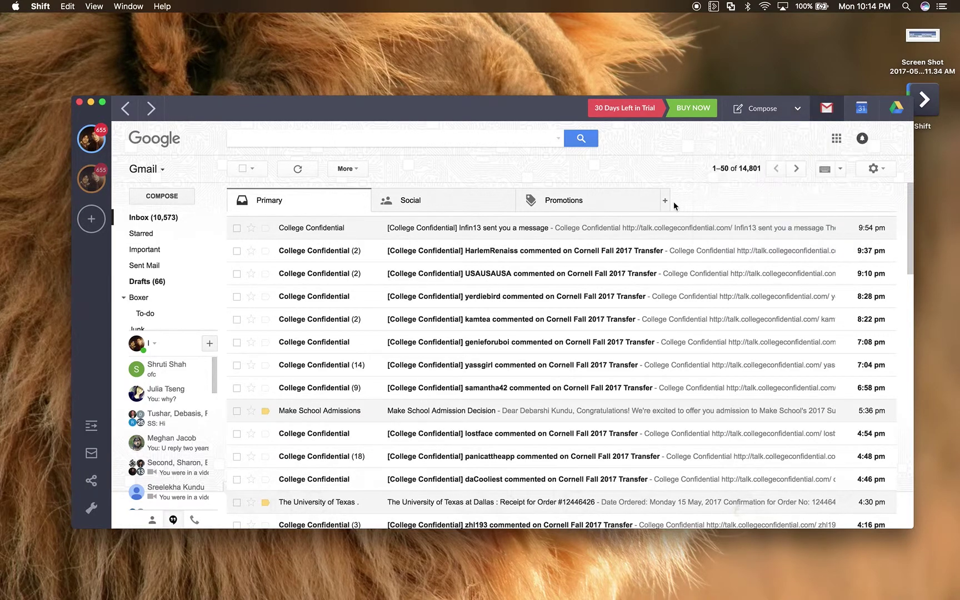
mouse_move(671, 182)
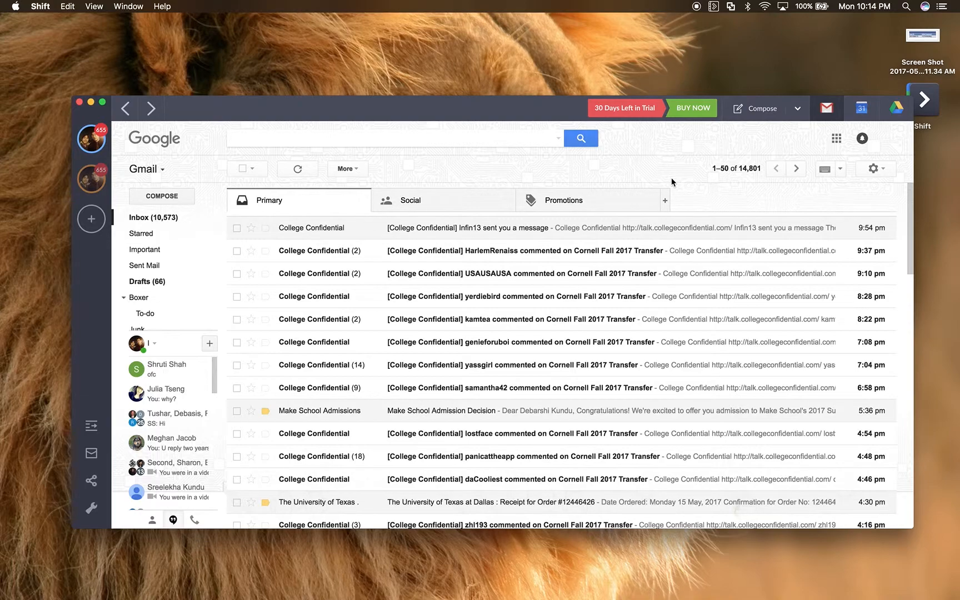
left_click(91, 218)
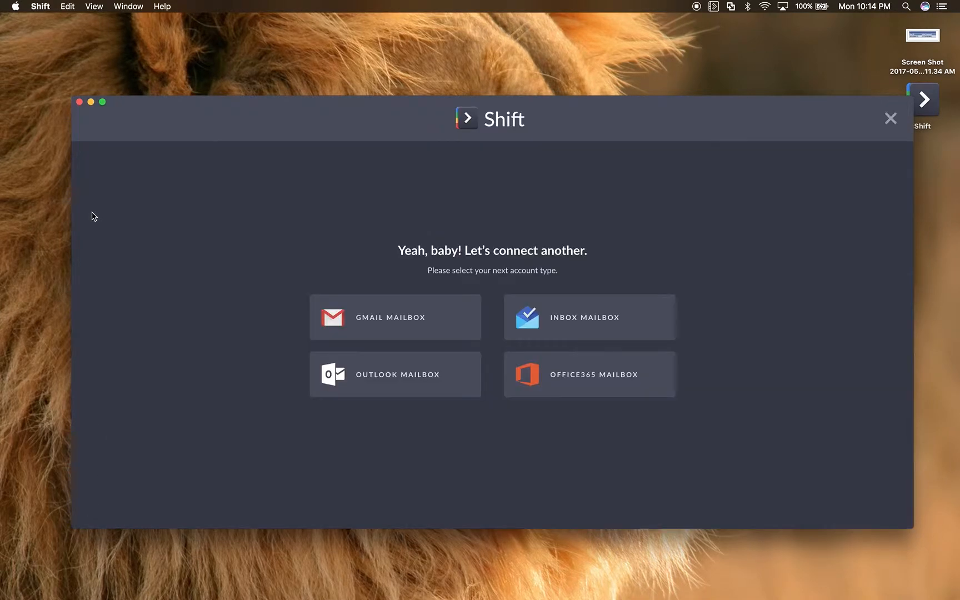
mouse_move(562, 336)
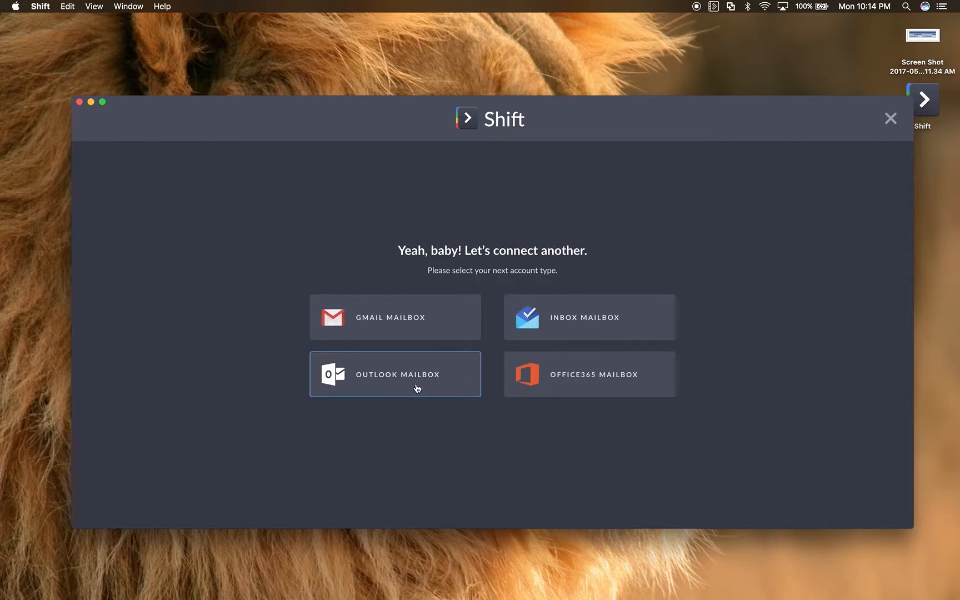
mouse_move(591, 403)
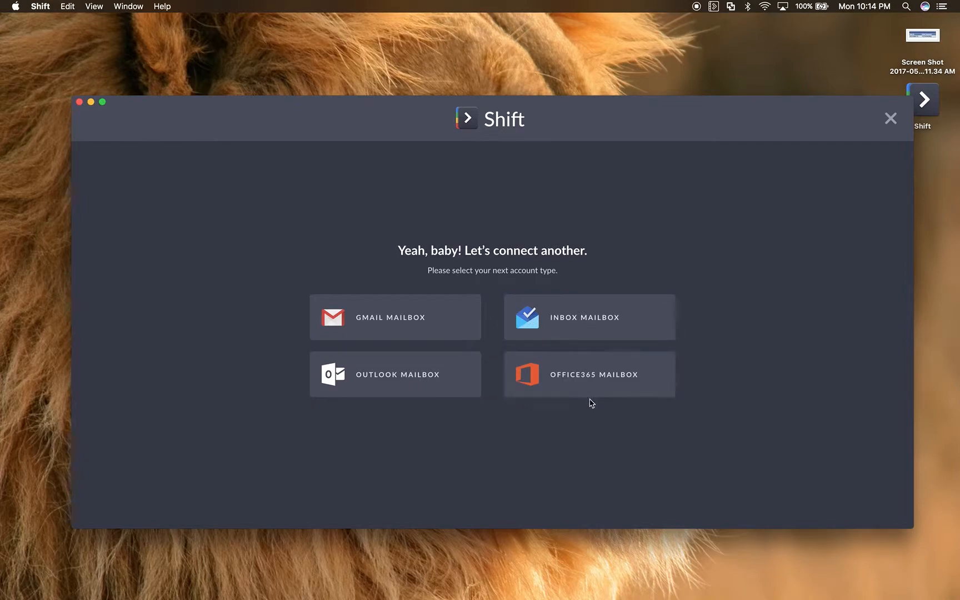
mouse_move(563, 462)
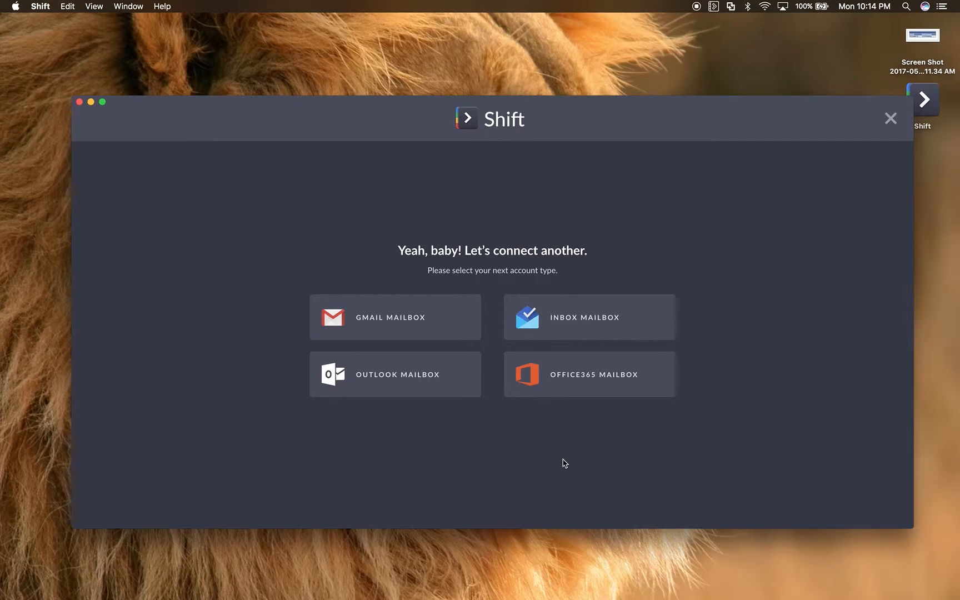
left_click(394, 316)
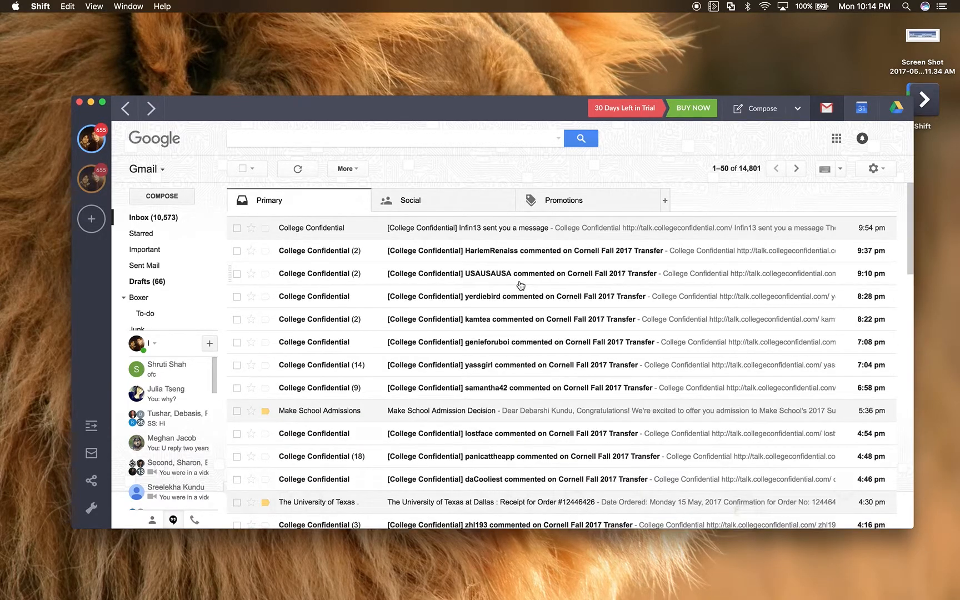
left_click(166, 369)
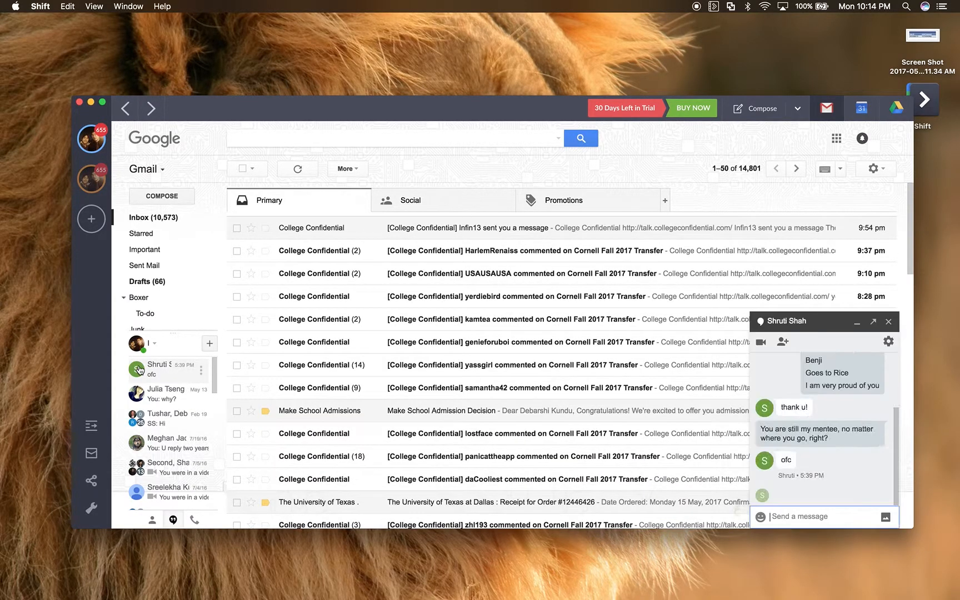
scroll("down", 3)
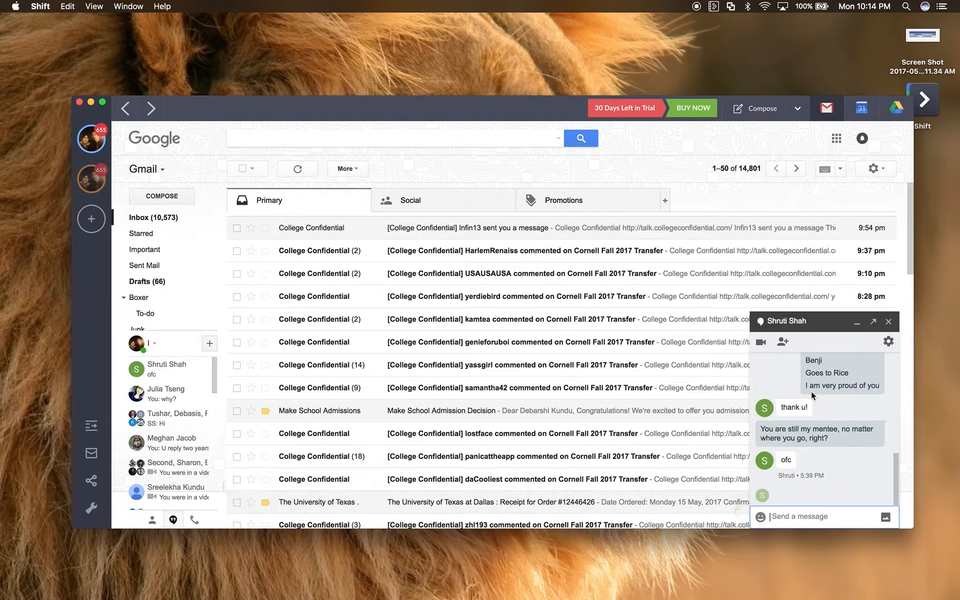
mouse_move(889, 321)
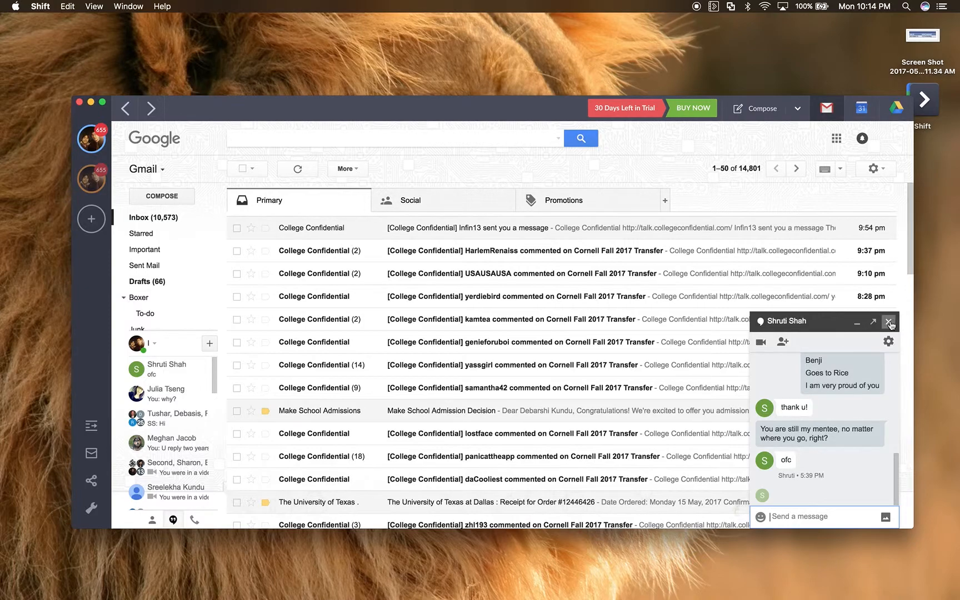
left_click(890, 322)
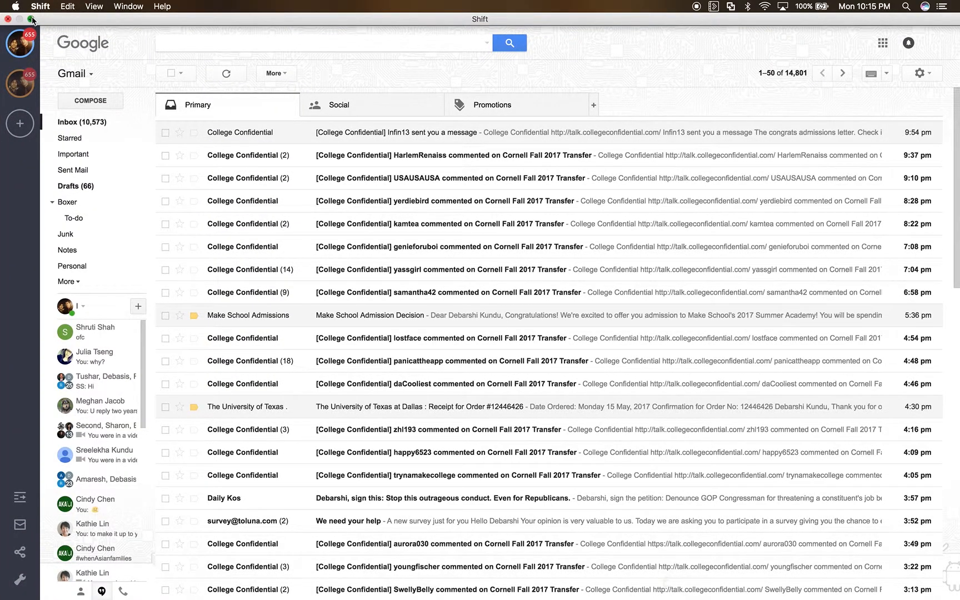
Step: Bring Shift's window back and show the second account's Inbox by Gmail bundles
left_click(9, 19)
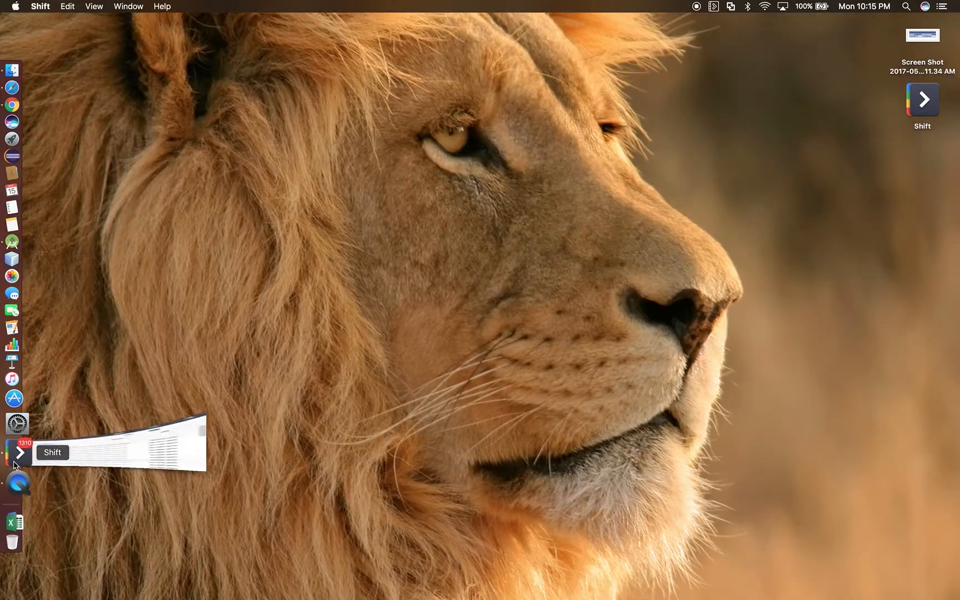
left_click(20, 452)
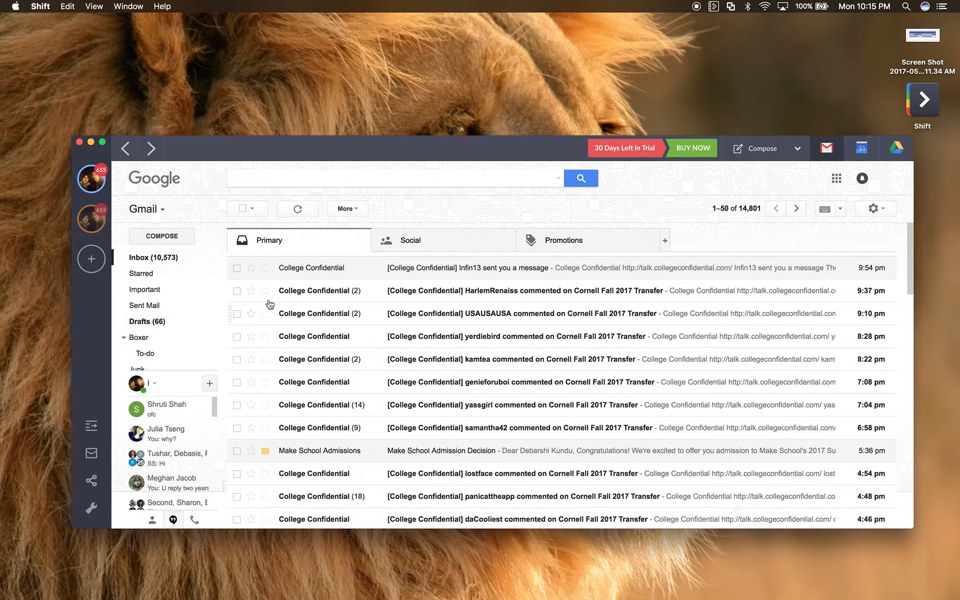
scroll("down", 3)
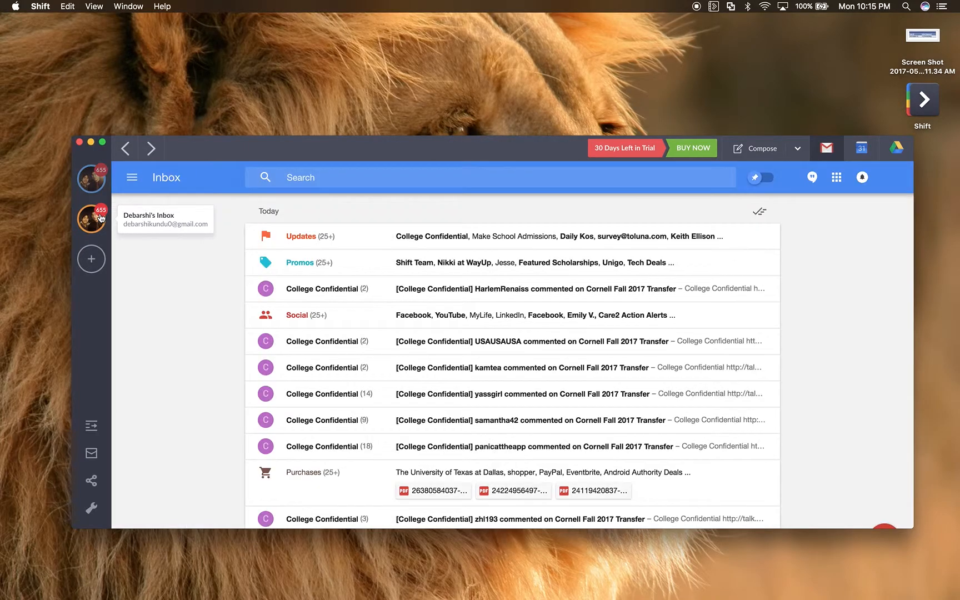
scroll("down", 3)
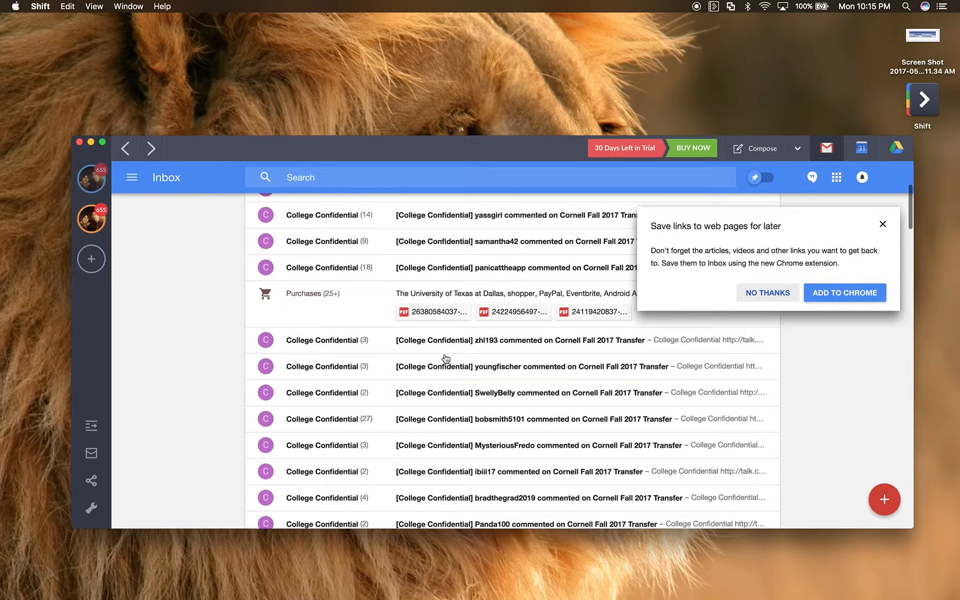
scroll("down", 3)
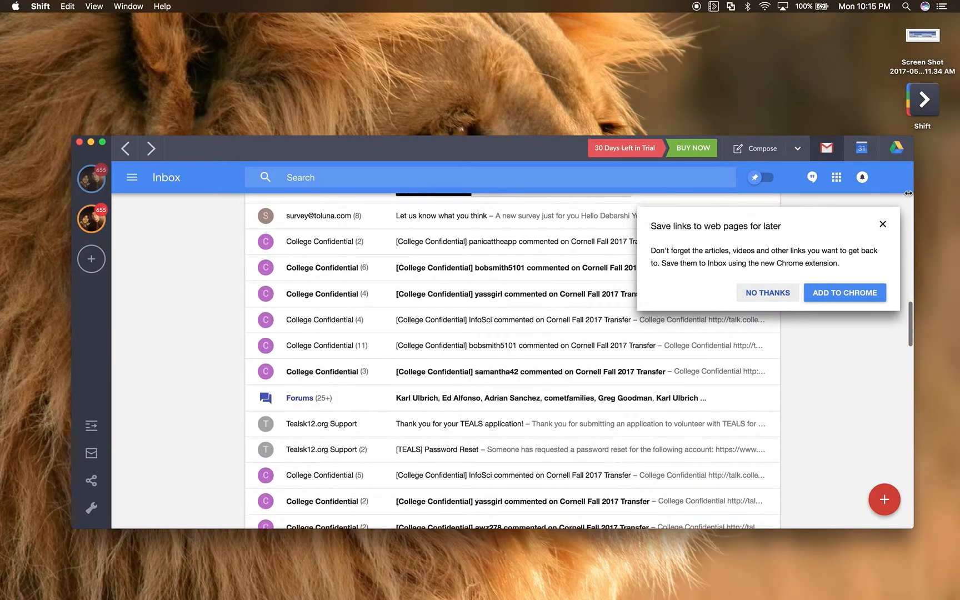
left_click(766, 293)
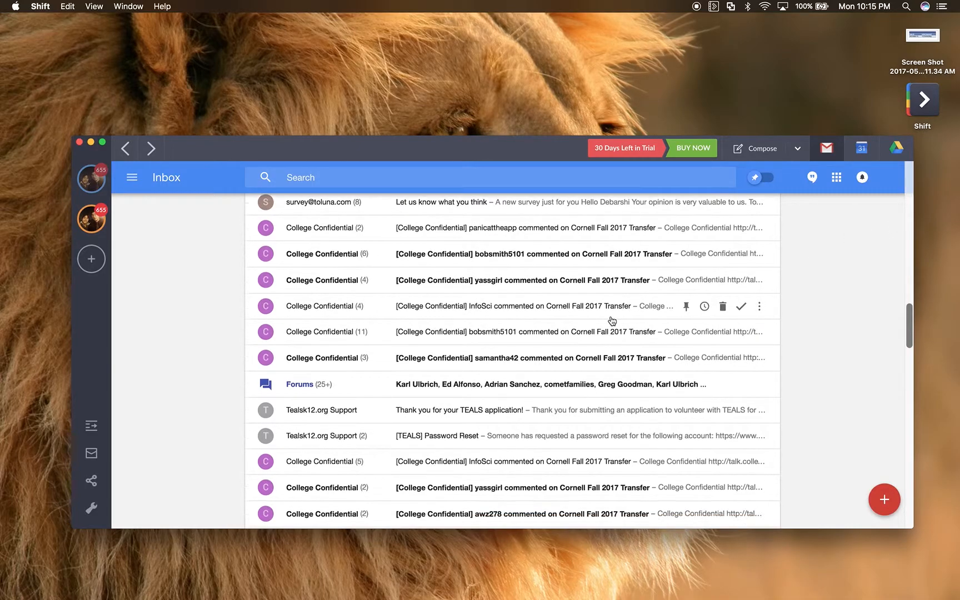
scroll("up", 3)
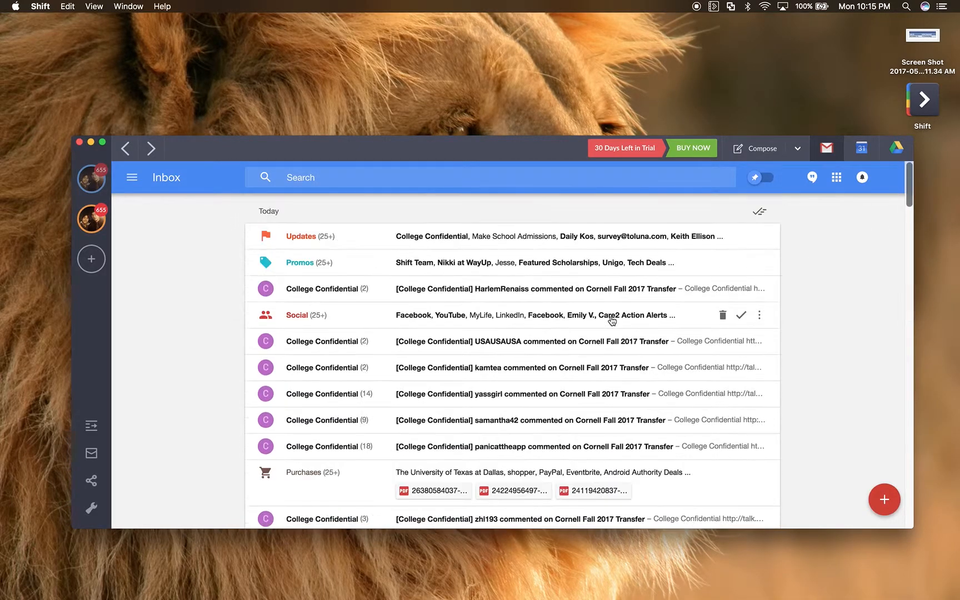
left_click(812, 178)
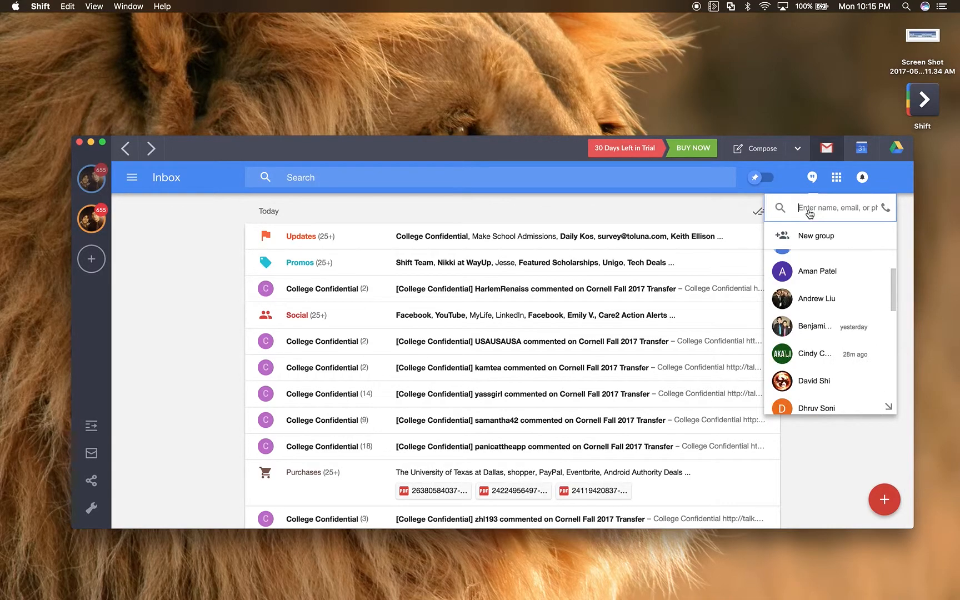
left_click(836, 177)
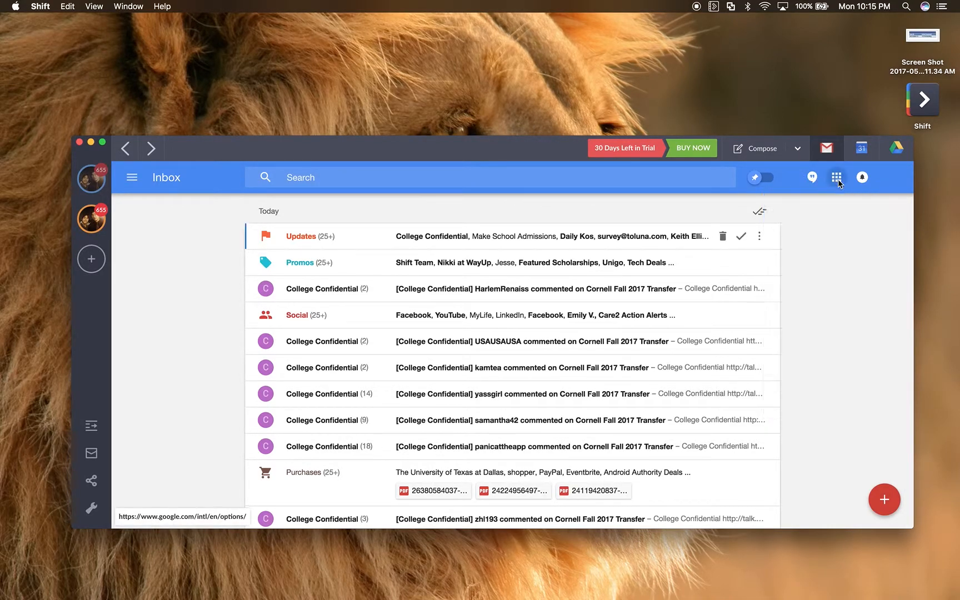
left_click(837, 178)
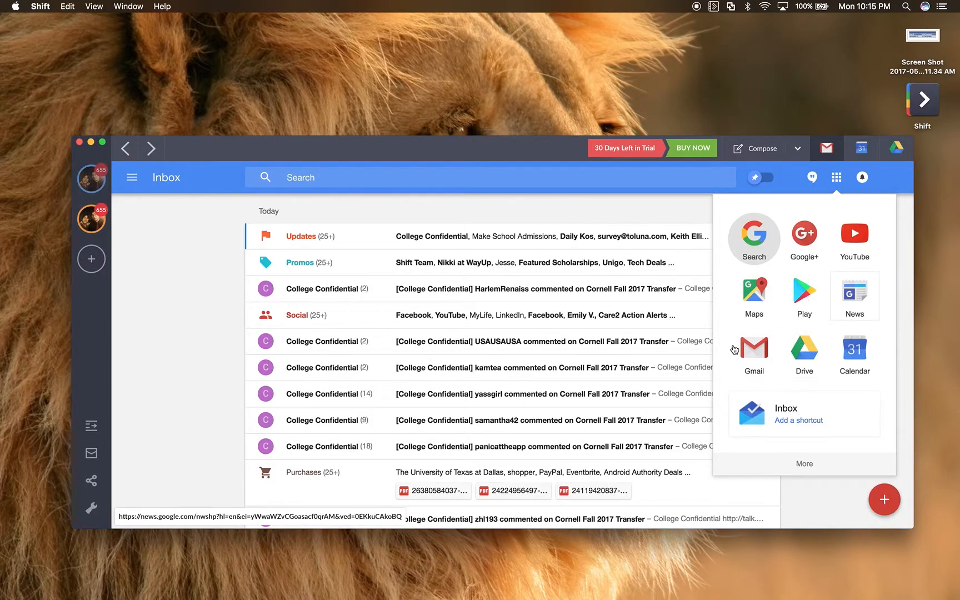
mouse_move(753, 352)
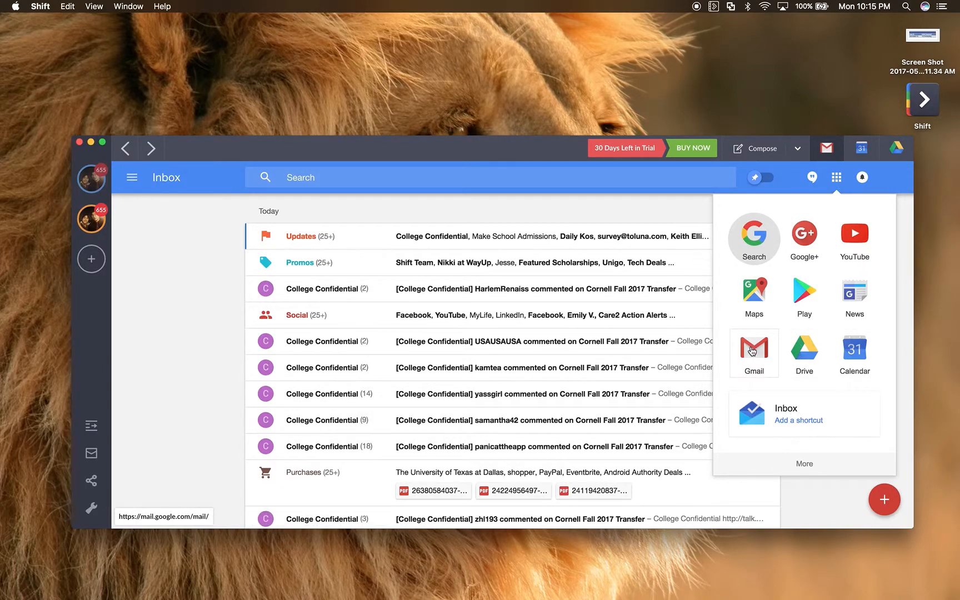
mouse_move(854, 237)
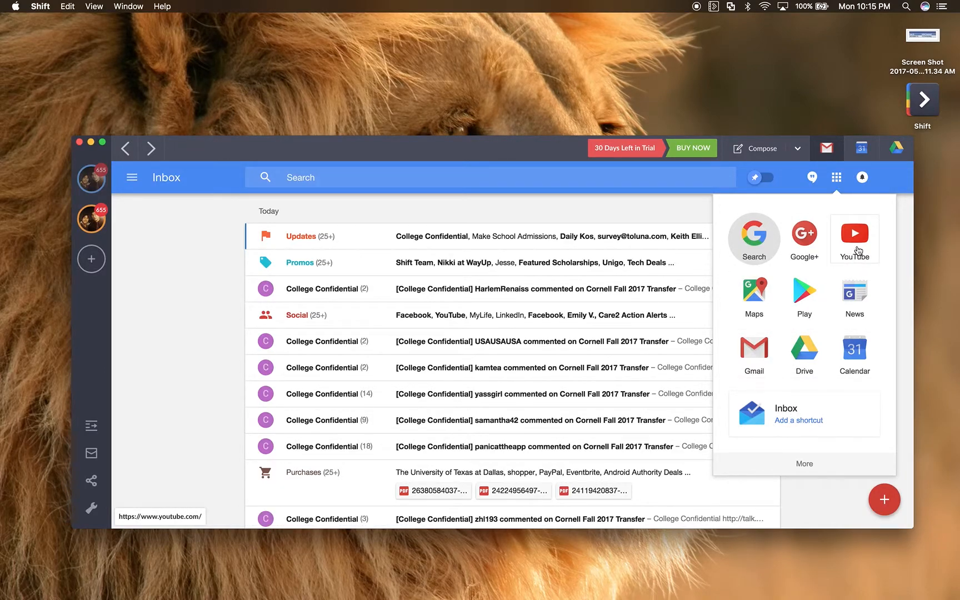
left_click(854, 235)
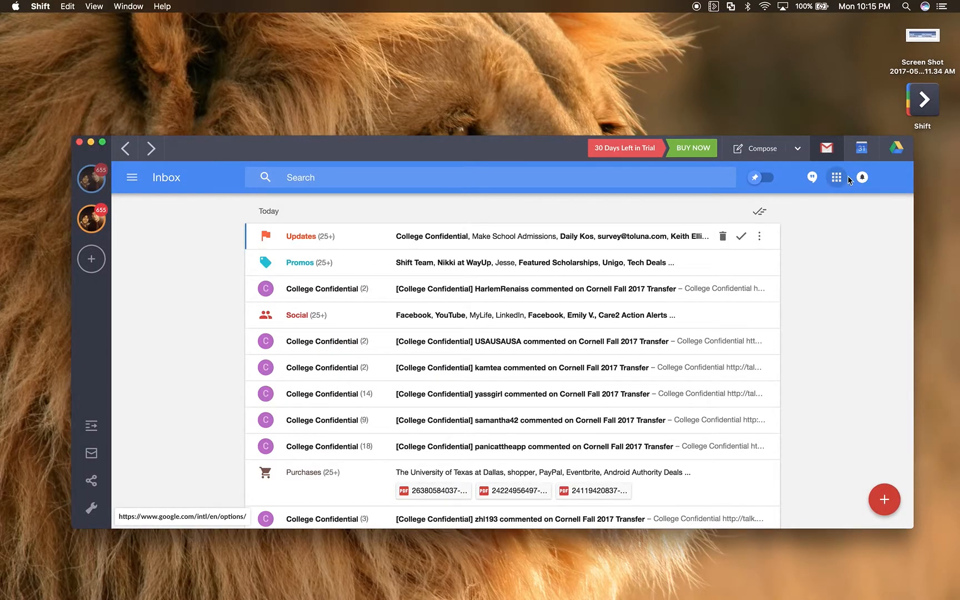
left_click(837, 178)
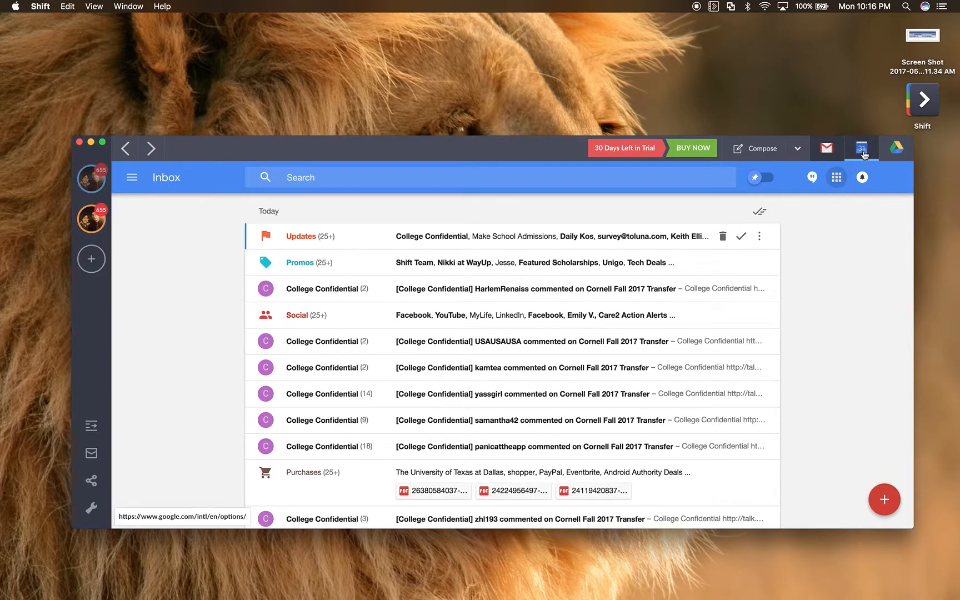
left_click(861, 148)
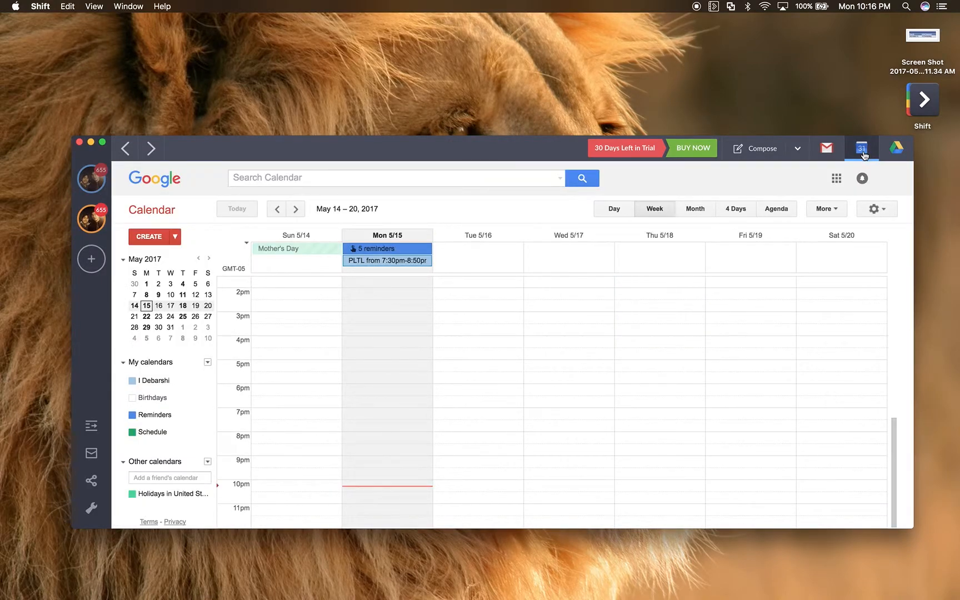
left_click(896, 148)
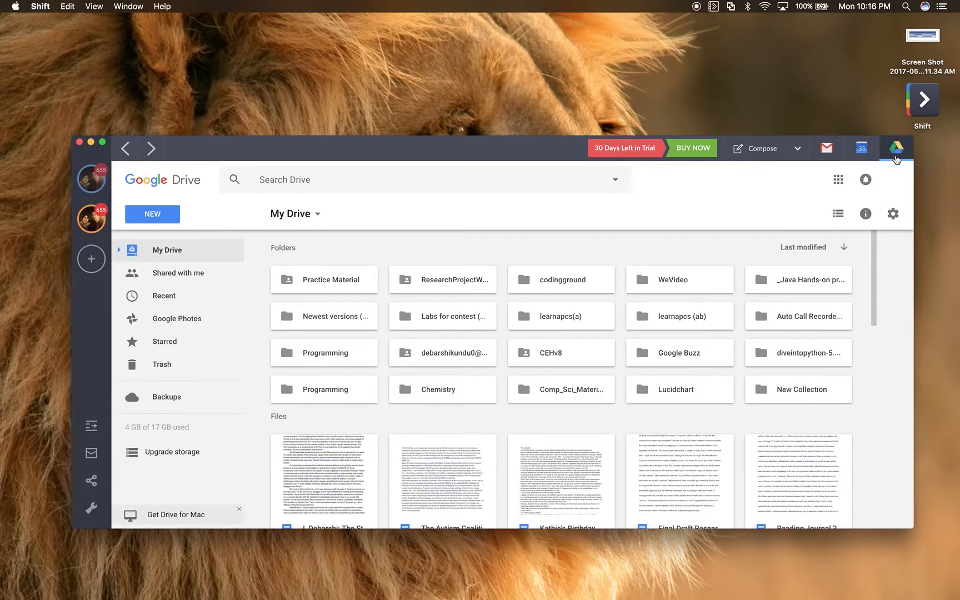
left_click(861, 148)
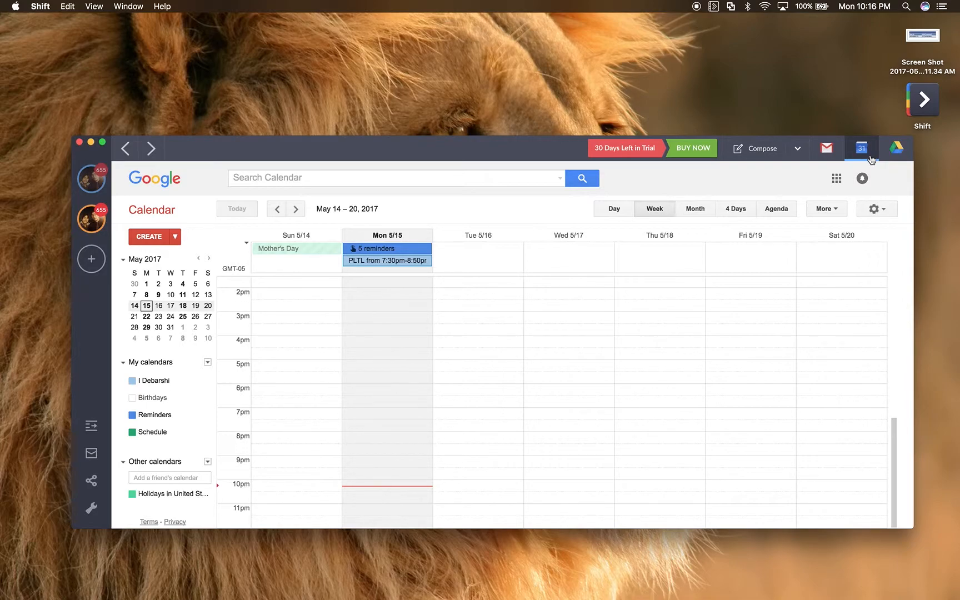
left_click(825, 148)
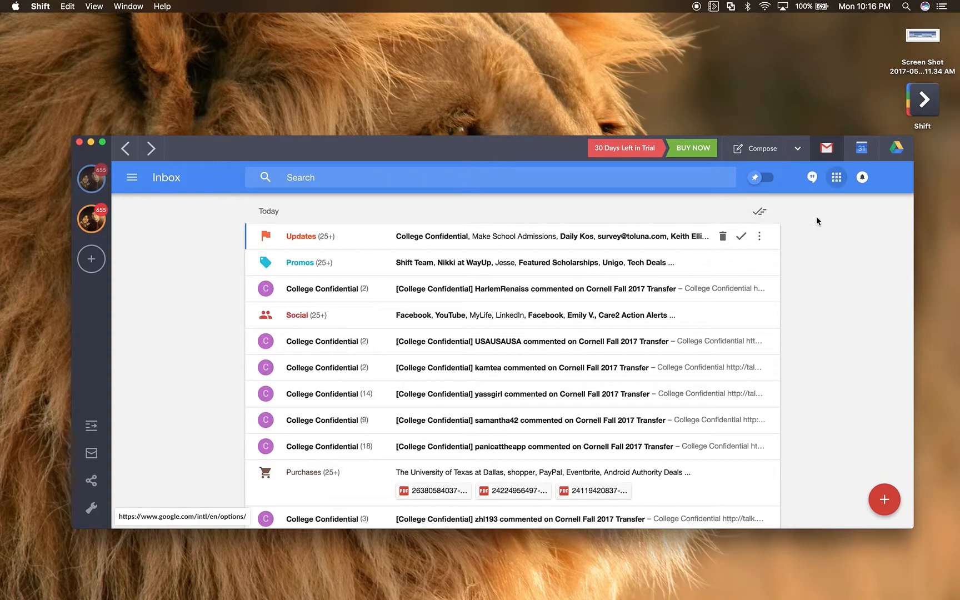
mouse_move(132, 193)
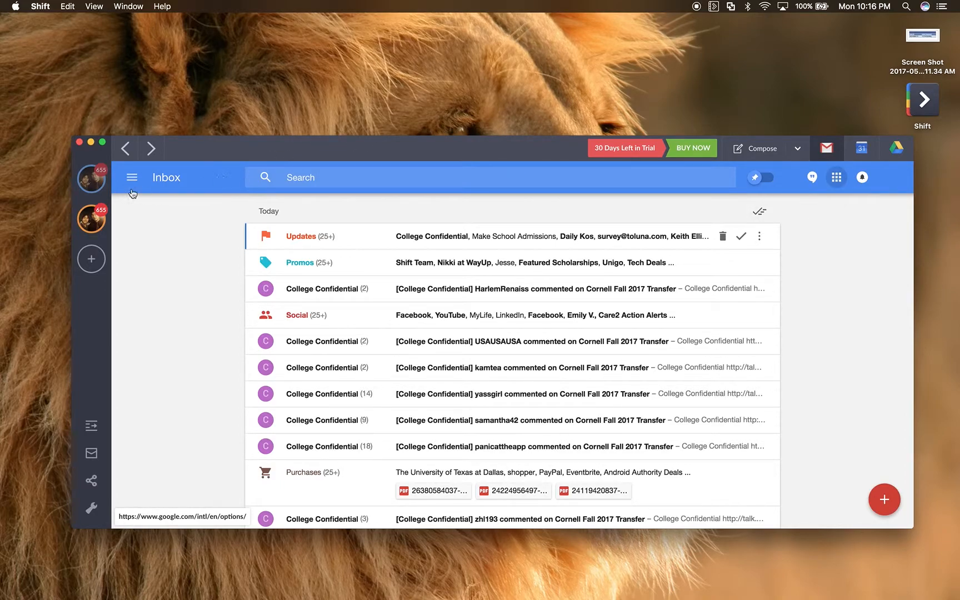
Step: Switch to the first account's Gmail, then show its My Drive folders like Practice Material and Chemistry
left_click(132, 178)
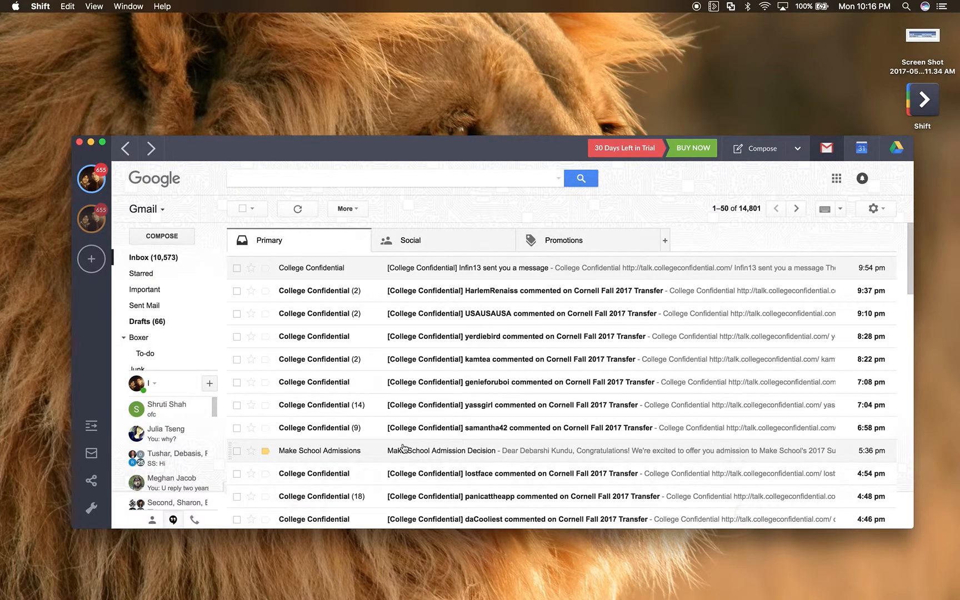
mouse_move(675, 315)
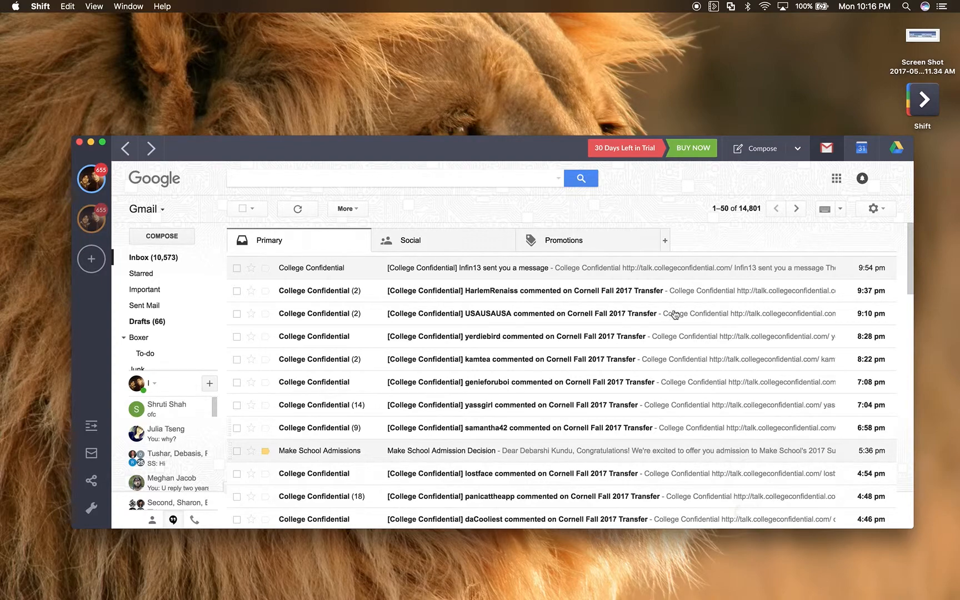
mouse_move(872, 207)
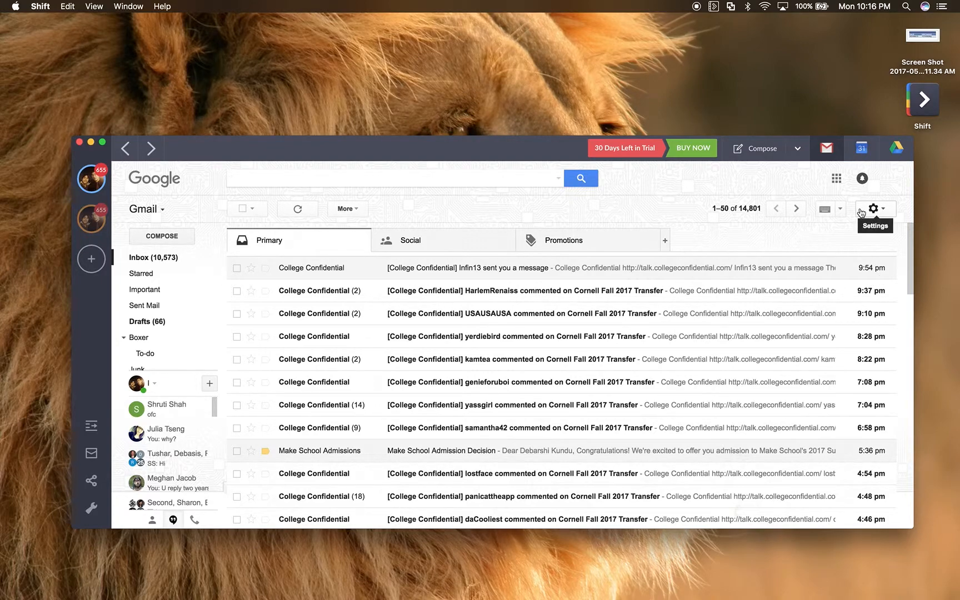
mouse_move(863, 178)
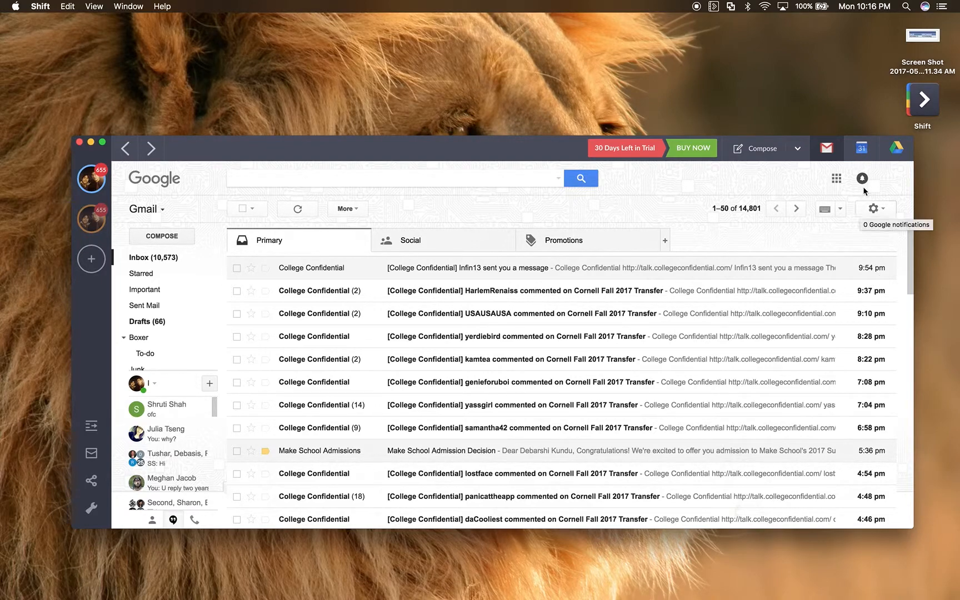
left_click(897, 148)
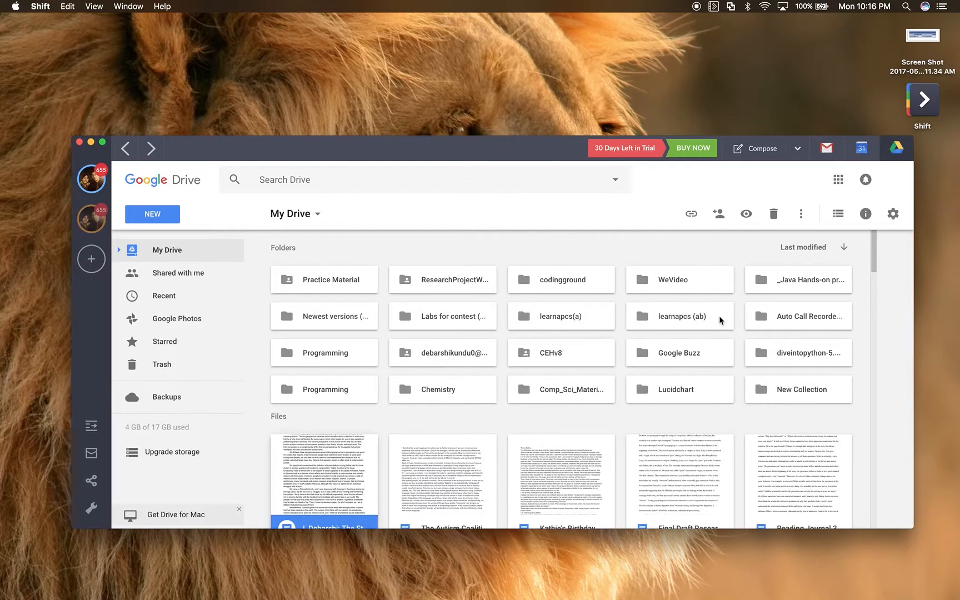
mouse_move(463, 147)
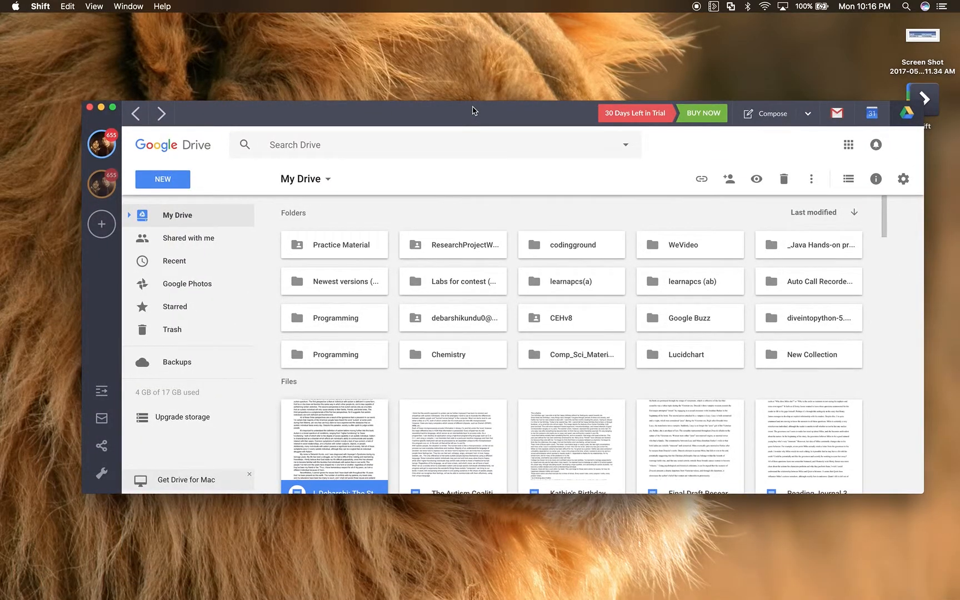
mouse_move(629, 119)
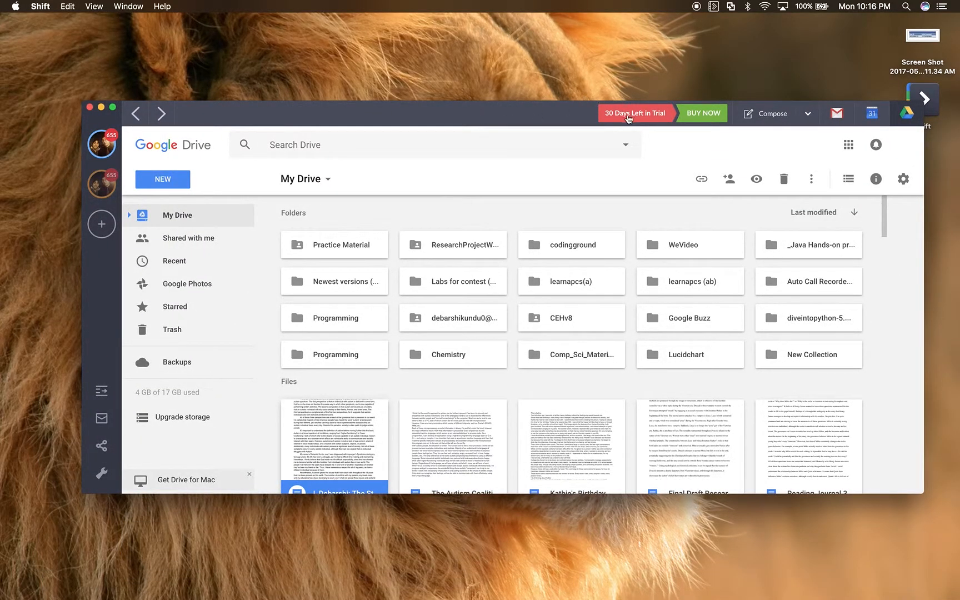
mouse_move(667, 123)
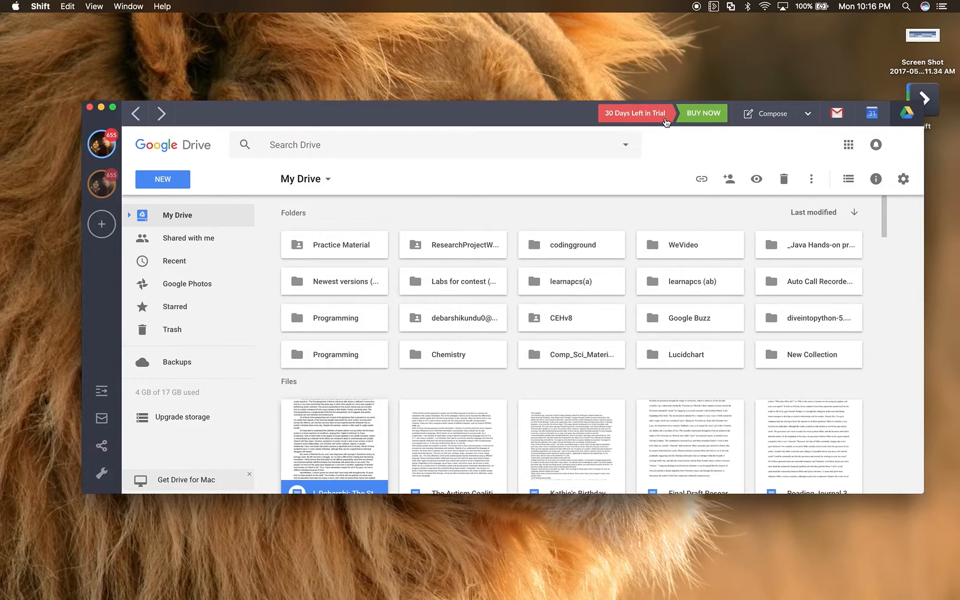
mouse_move(703, 124)
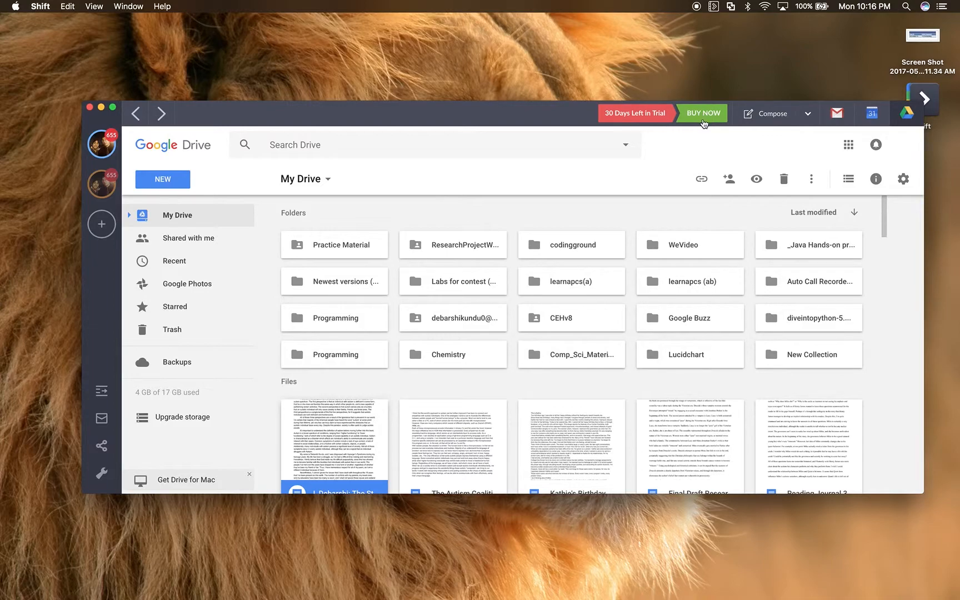
mouse_move(683, 260)
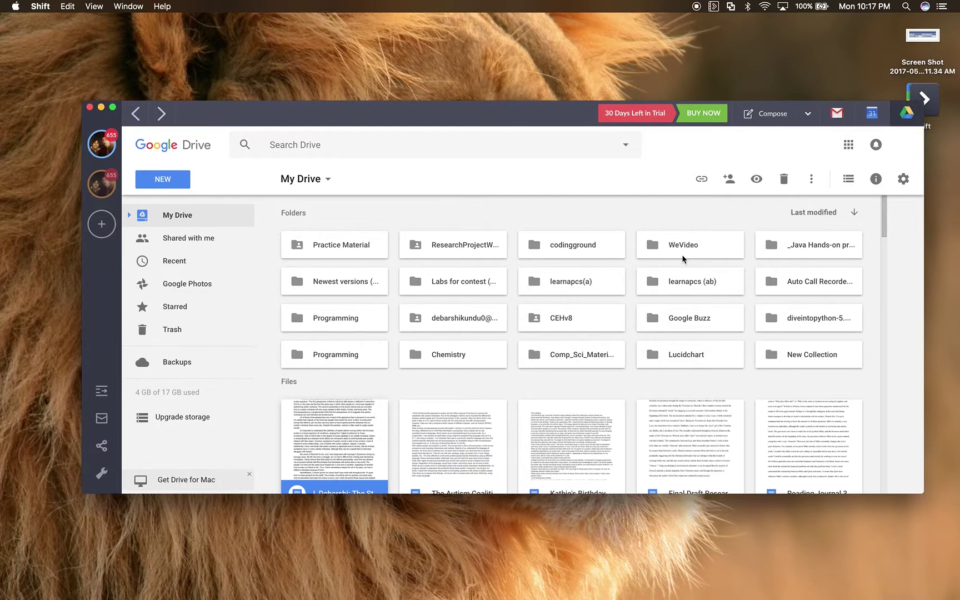
mouse_move(187, 331)
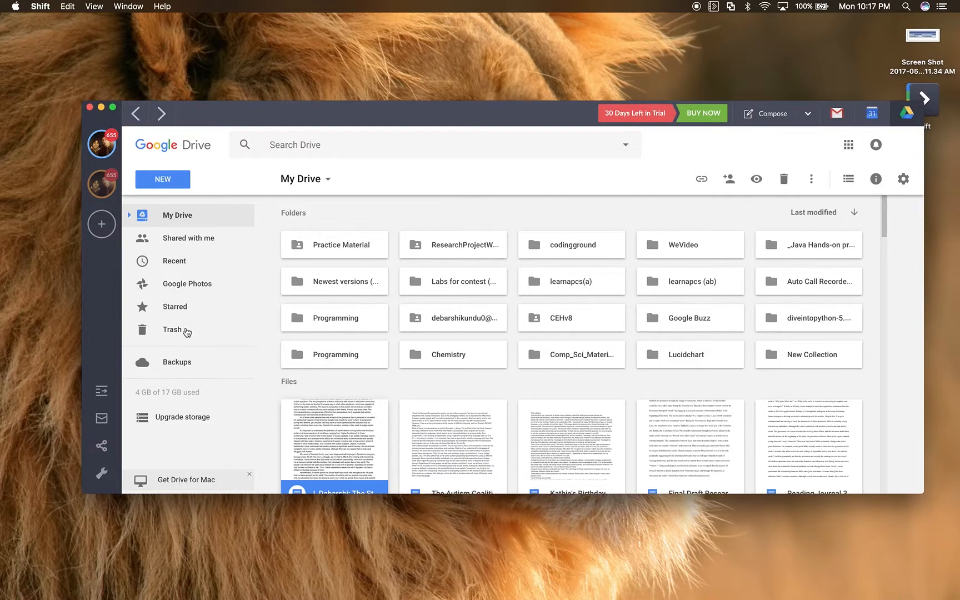
mouse_move(101, 446)
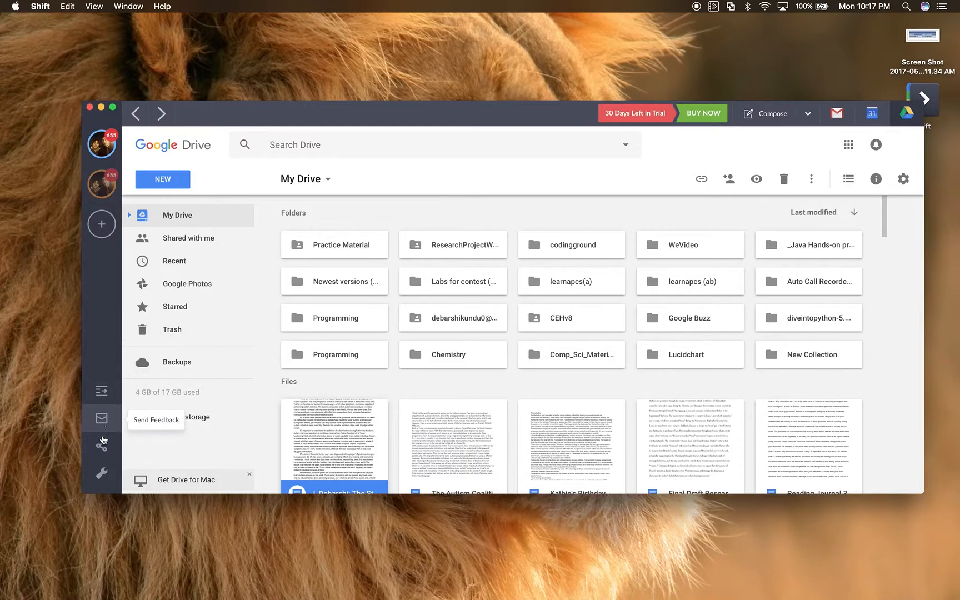
mouse_move(125, 291)
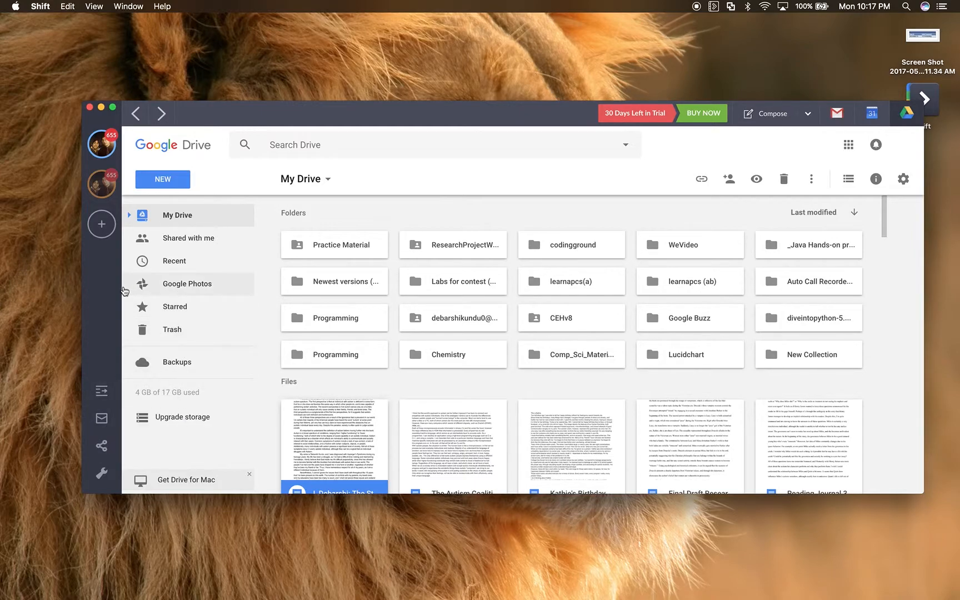
mouse_move(101, 440)
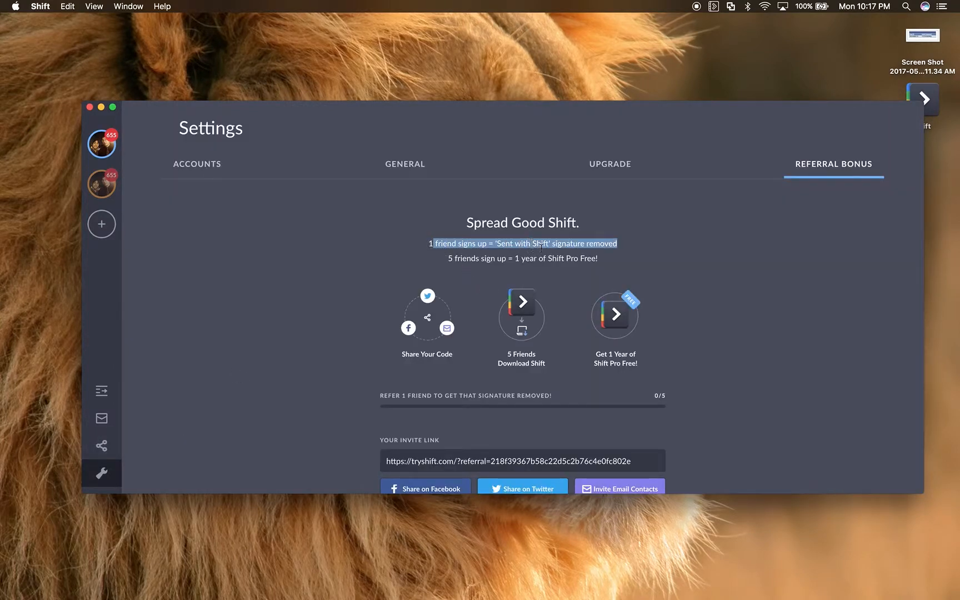
Step: Clear the text highlight on the Referral Bonus description in Settings
left_click(523, 257)
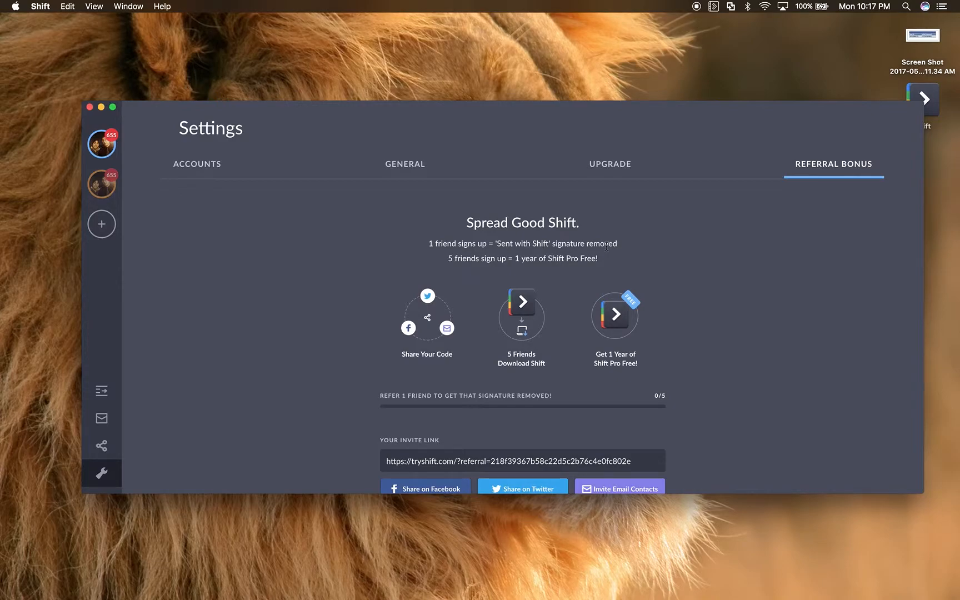
mouse_move(449, 260)
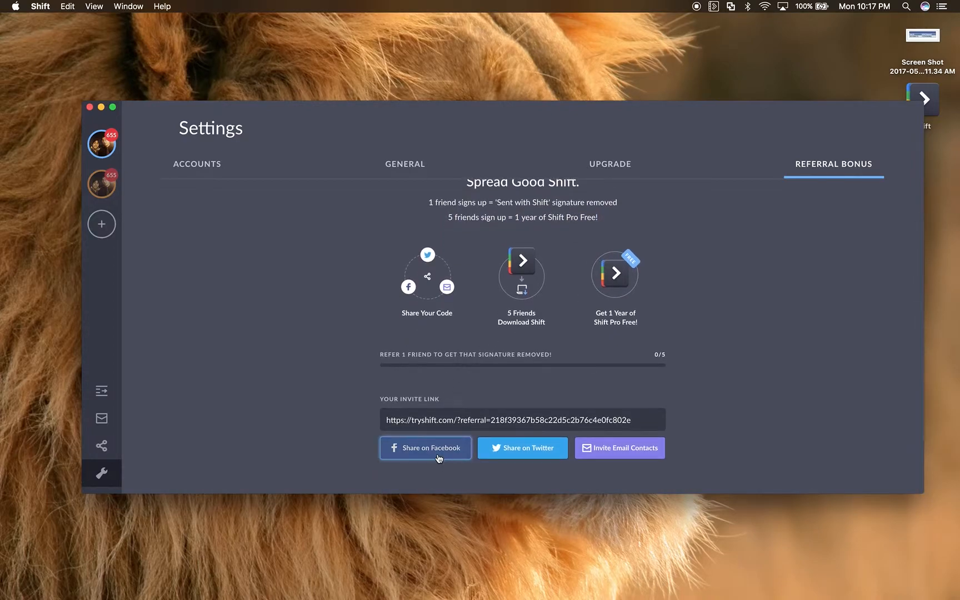
mouse_move(606, 458)
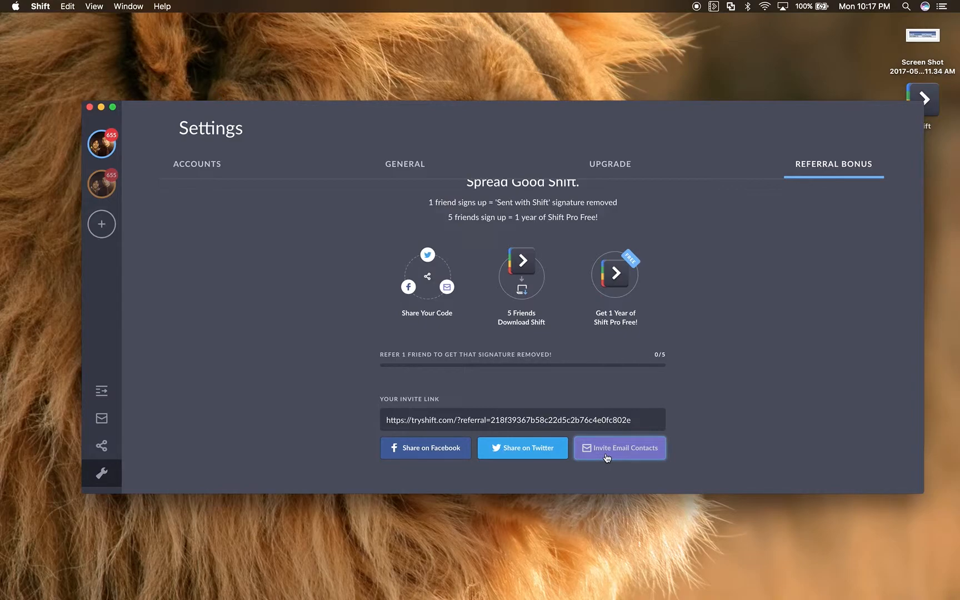
mouse_move(511, 176)
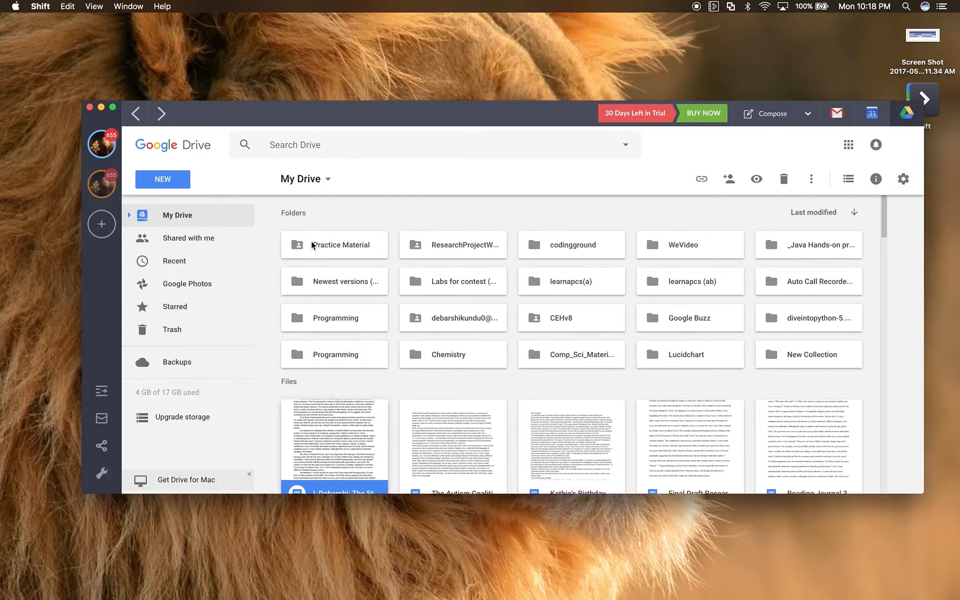
mouse_move(113, 251)
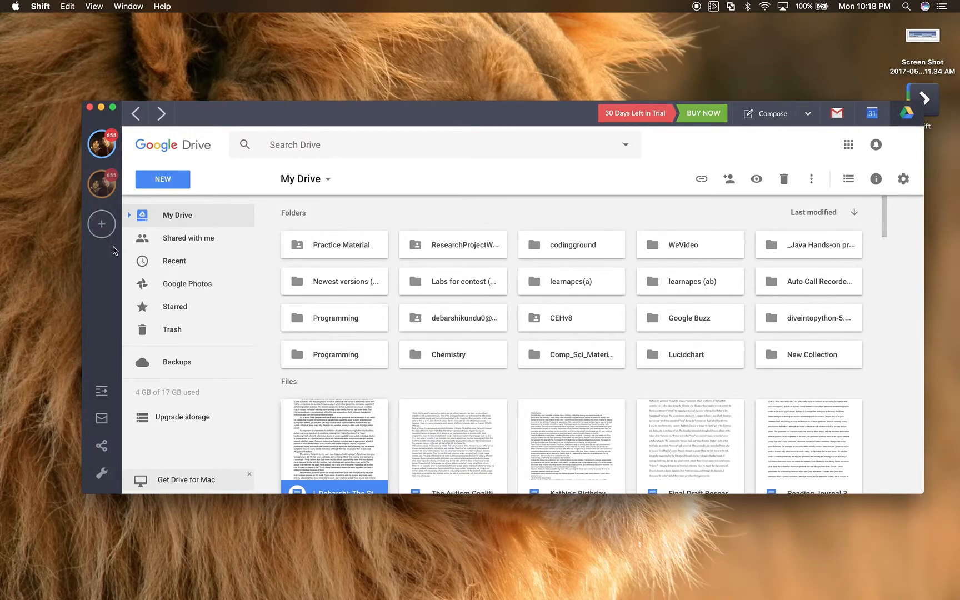
scroll("down", 3)
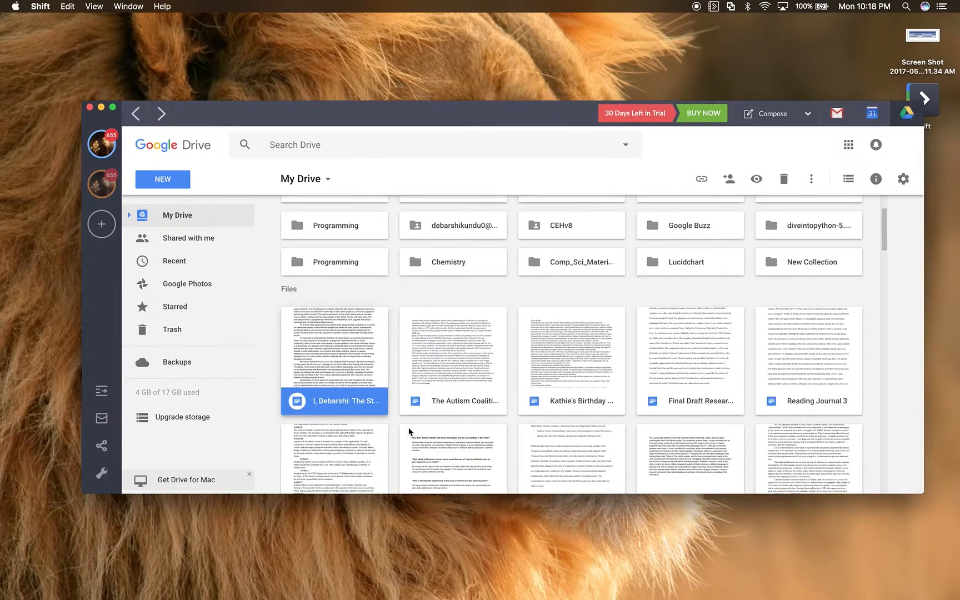
scroll("down", 3)
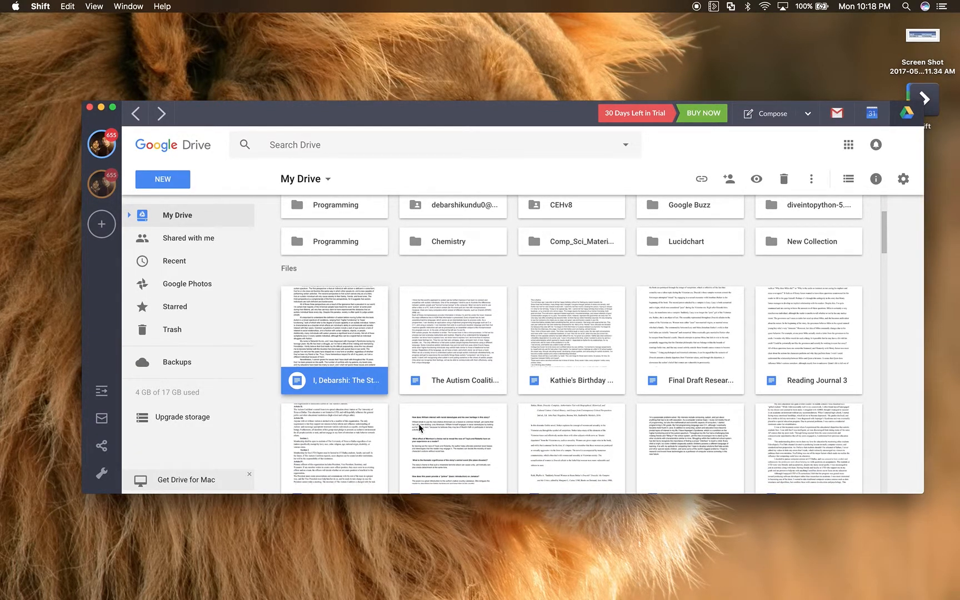
scroll("up", 3)
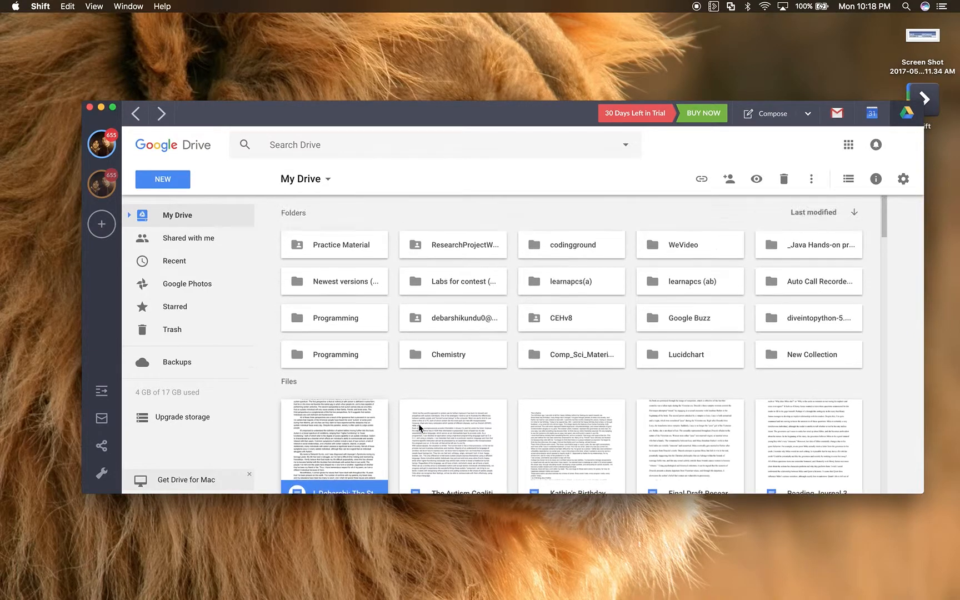
mouse_move(314, 211)
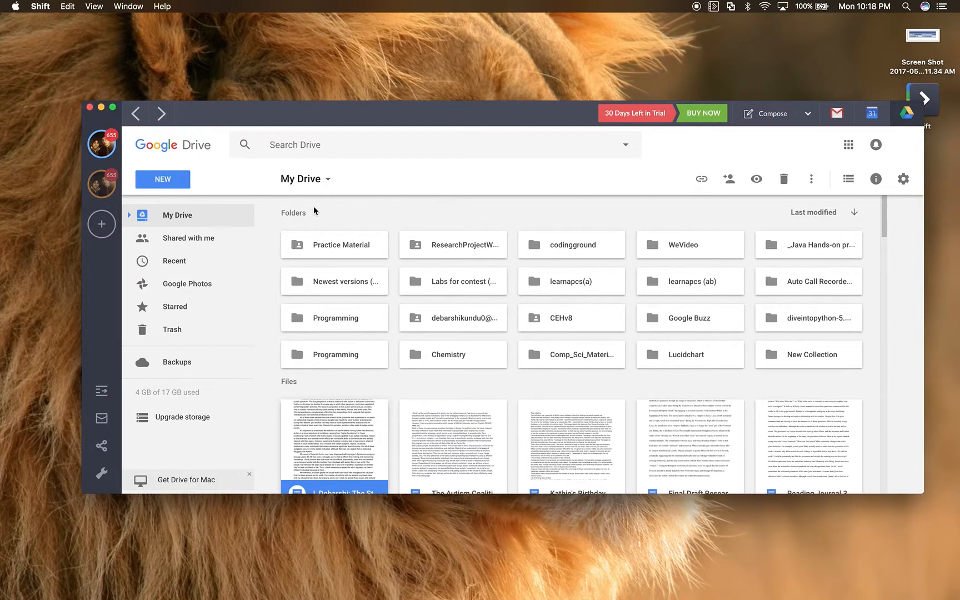
left_click(101, 145)
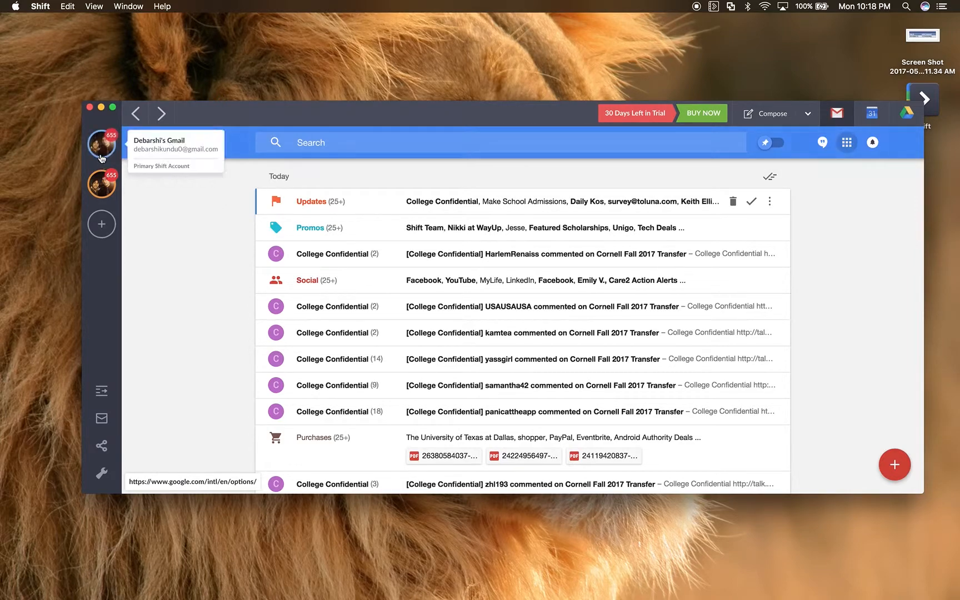
left_click(907, 113)
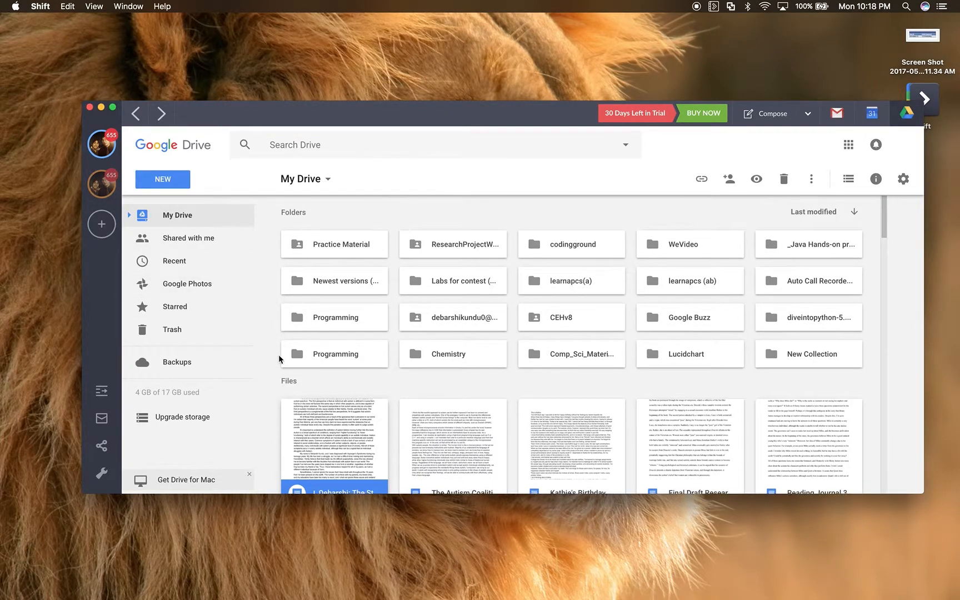
scroll("down", 3)
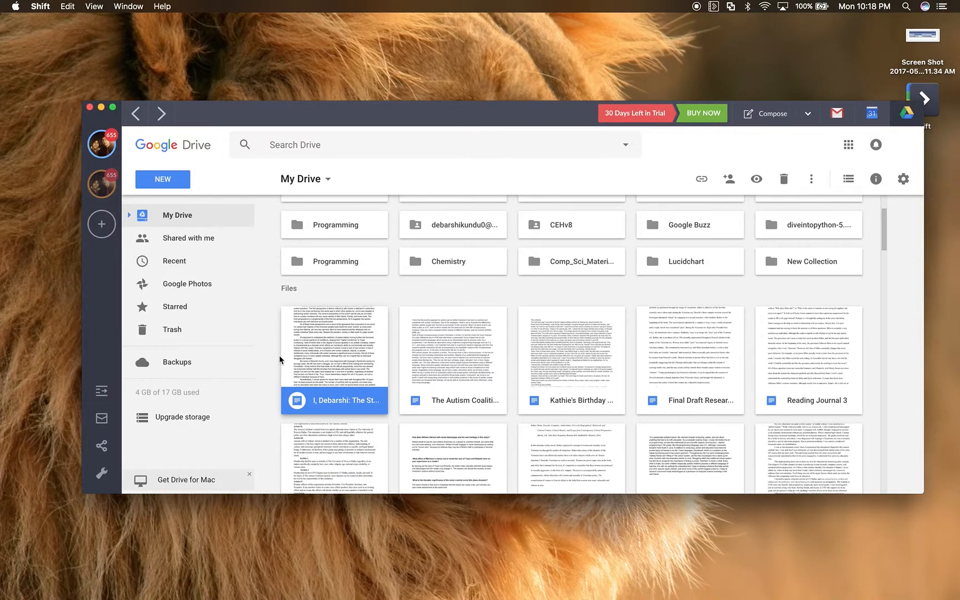
left_click(101, 223)
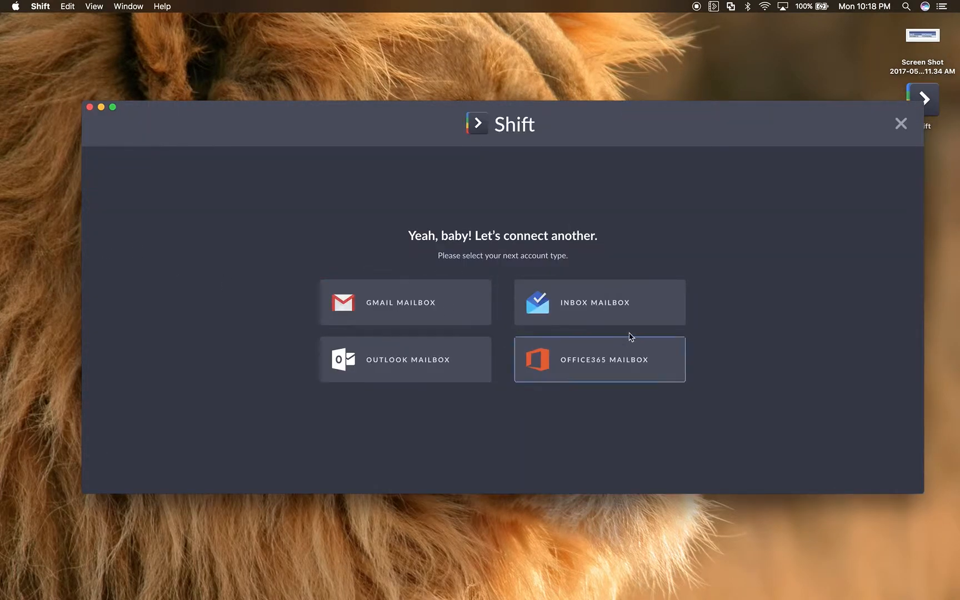
mouse_move(481, 380)
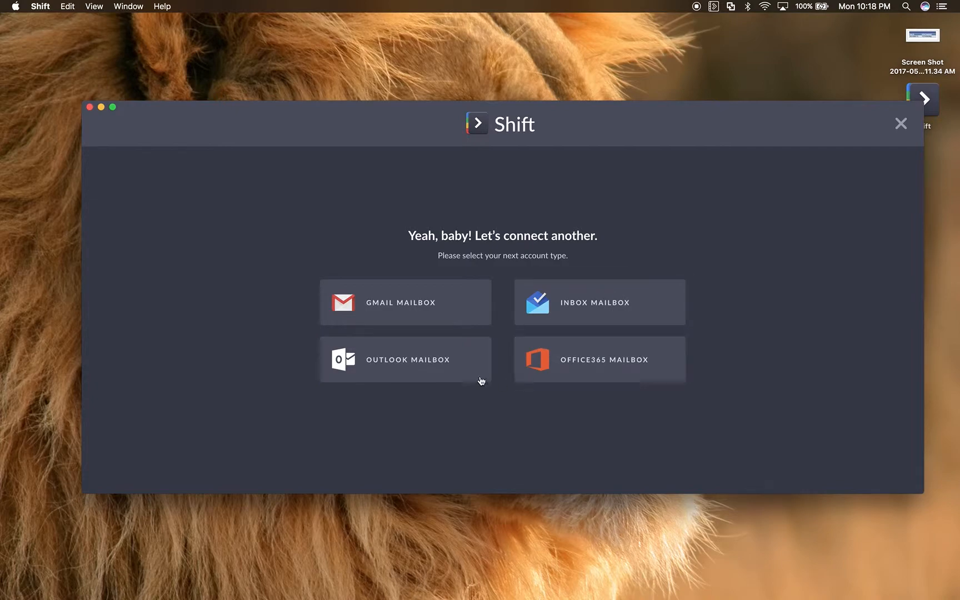
mouse_move(447, 387)
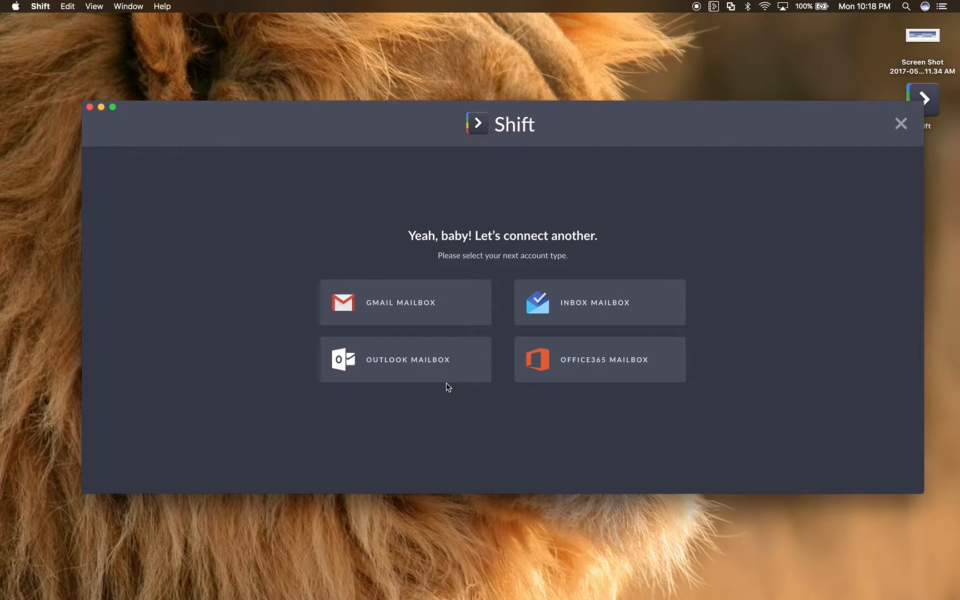
mouse_move(448, 393)
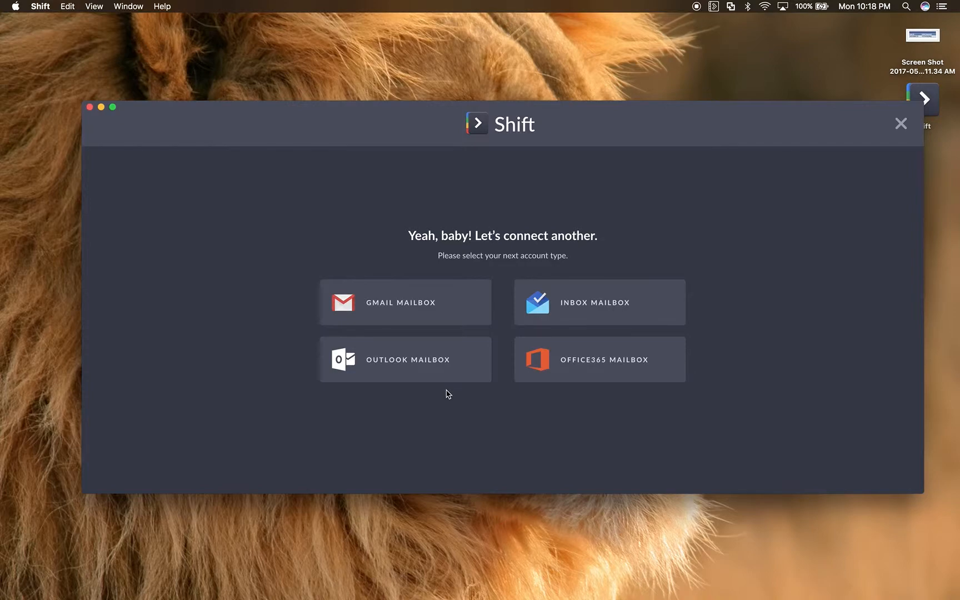
mouse_move(884, 146)
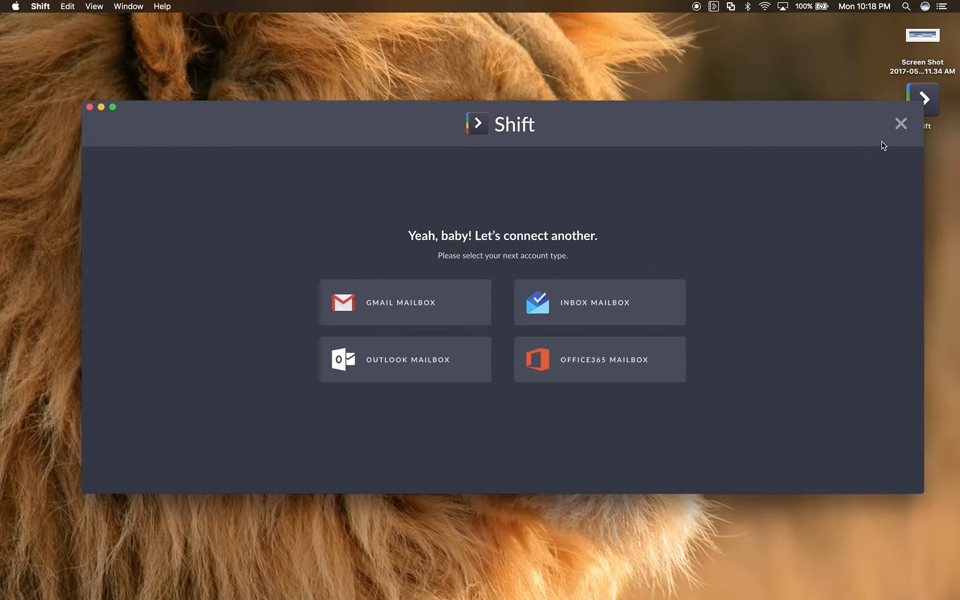
mouse_move(900, 124)
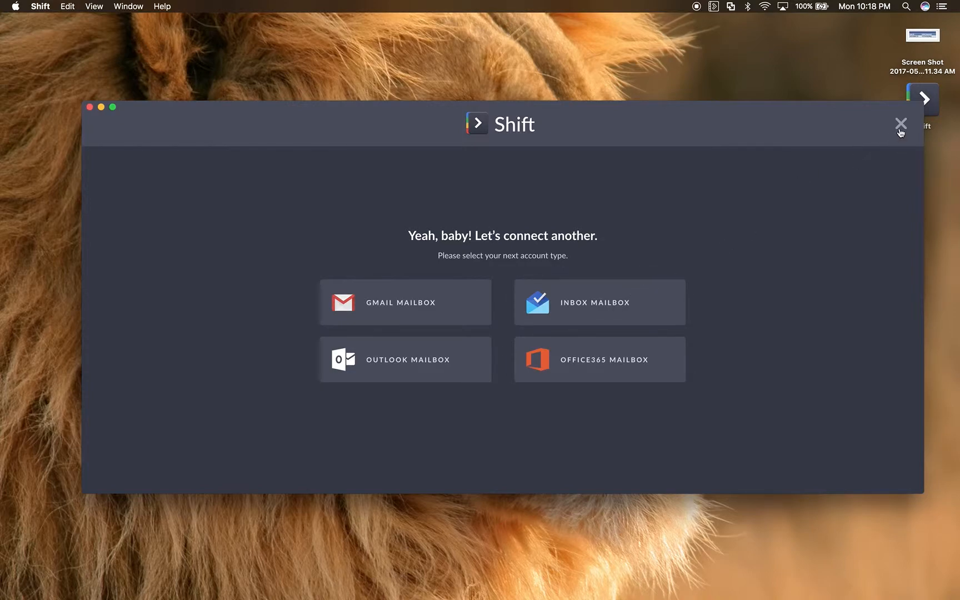
left_click(902, 124)
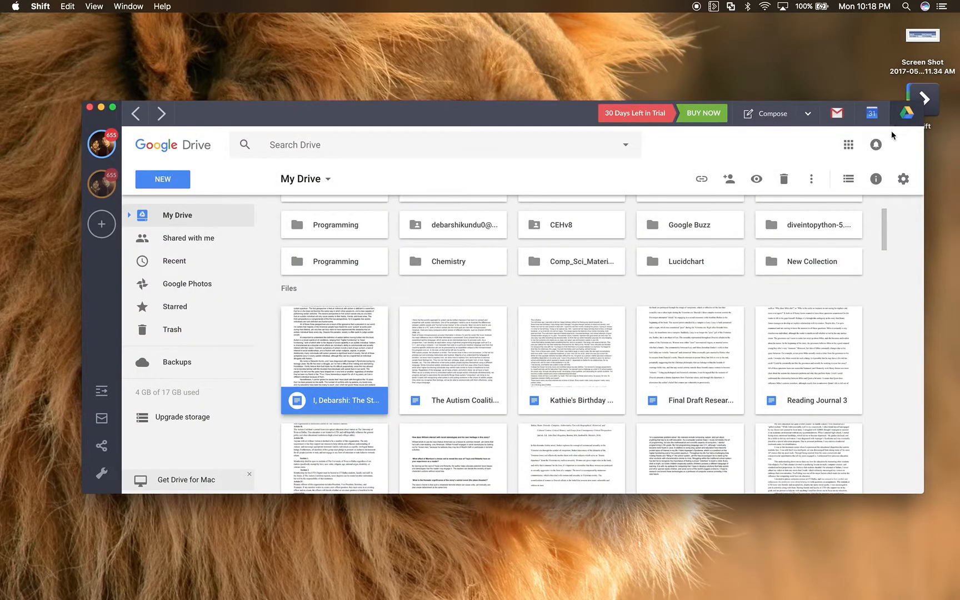
mouse_move(62, 409)
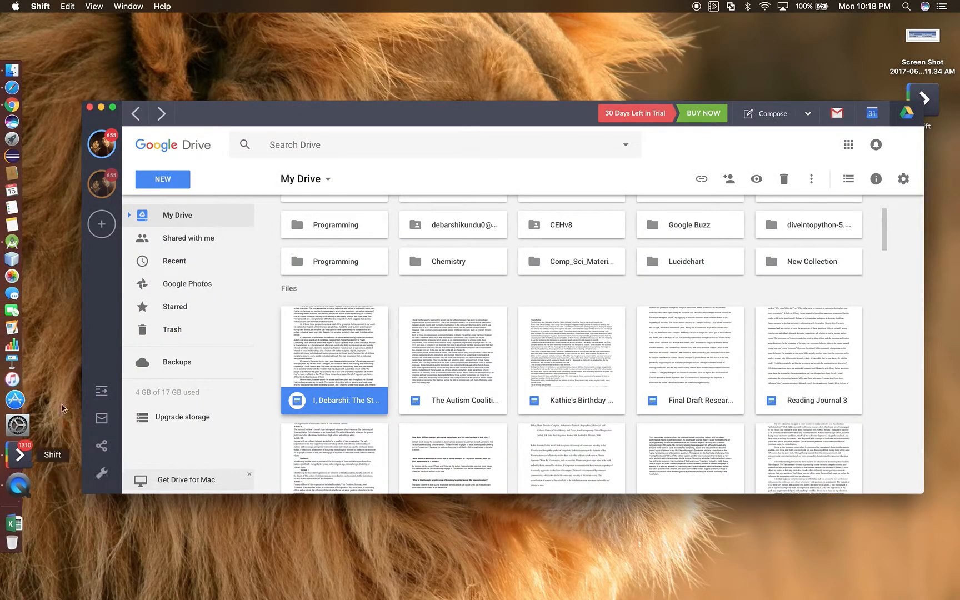